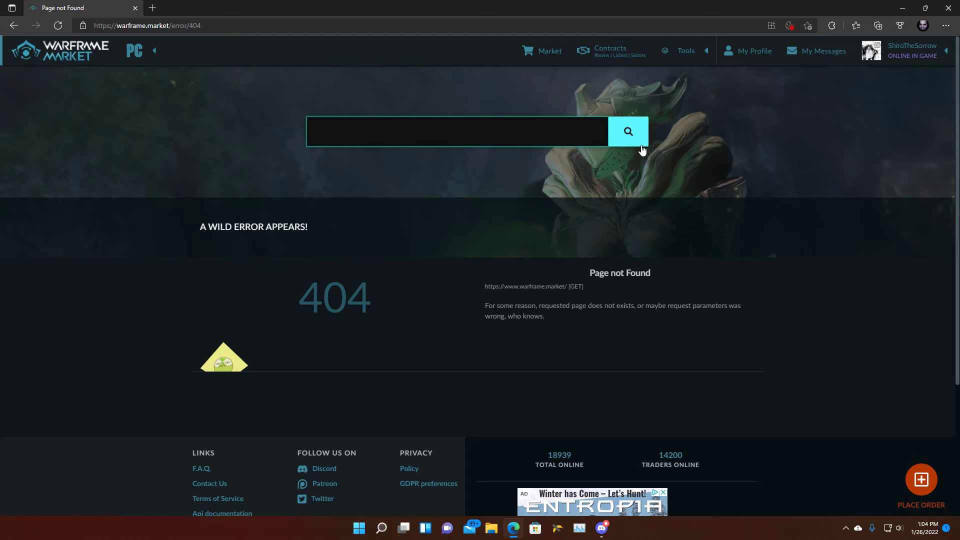
Step: Open and dismiss the account status options menu a few times
{"action": "left_click", "coordinate": [456, 131]}
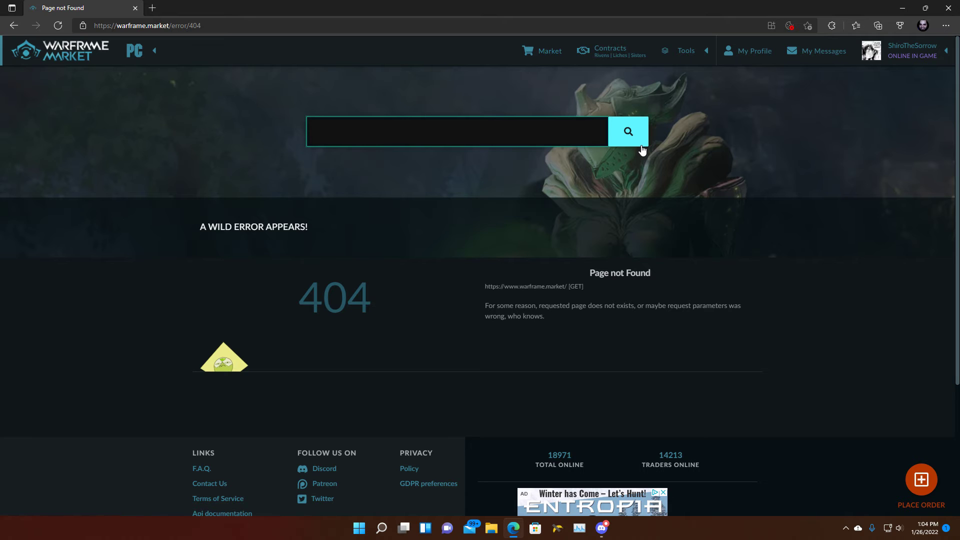
{"action": "left_click", "coordinate": [456, 131]}
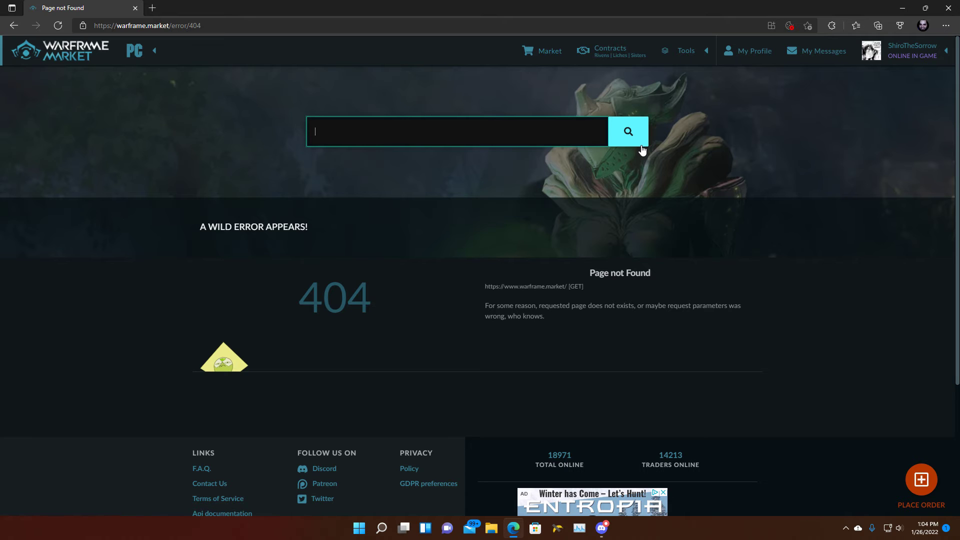
{"action": "mouse_move", "coordinate": [460, 138]}
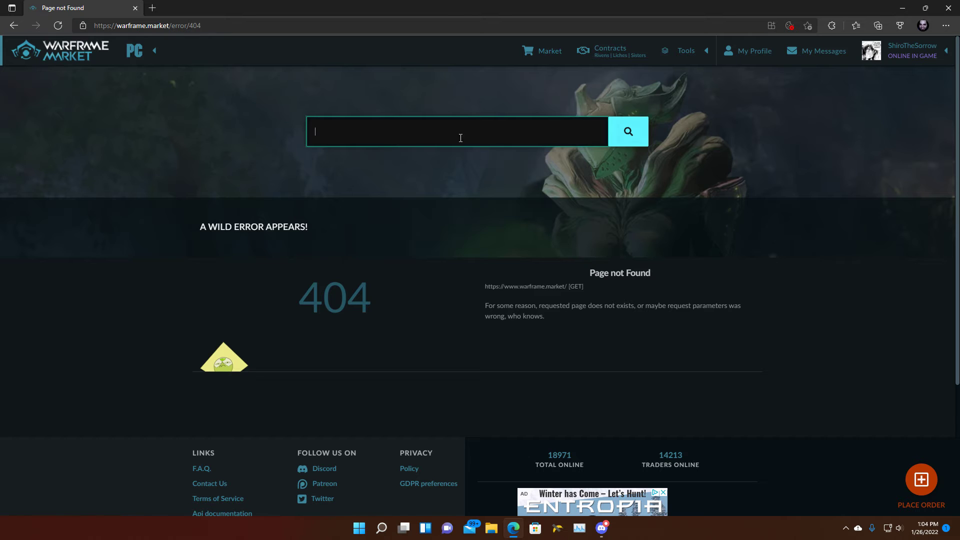
{"action": "left_click", "coordinate": [136, 51]}
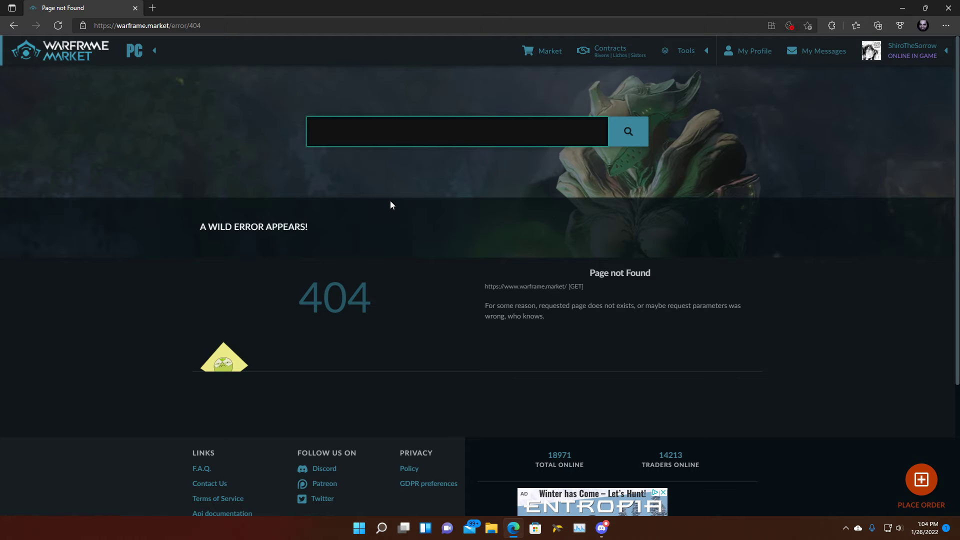
{"action": "left_click", "coordinate": [913, 50]}
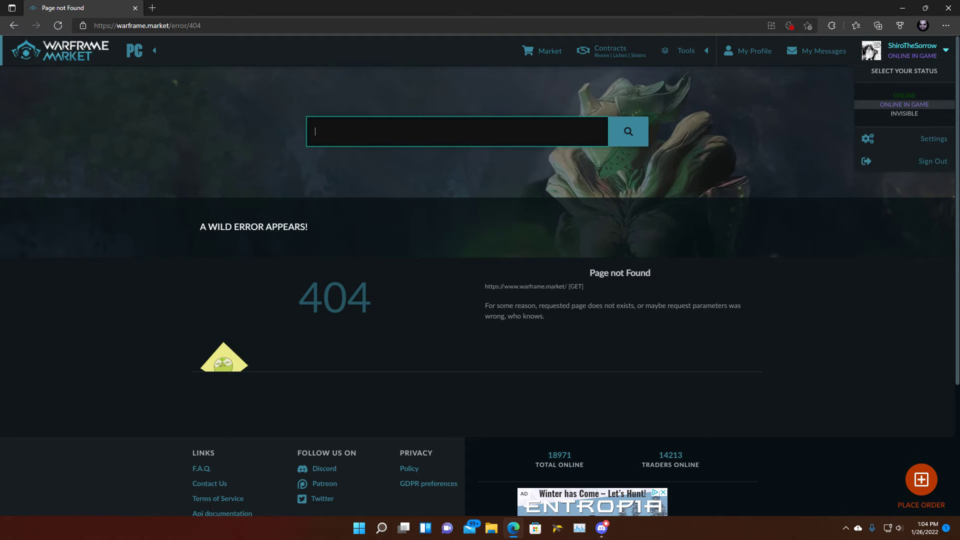
{"action": "left_click", "coordinate": [692, 172]}
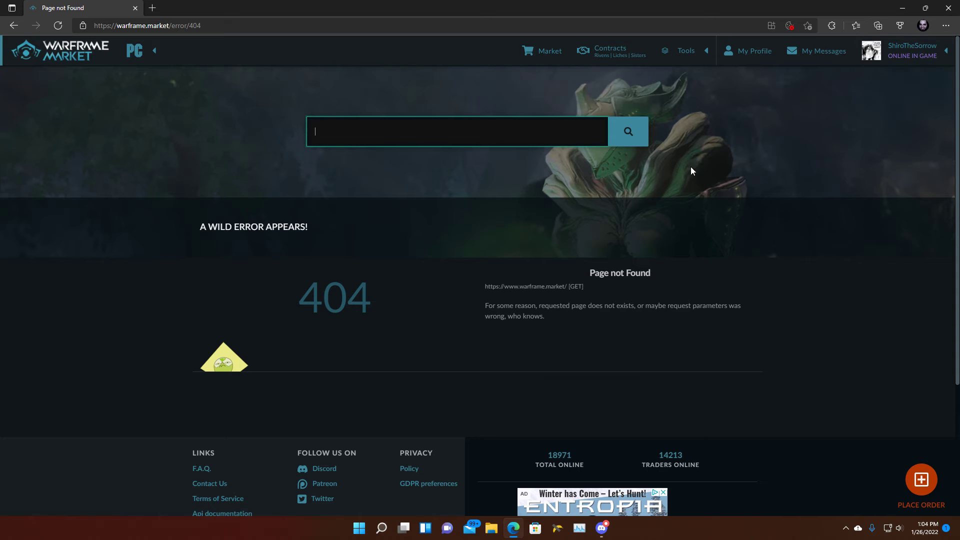
{"action": "mouse_move", "coordinate": [704, 140]}
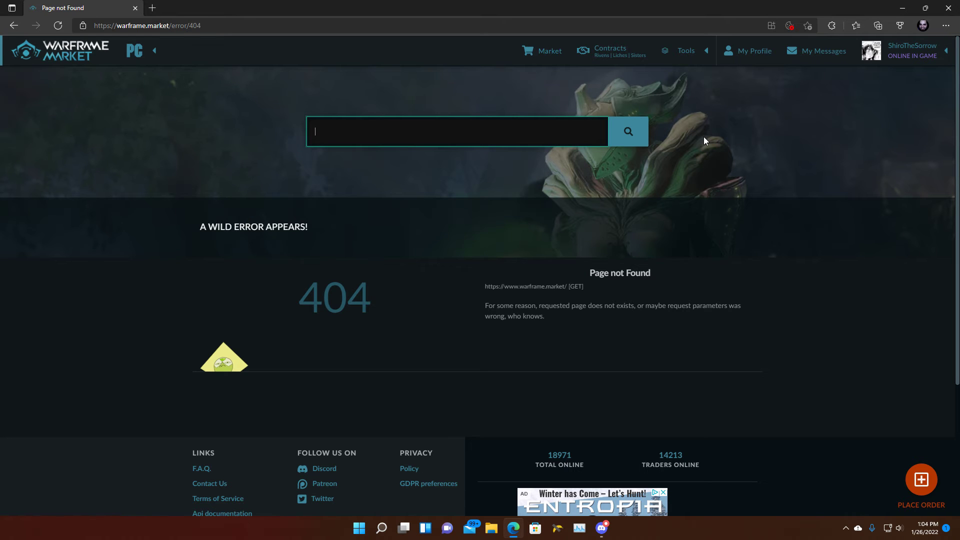
{"action": "left_click", "coordinate": [911, 51]}
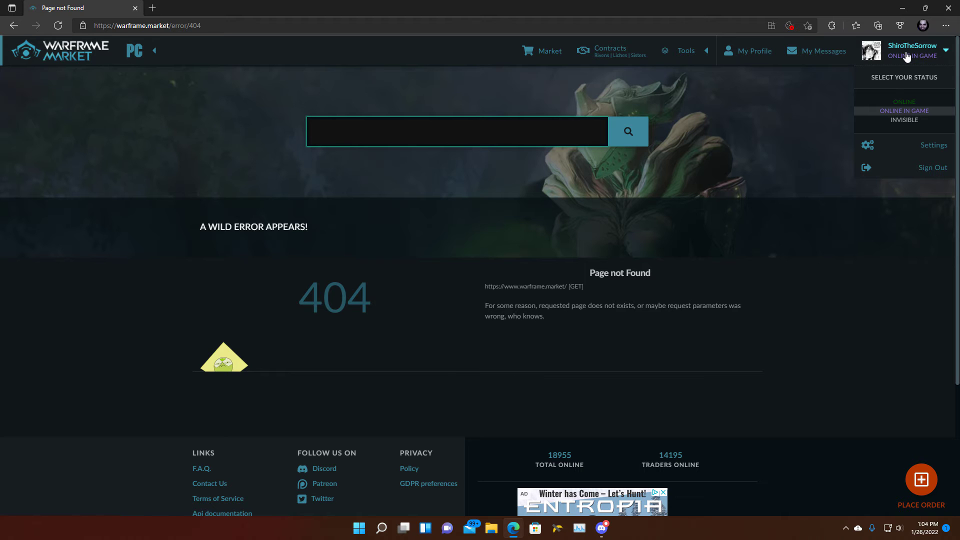
{"action": "left_click", "coordinate": [742, 112]}
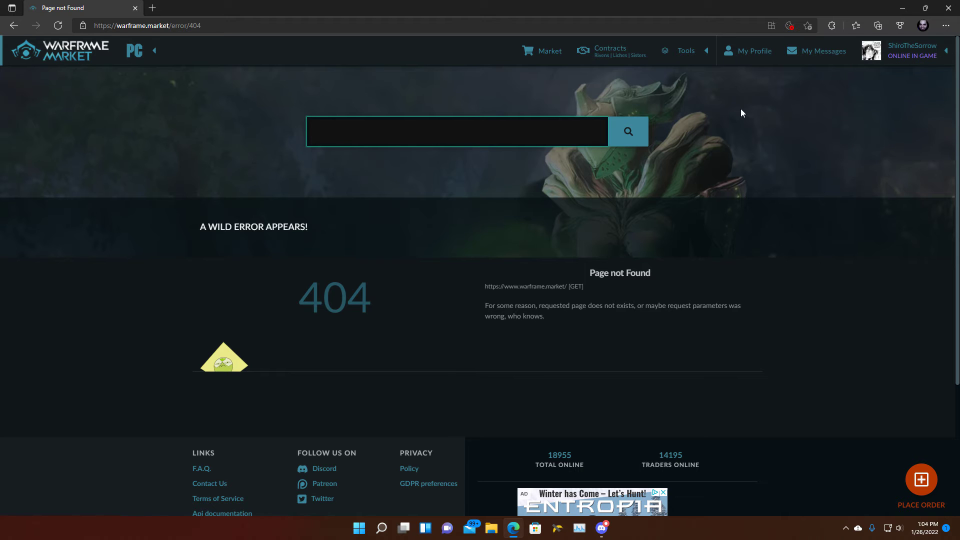
{"action": "left_click", "coordinate": [911, 51]}
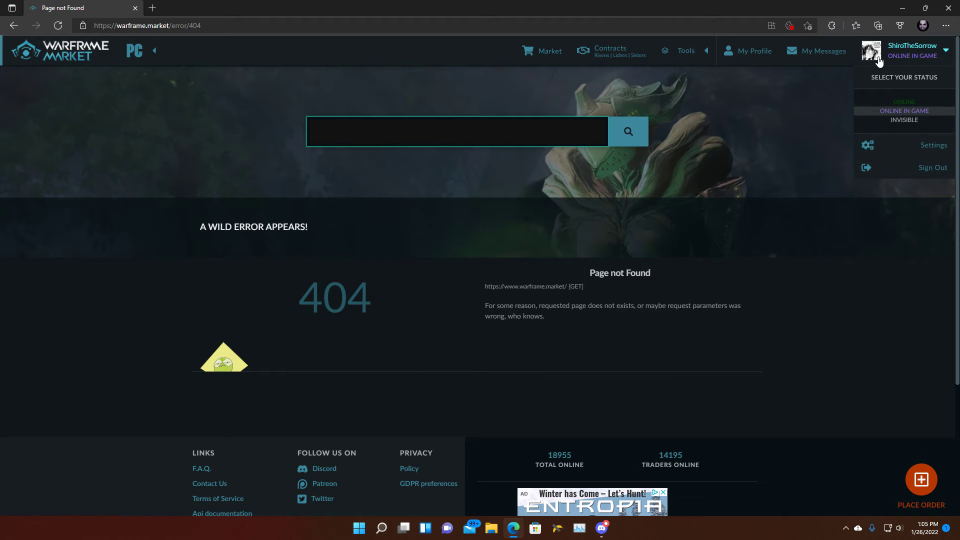
{"action": "left_click", "coordinate": [456, 132]}
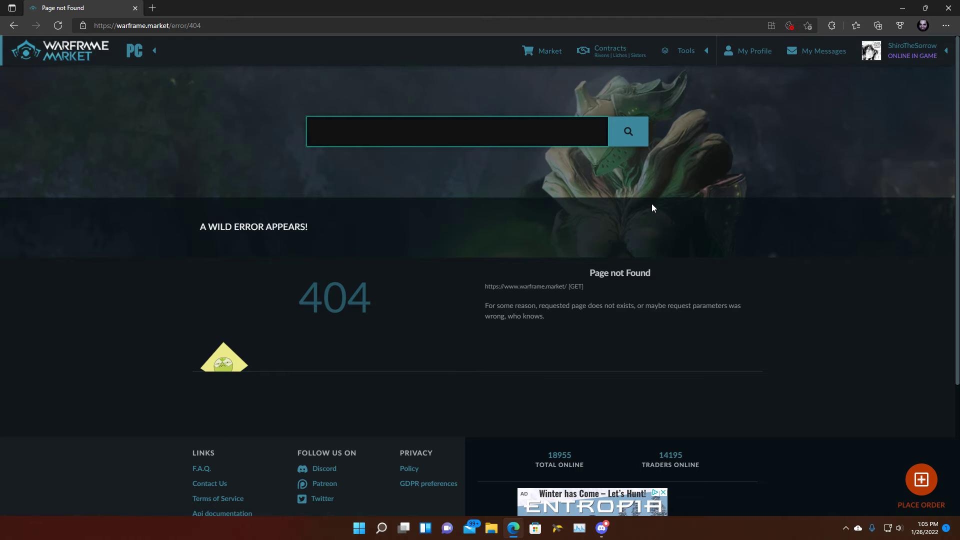
{"action": "mouse_move", "coordinate": [930, 65]}
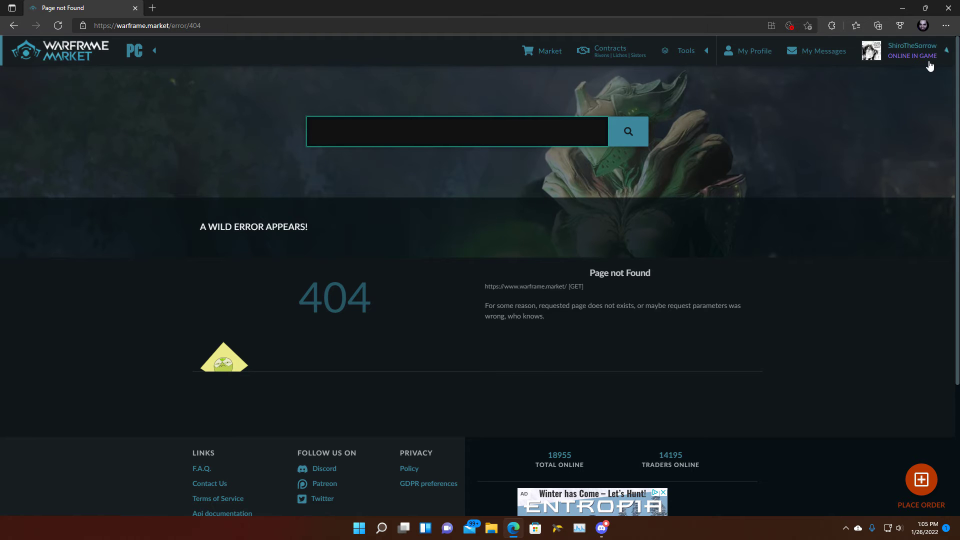
{"action": "mouse_move", "coordinate": [763, 127]}
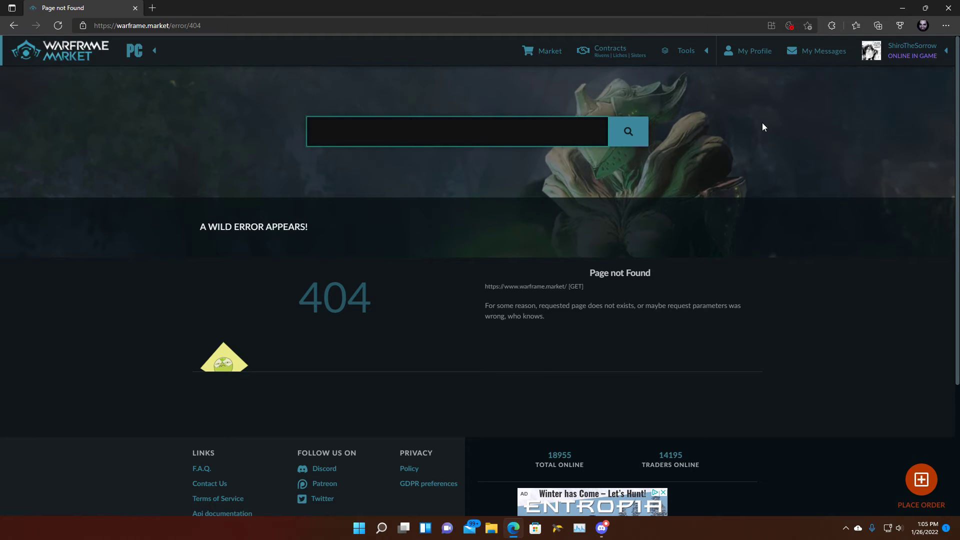
{"action": "mouse_move", "coordinate": [597, 171]}
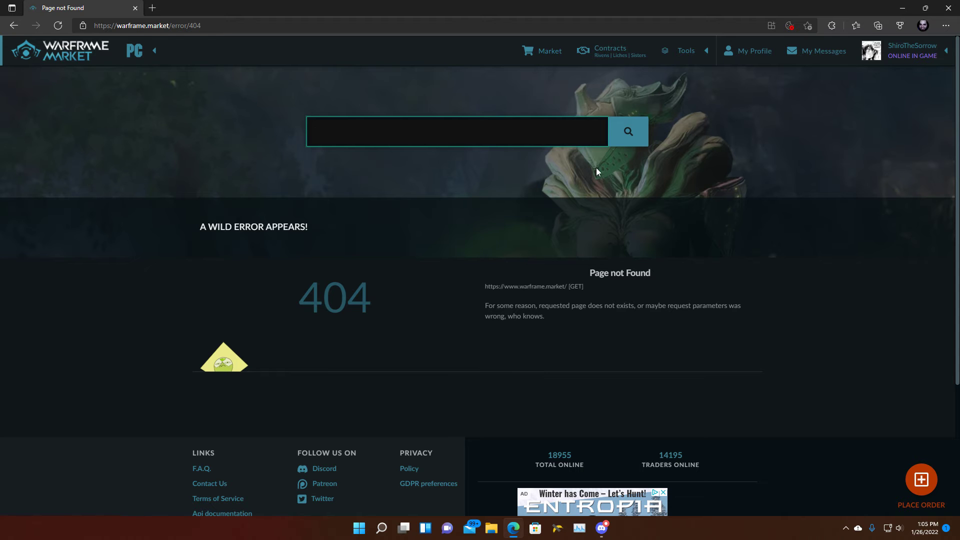
Step: Search 'volt' and open the Volt Prime Set page with its sell orders
{"action": "left_click", "coordinate": [456, 131]}
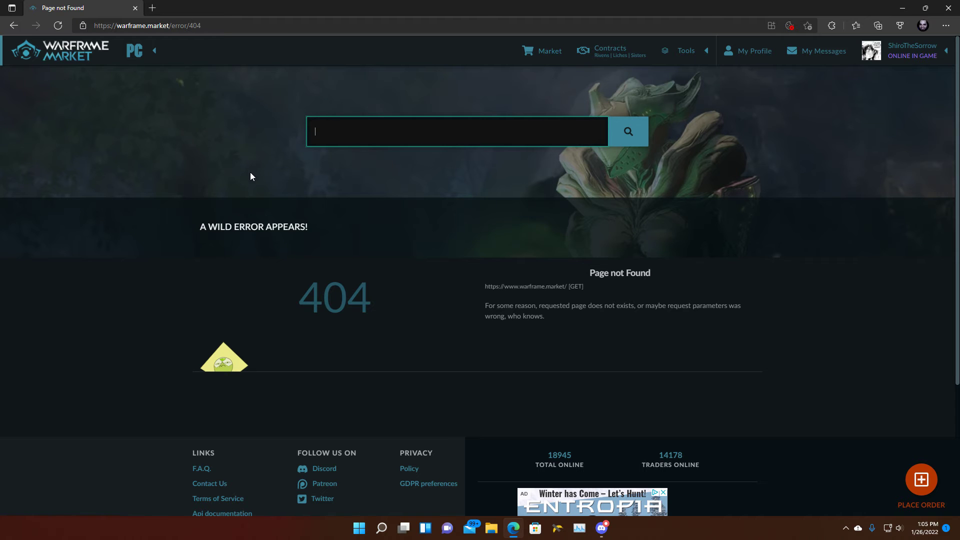
{"action": "mouse_move", "coordinate": [250, 167]}
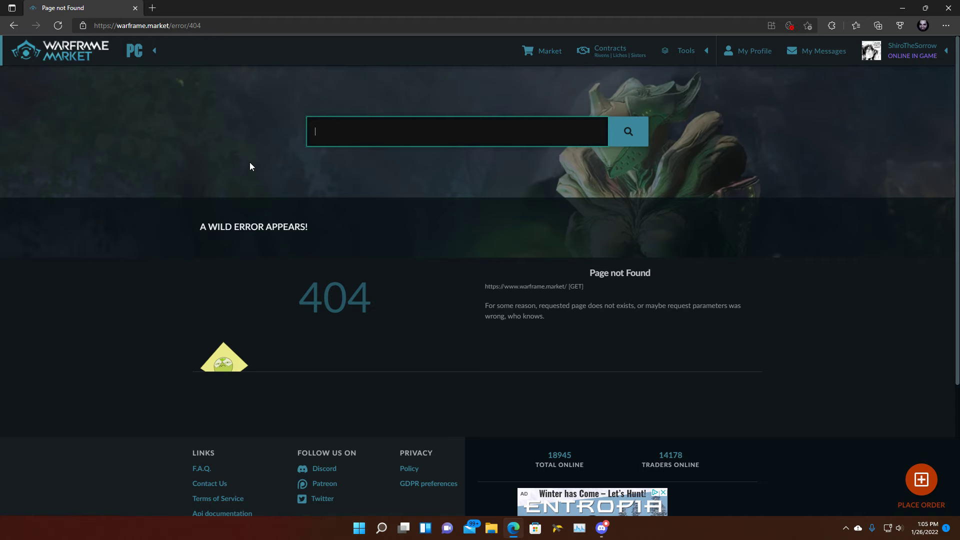
{"action": "type", "text": "volt"}
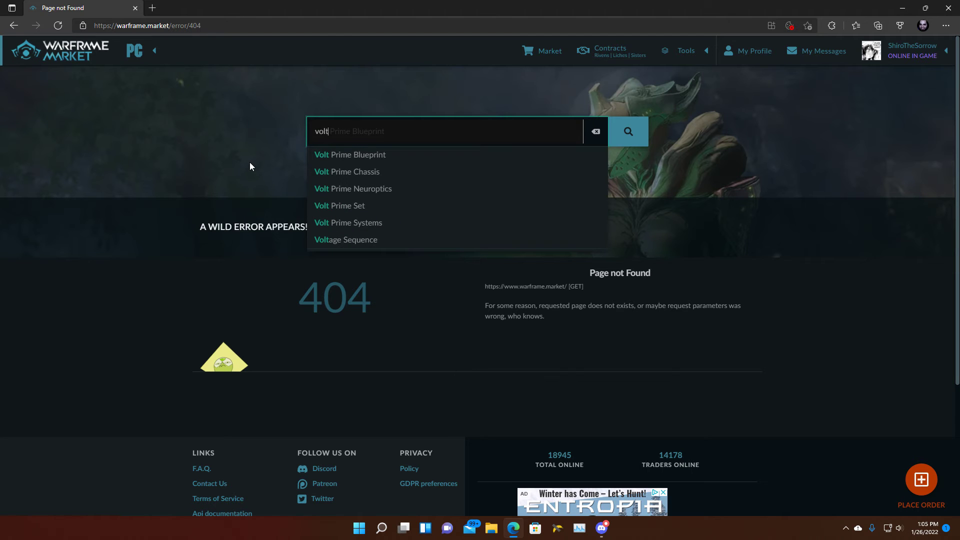
{"action": "mouse_move", "coordinate": [349, 209]}
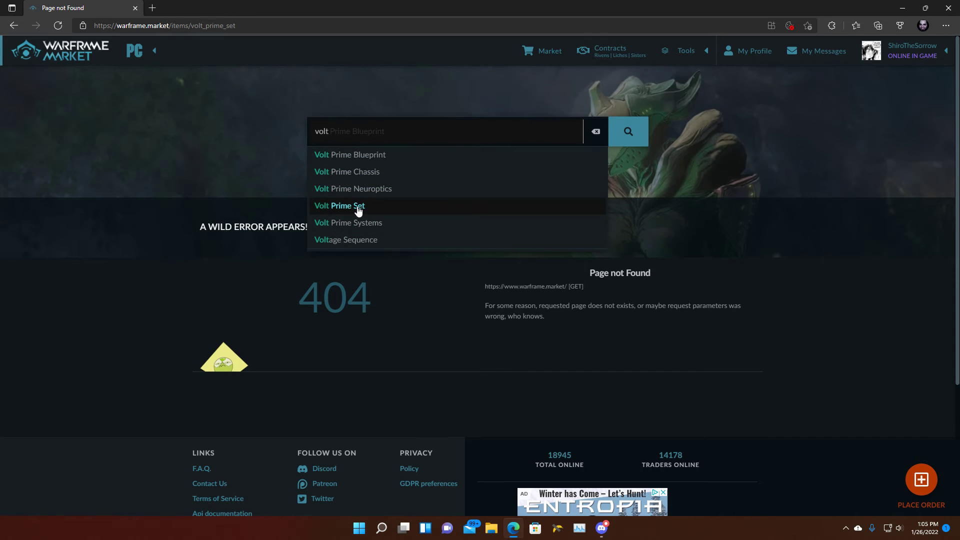
{"action": "left_click", "coordinate": [339, 205]}
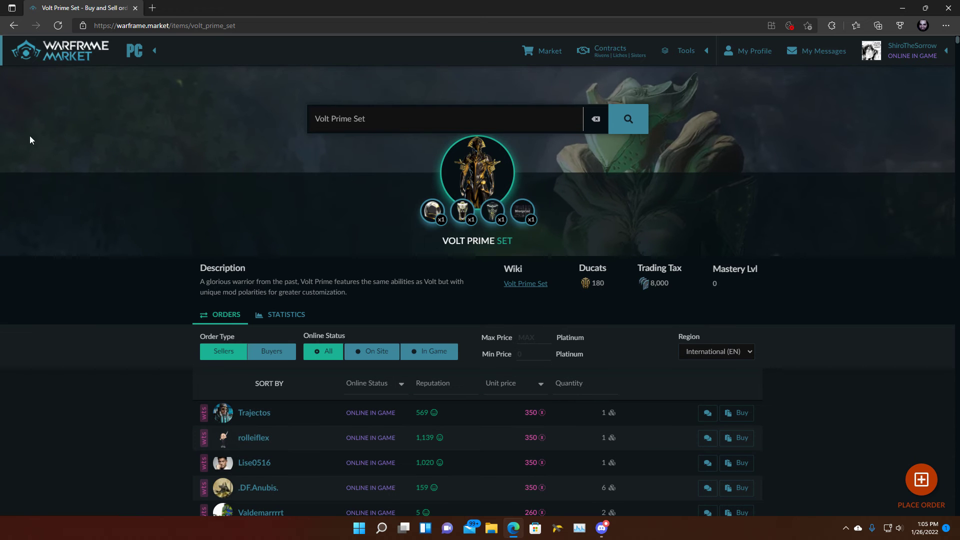
{"action": "scroll", "scroll_direction": "down", "scroll_amount": 3}
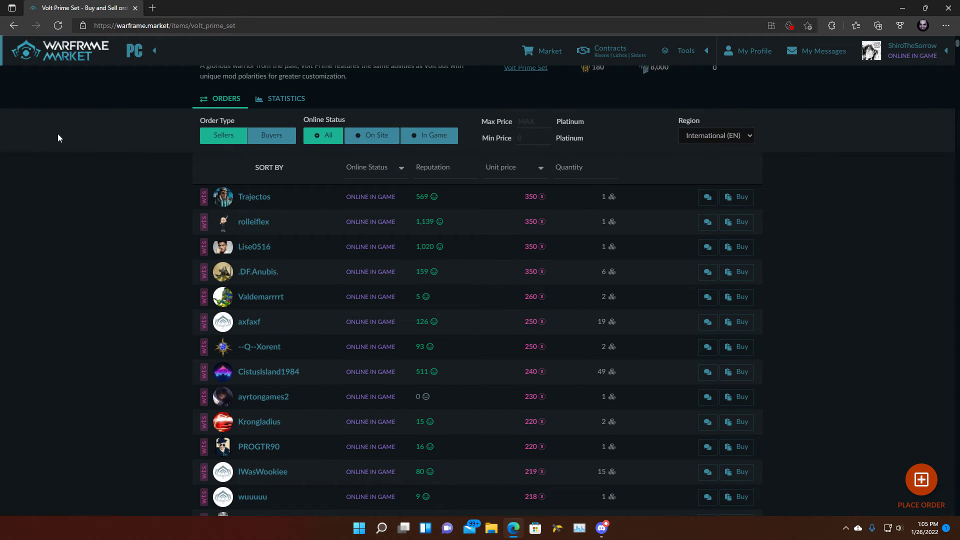
{"action": "mouse_move", "coordinate": [74, 191]}
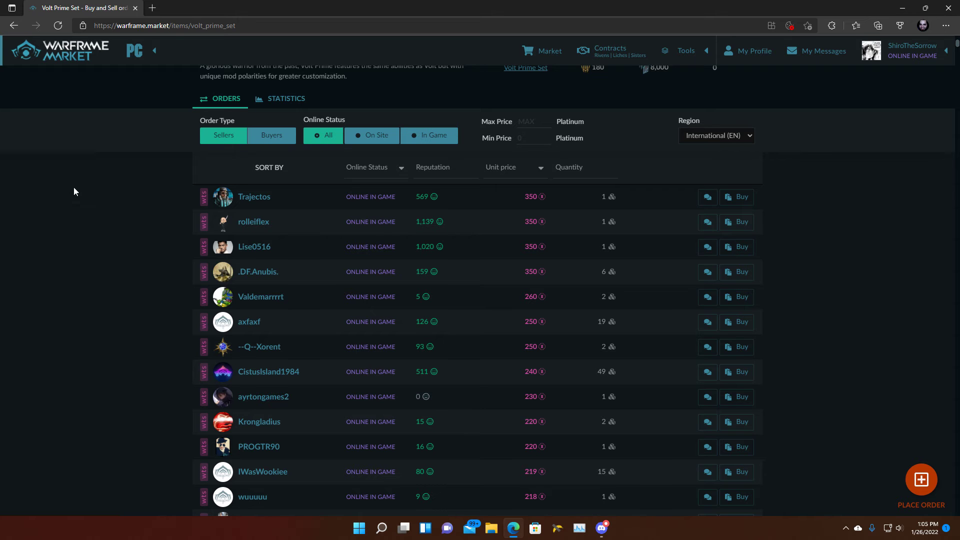
{"action": "mouse_move", "coordinate": [647, 219]}
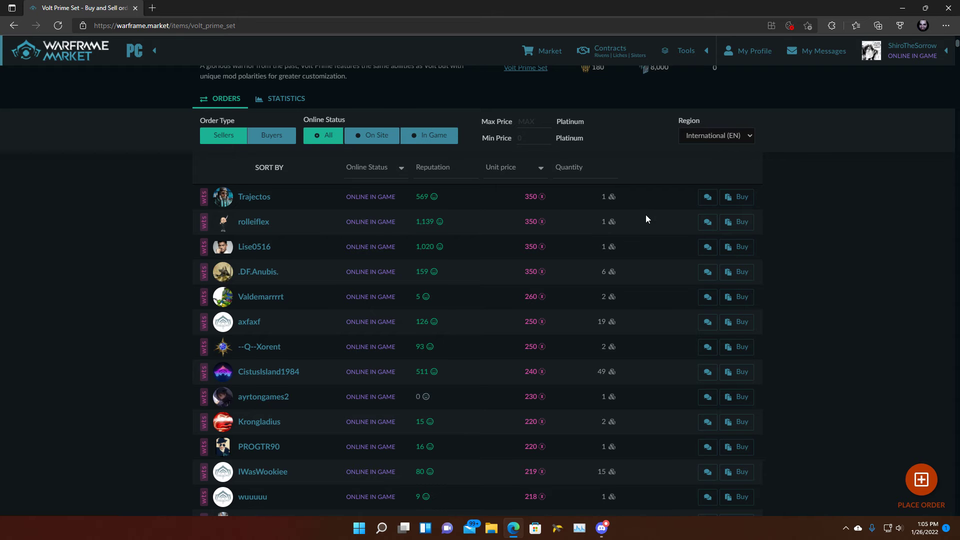
{"action": "mouse_move", "coordinate": [96, 248]}
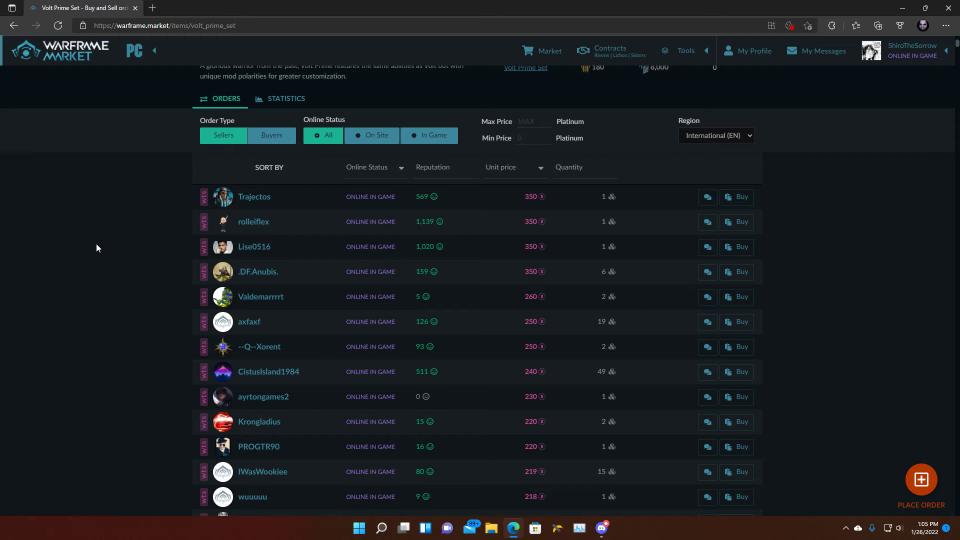
{"action": "scroll", "scroll_direction": "down", "scroll_amount": 3}
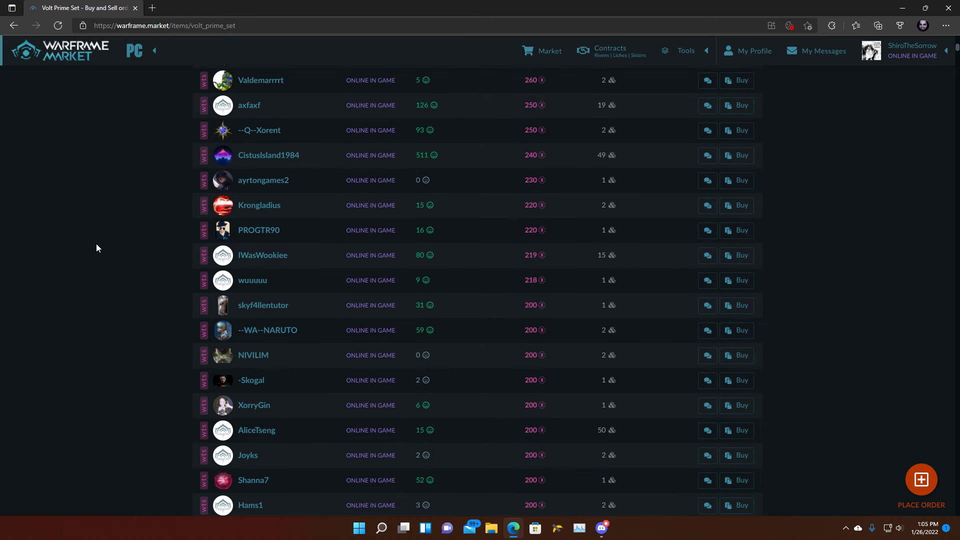
{"action": "scroll", "scroll_direction": "down", "scroll_amount": 3}
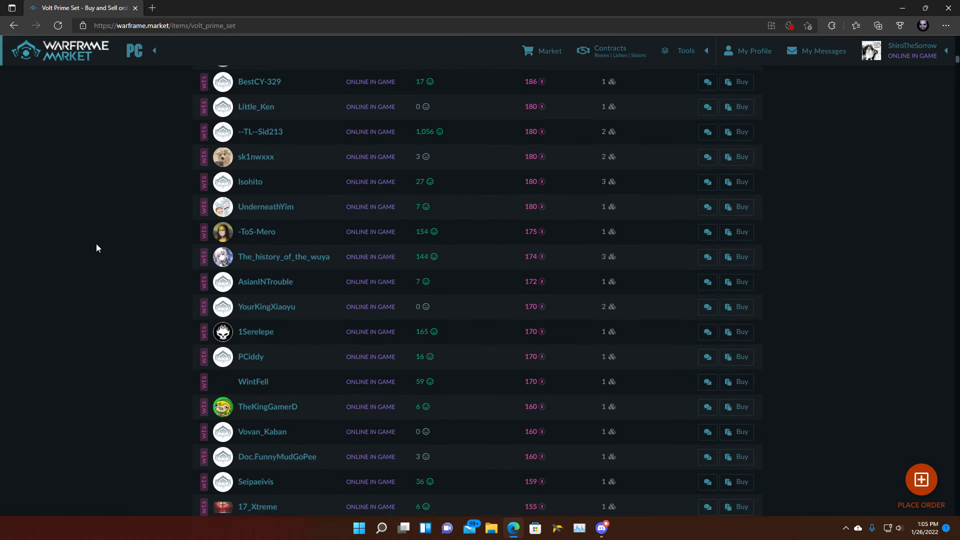
{"action": "scroll", "scroll_direction": "down", "scroll_amount": 3}
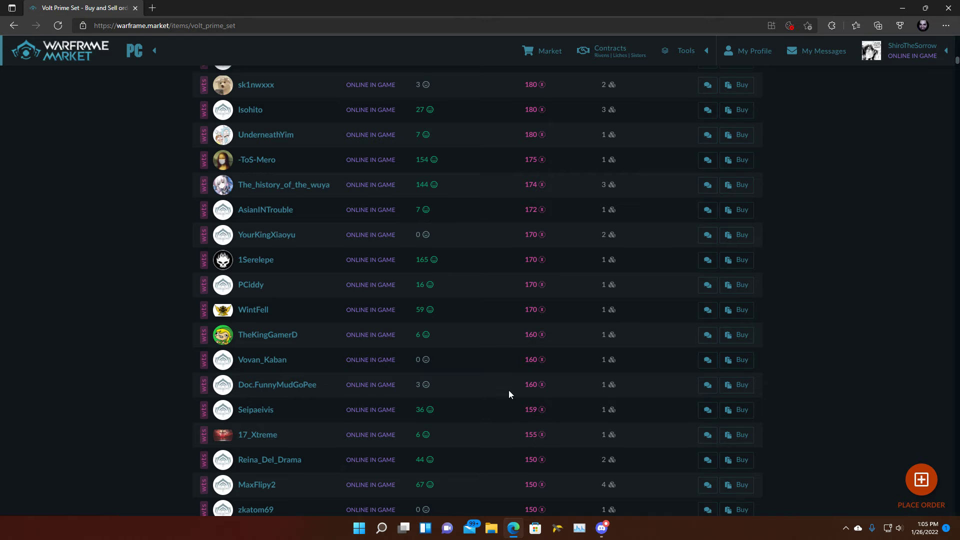
{"action": "scroll", "scroll_direction": "down", "scroll_amount": 3}
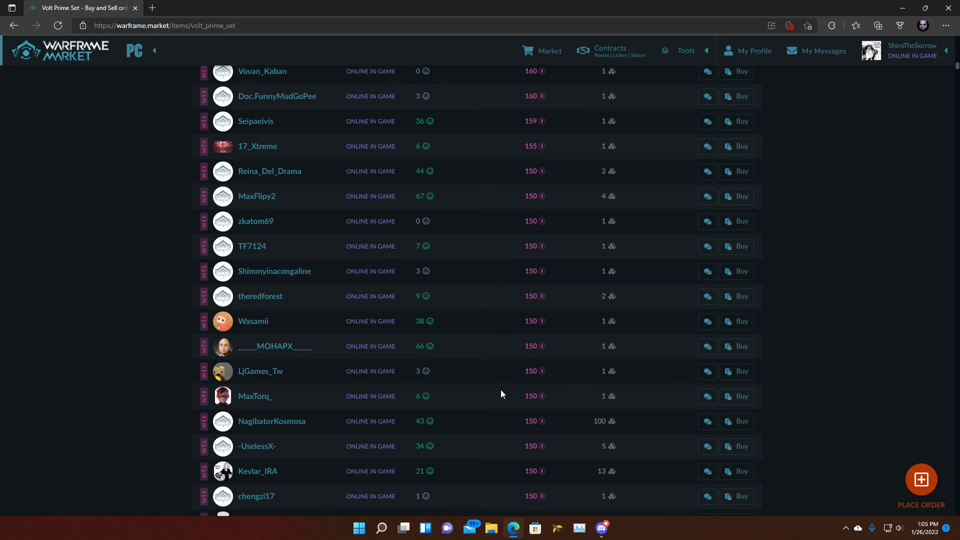
{"action": "mouse_move", "coordinate": [380, 429]}
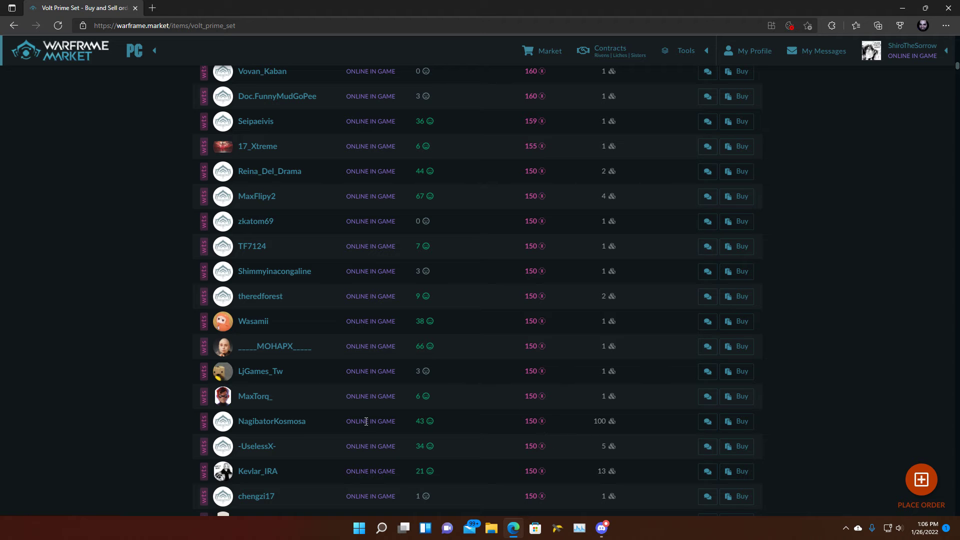
{"action": "mouse_move", "coordinate": [130, 400]}
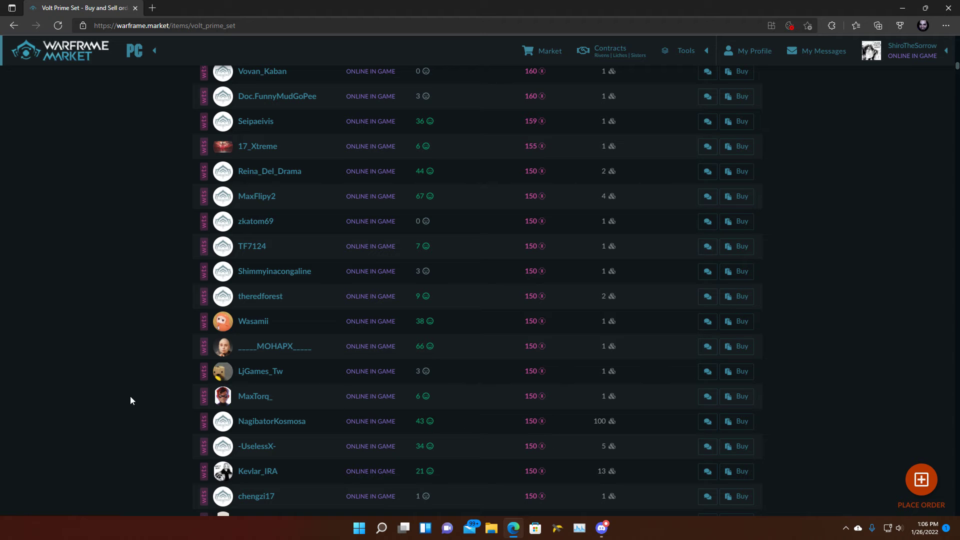
{"action": "scroll", "scroll_direction": "down", "scroll_amount": 3}
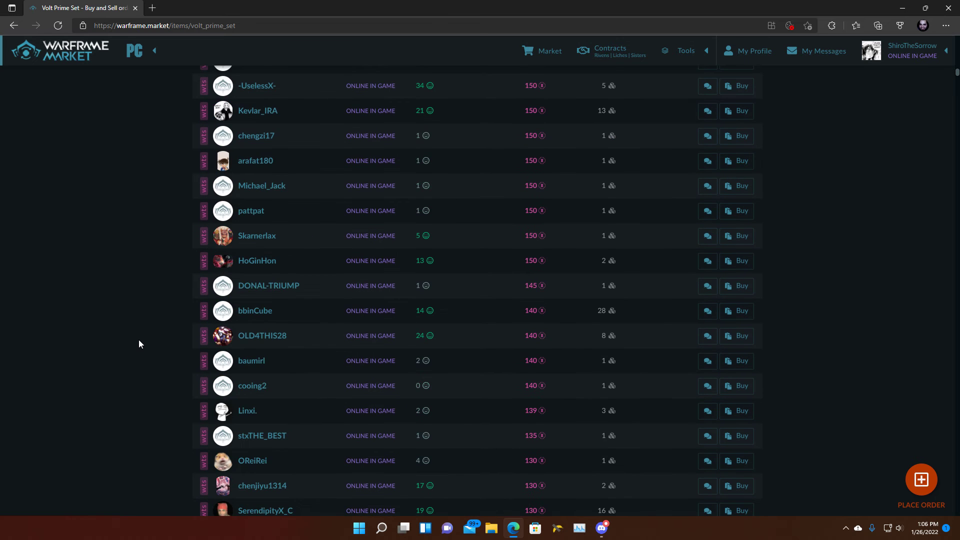
{"action": "scroll", "scroll_direction": "down", "scroll_amount": 3}
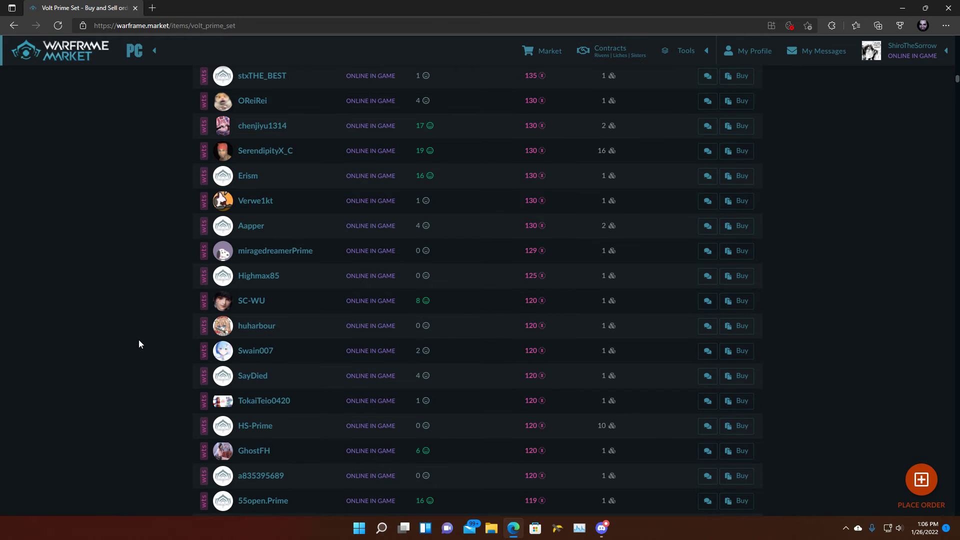
{"action": "scroll", "scroll_direction": "down", "scroll_amount": 3}
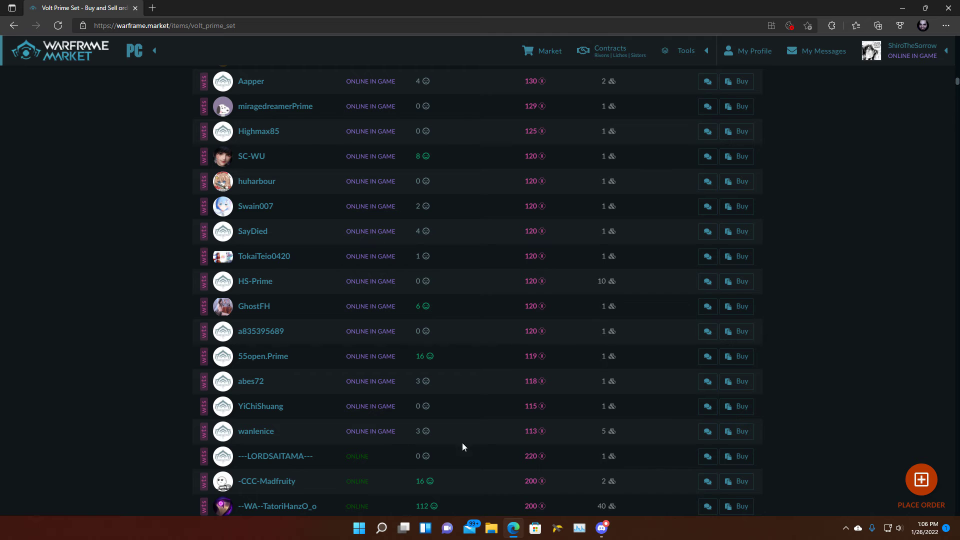
{"action": "mouse_move", "coordinate": [334, 426]}
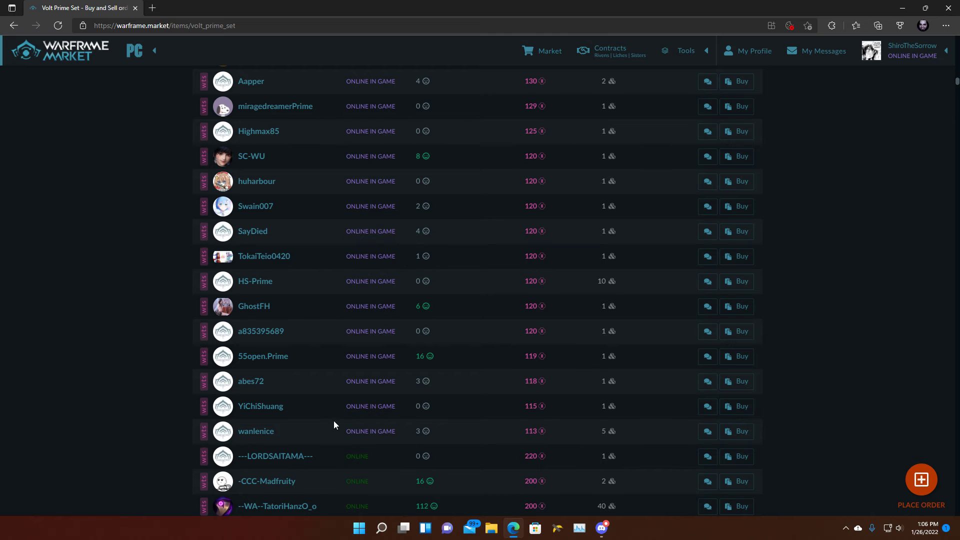
{"action": "mouse_move", "coordinate": [259, 406]}
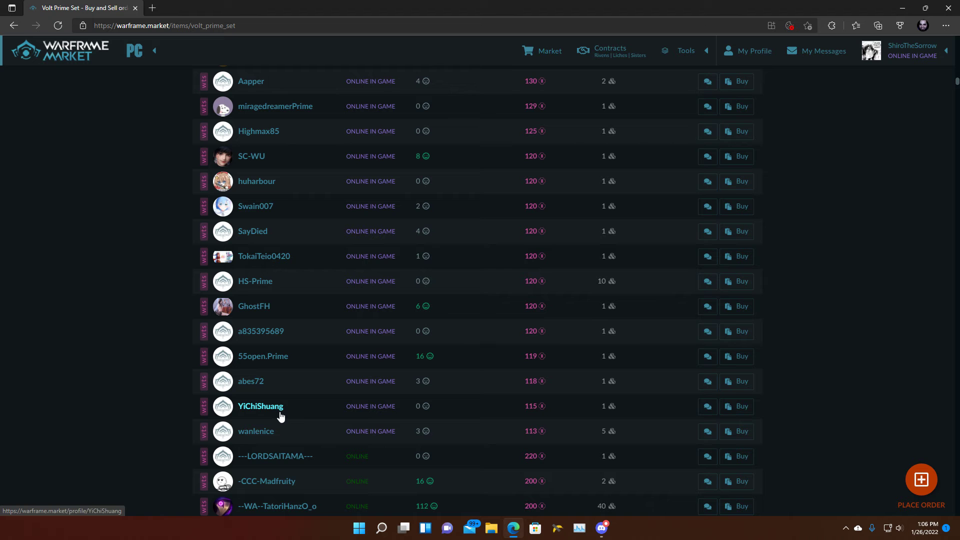
{"action": "mouse_move", "coordinate": [201, 422]}
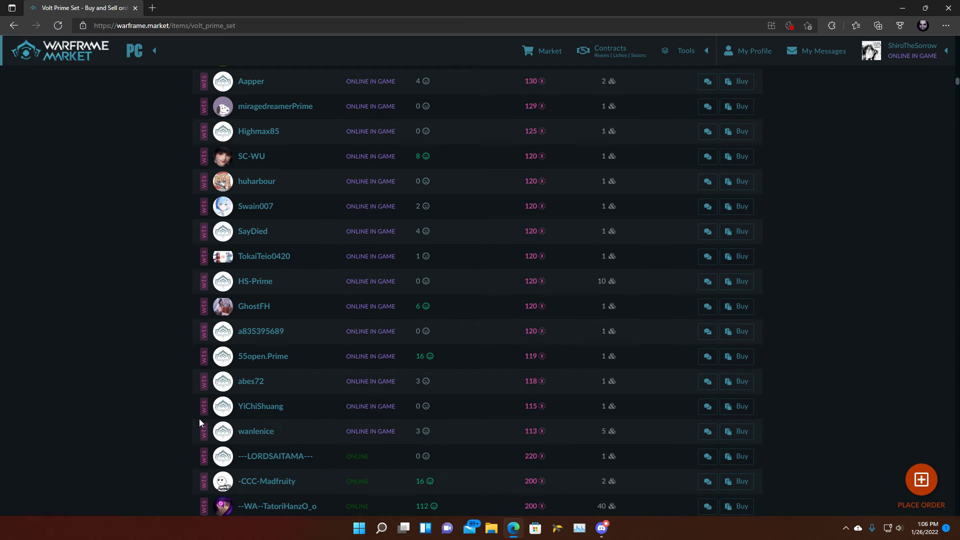
{"action": "scroll", "scroll_direction": "down", "scroll_amount": 3}
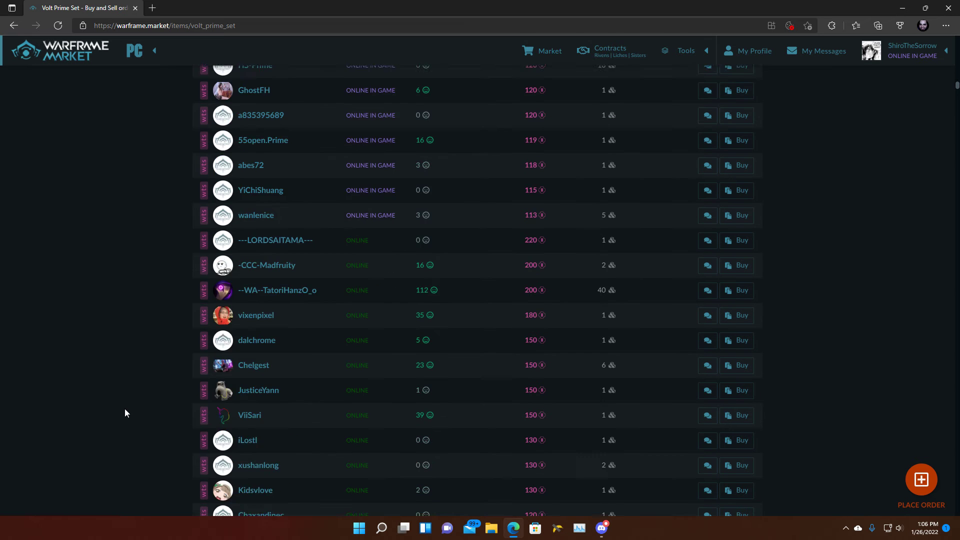
{"action": "scroll", "scroll_direction": "down", "scroll_amount": 3}
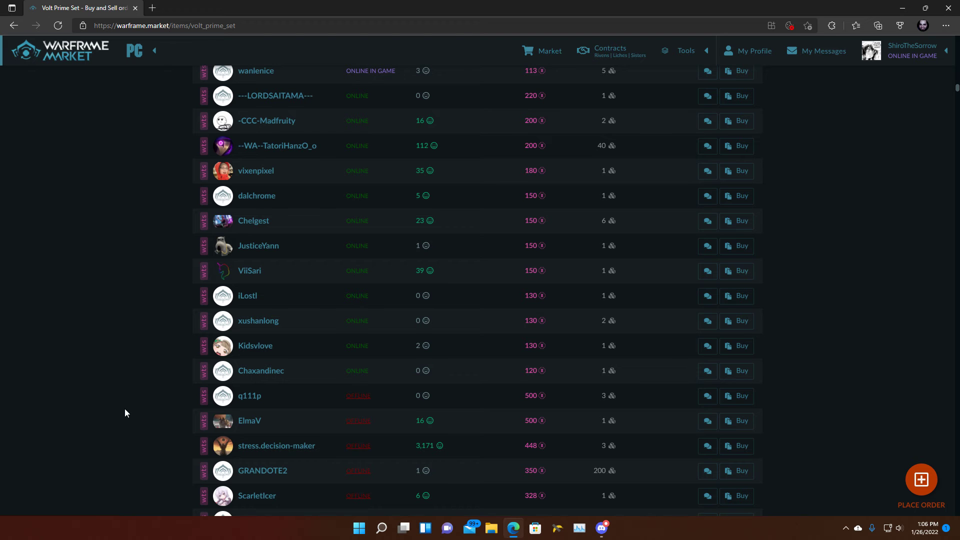
{"action": "mouse_move", "coordinate": [125, 418]}
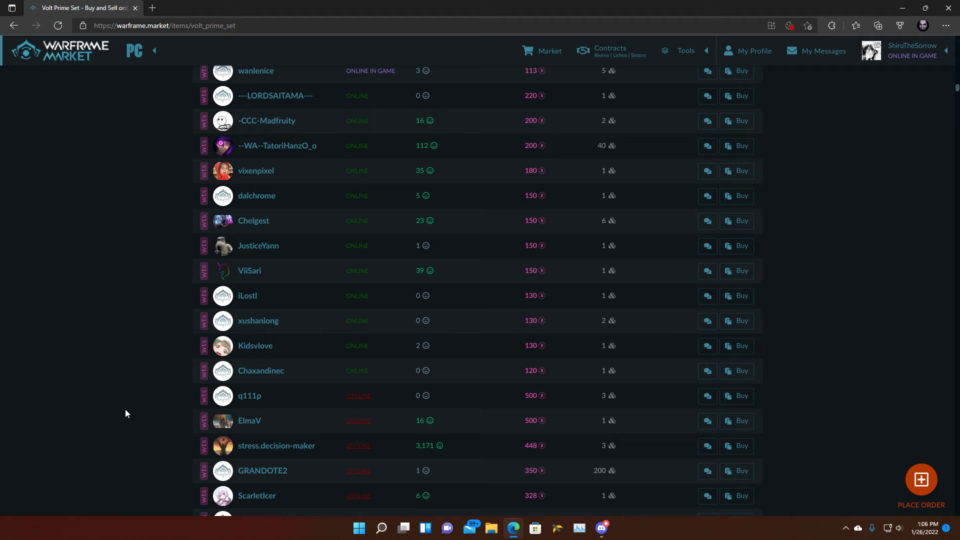
{"action": "mouse_move", "coordinate": [169, 381]}
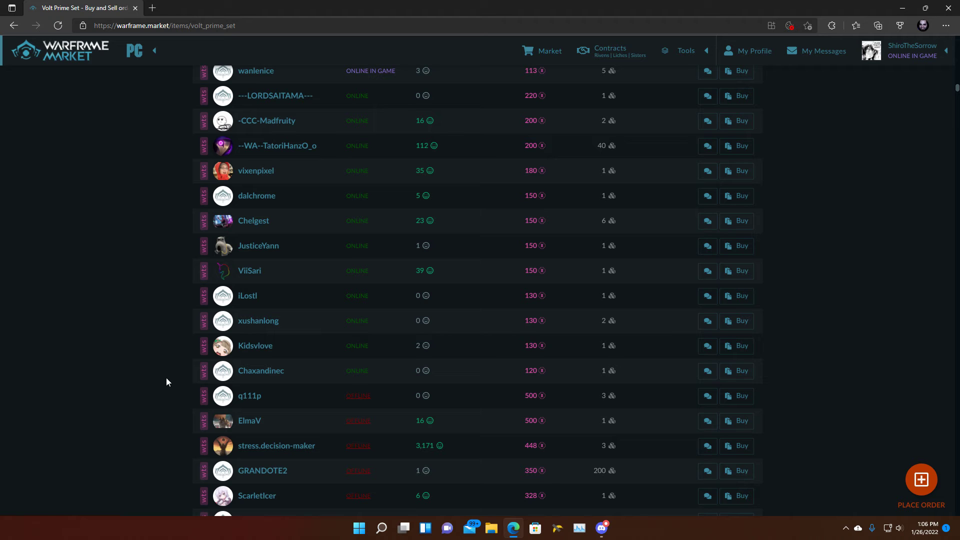
{"action": "mouse_move", "coordinate": [530, 423]}
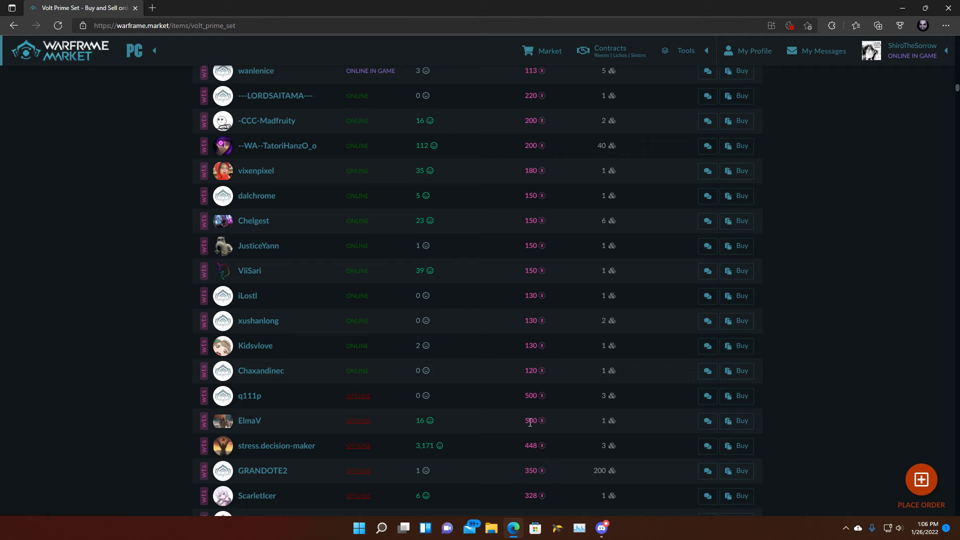
{"action": "scroll", "scroll_direction": "up", "scroll_amount": 3}
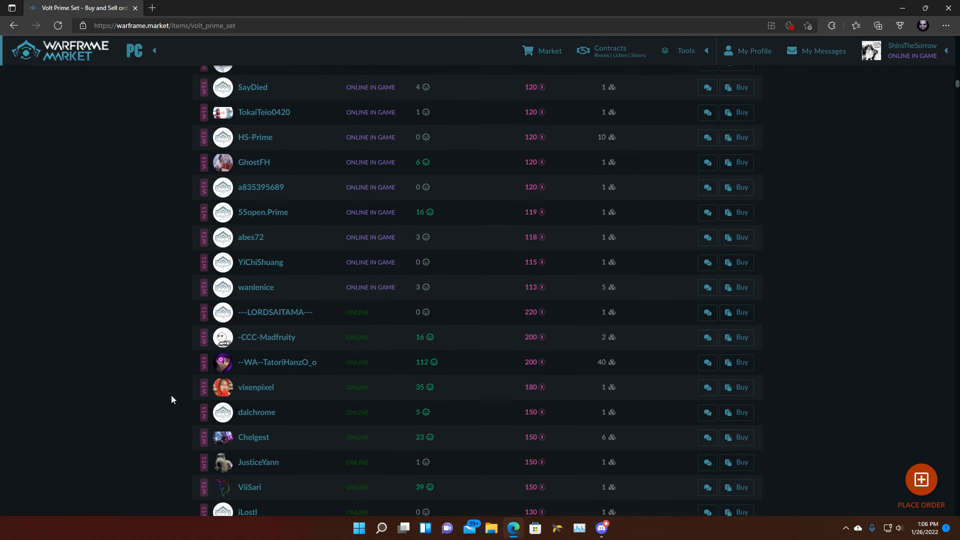
{"action": "scroll", "scroll_direction": "up", "scroll_amount": 3}
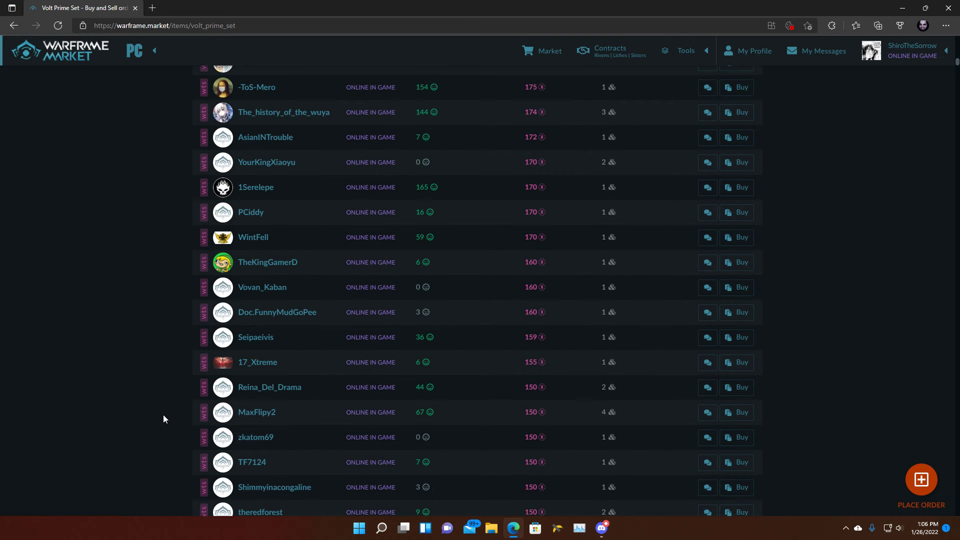
{"action": "scroll", "scroll_direction": "up", "scroll_amount": 3}
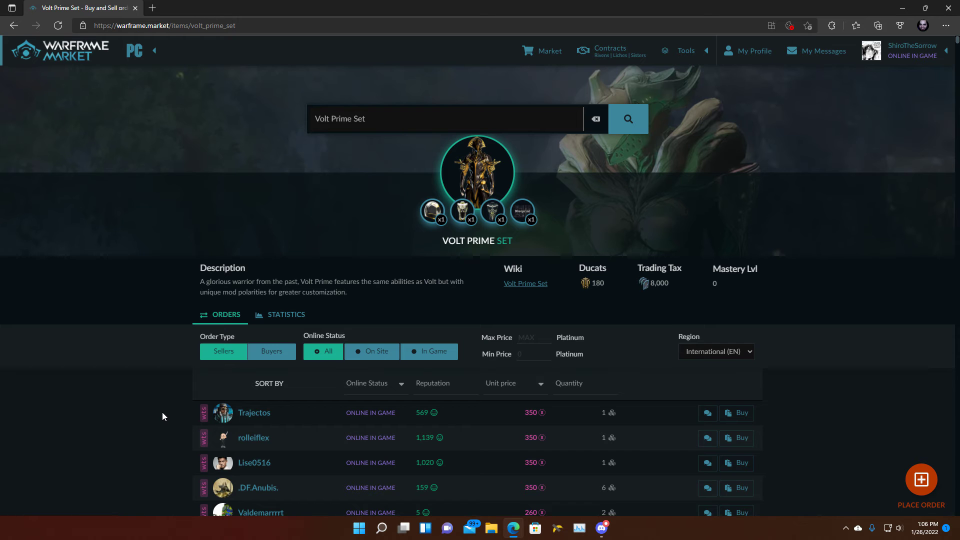
{"action": "scroll", "scroll_direction": "down", "scroll_amount": 3}
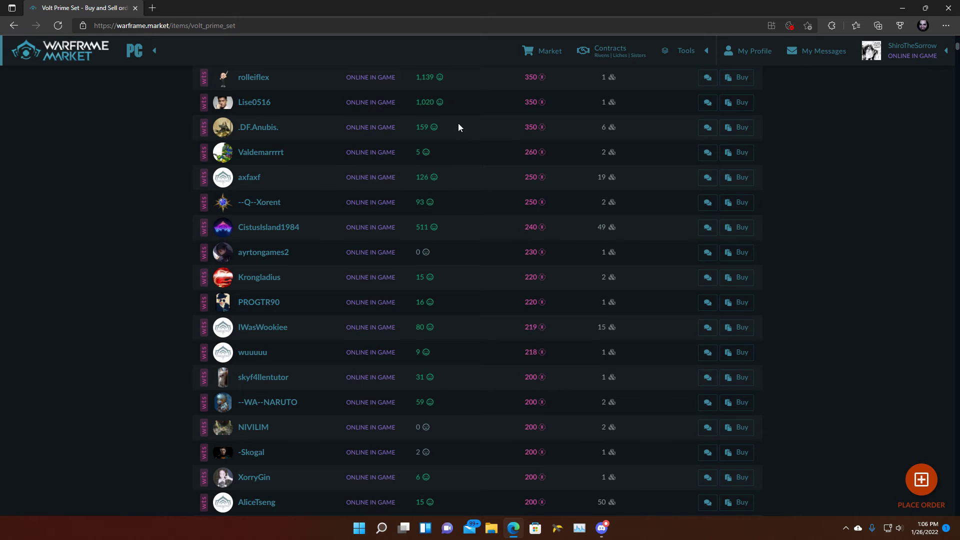
{"action": "scroll", "scroll_direction": "up", "scroll_amount": 3}
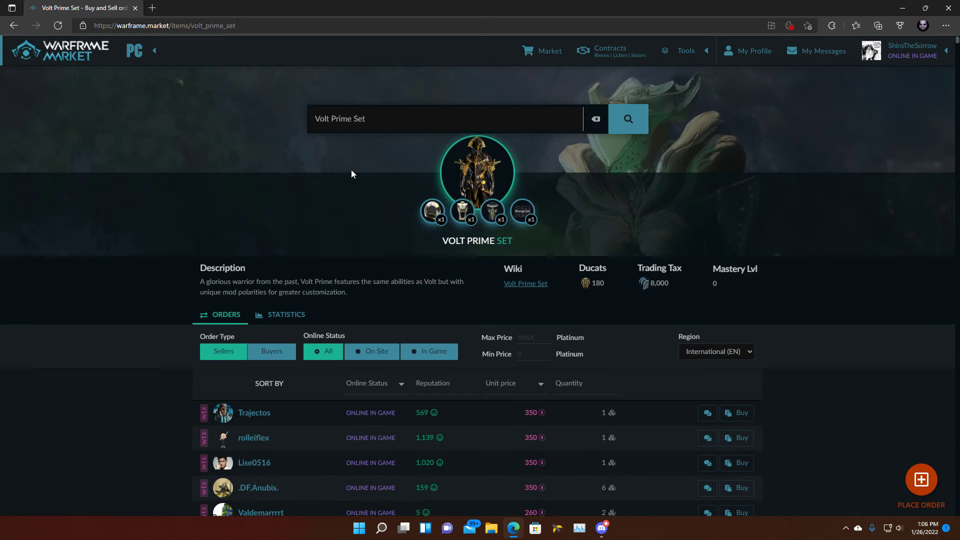
Step: Open Volt Prime Systems and scroll its seller orders from 75 down to about 9 platinum
{"action": "left_click", "coordinate": [445, 118]}
{"action": "type", "text": "Volt"}
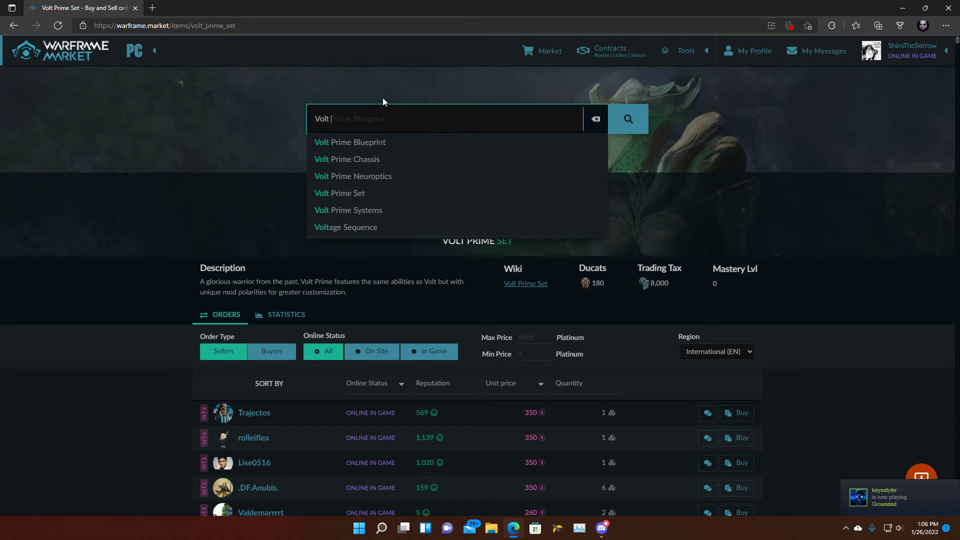
{"action": "mouse_move", "coordinate": [391, 141]}
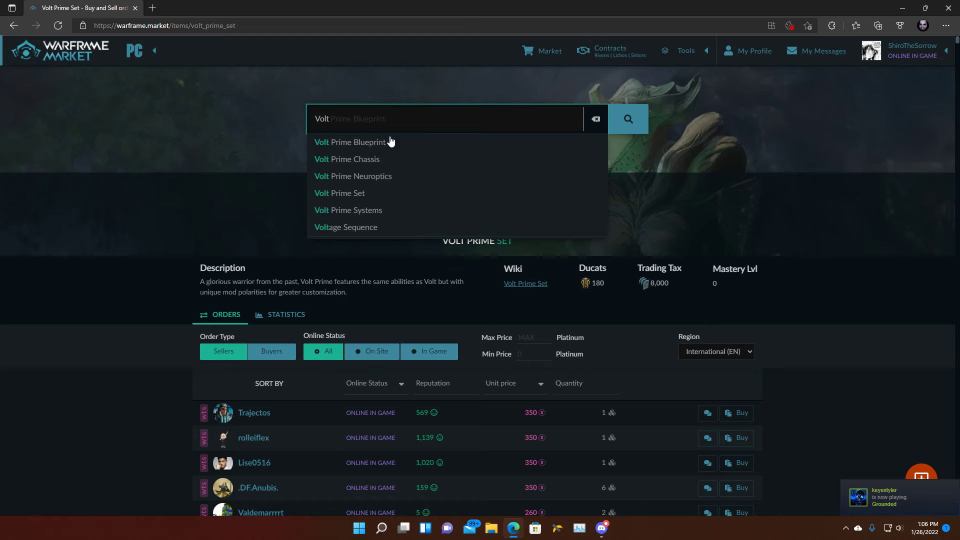
{"action": "mouse_move", "coordinate": [374, 176]}
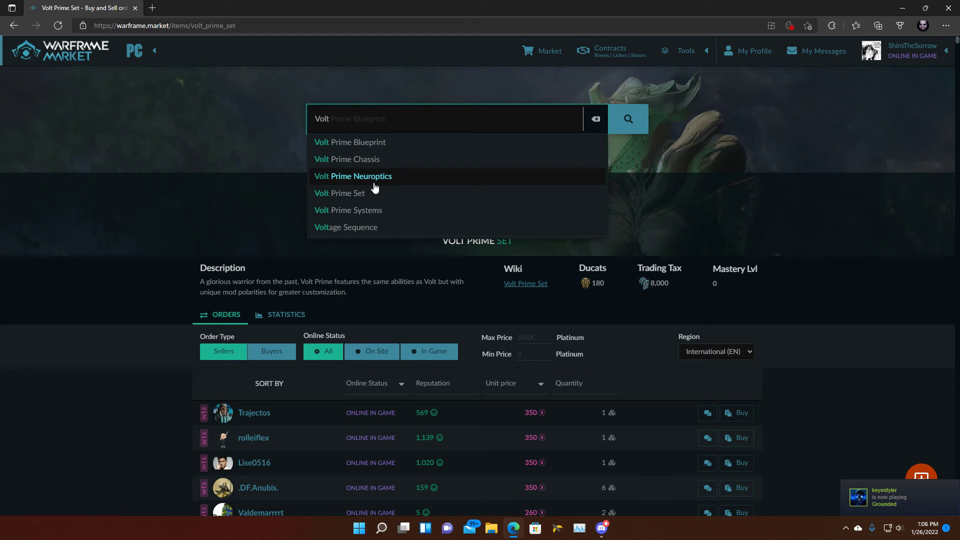
{"action": "left_click", "coordinate": [348, 210]}
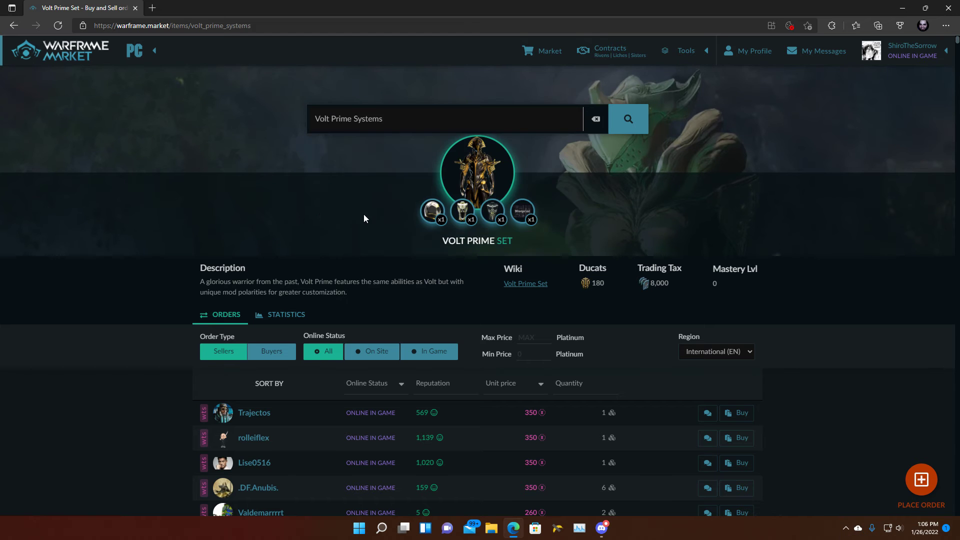
{"action": "left_click", "coordinate": [491, 211]}
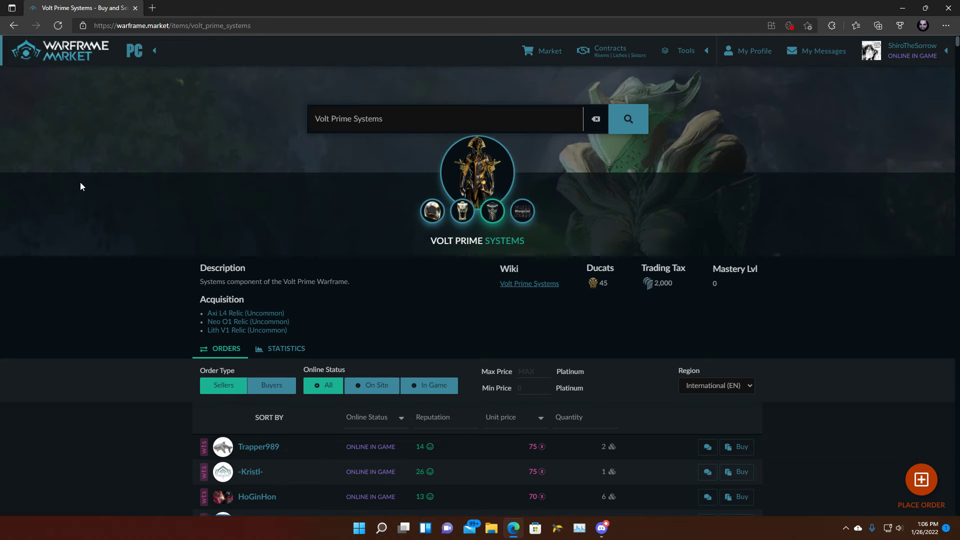
{"action": "scroll", "scroll_direction": "down", "scroll_amount": 3}
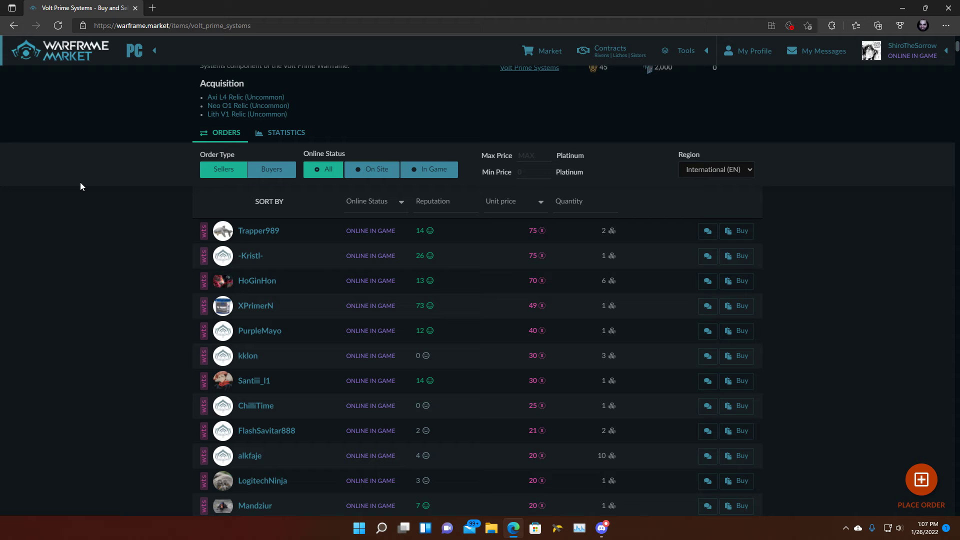
{"action": "mouse_move", "coordinate": [500, 235]}
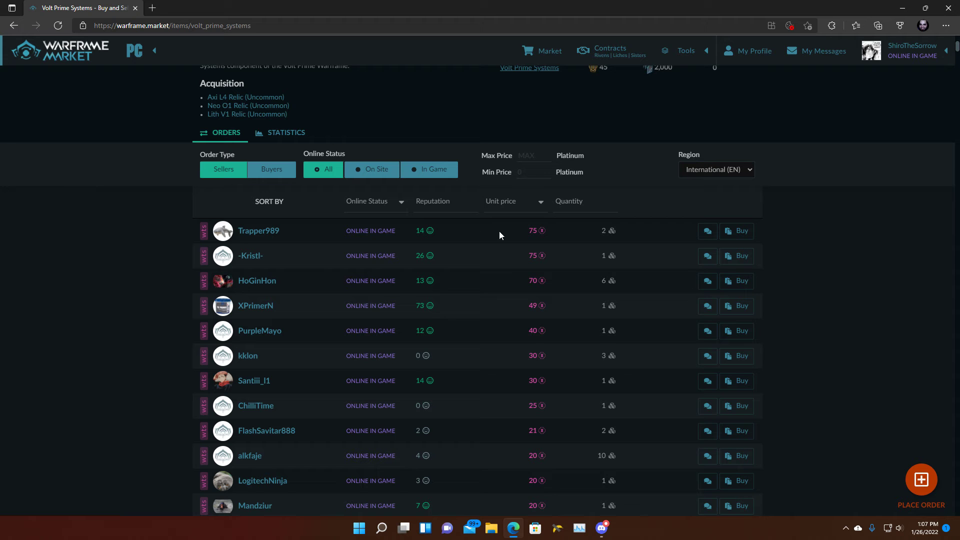
{"action": "mouse_move", "coordinate": [530, 229]}
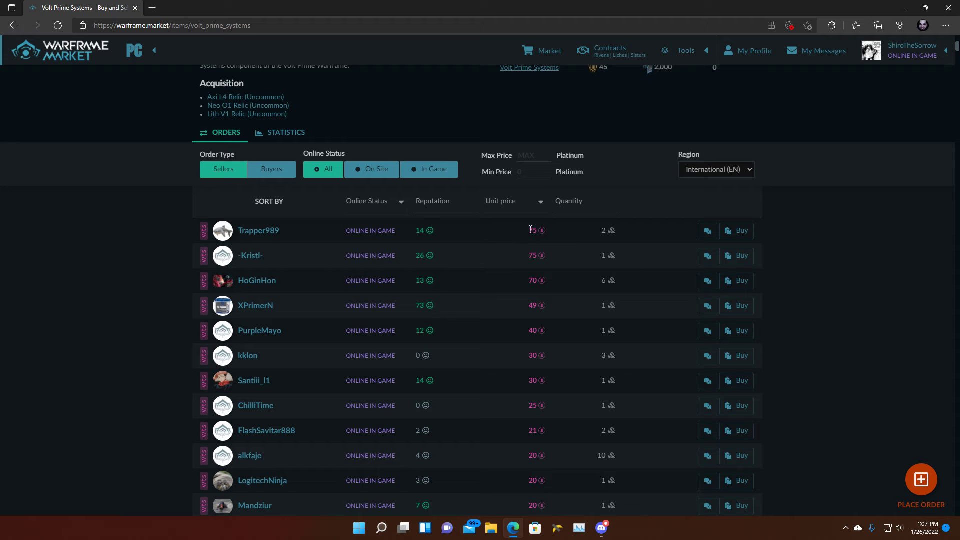
{"action": "scroll", "scroll_direction": "down", "scroll_amount": 3}
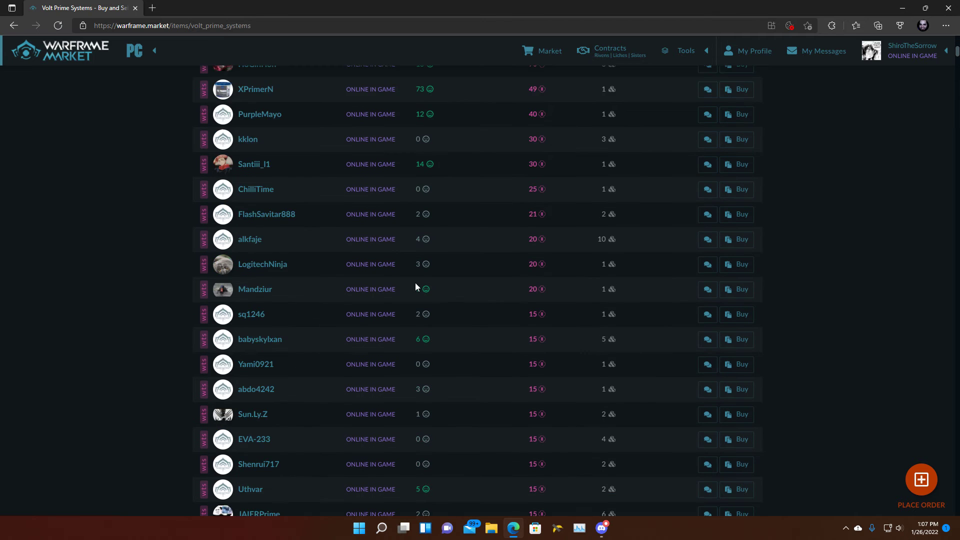
{"action": "scroll", "scroll_direction": "down", "scroll_amount": 3}
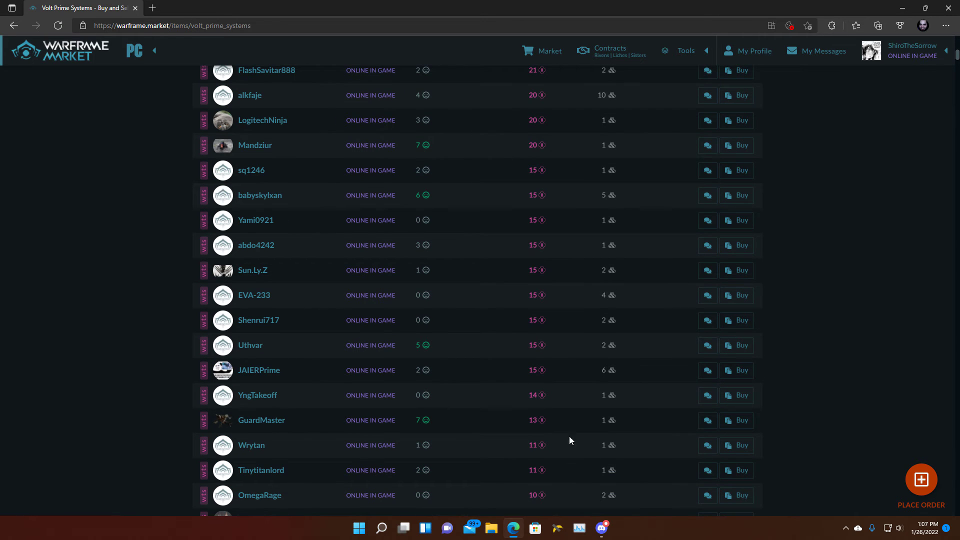
{"action": "scroll", "scroll_direction": "down", "scroll_amount": 3}
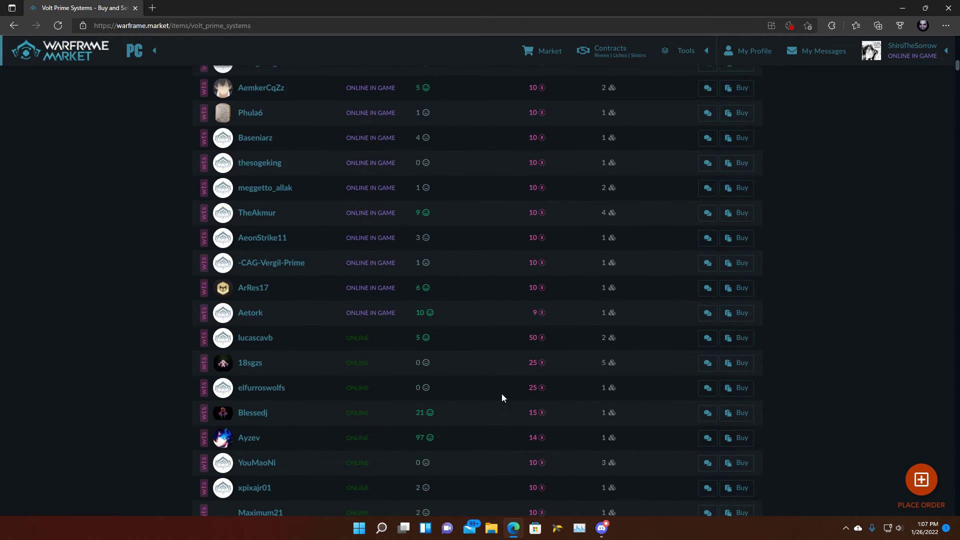
{"action": "scroll", "scroll_direction": "down", "scroll_amount": 3}
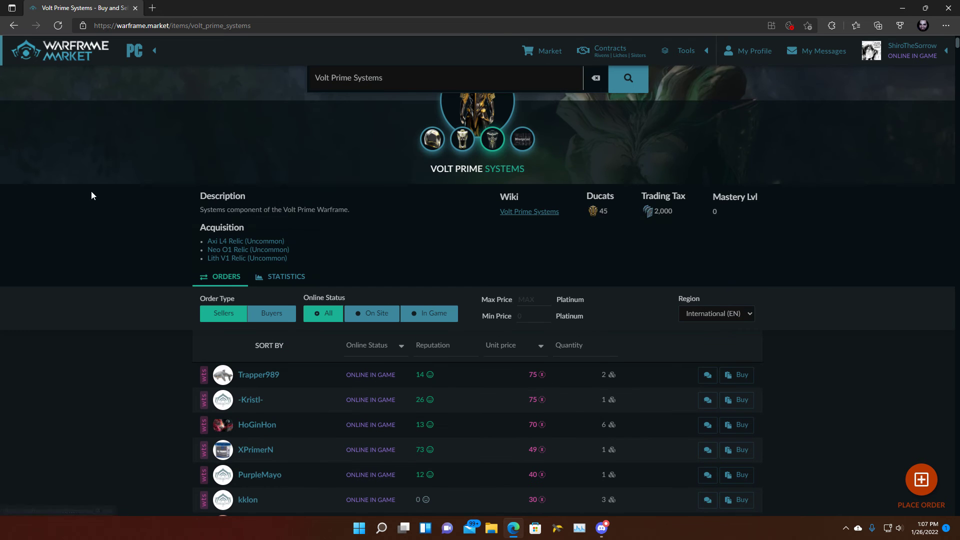
{"action": "left_click", "coordinate": [475, 119]}
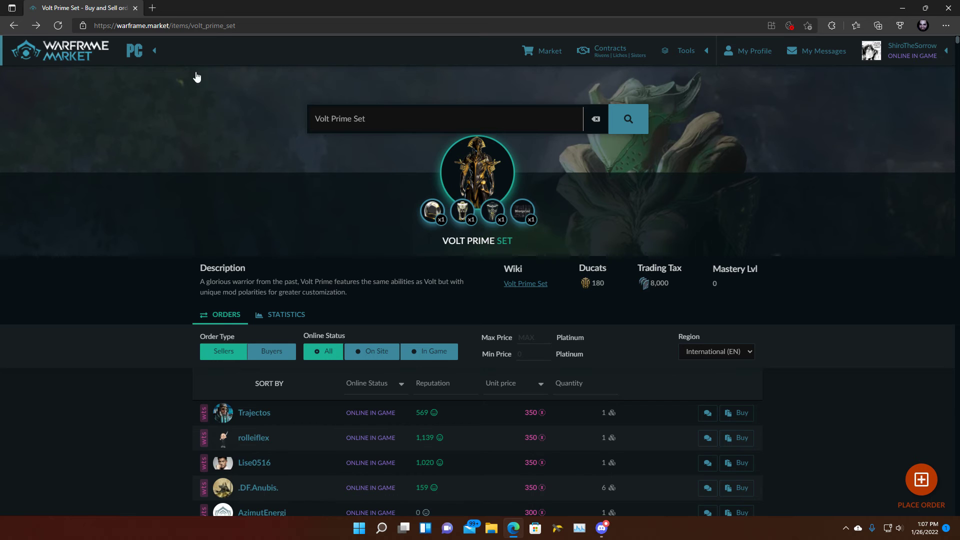
{"action": "left_click", "coordinate": [445, 119]}
{"action": "type", "text": "V"}
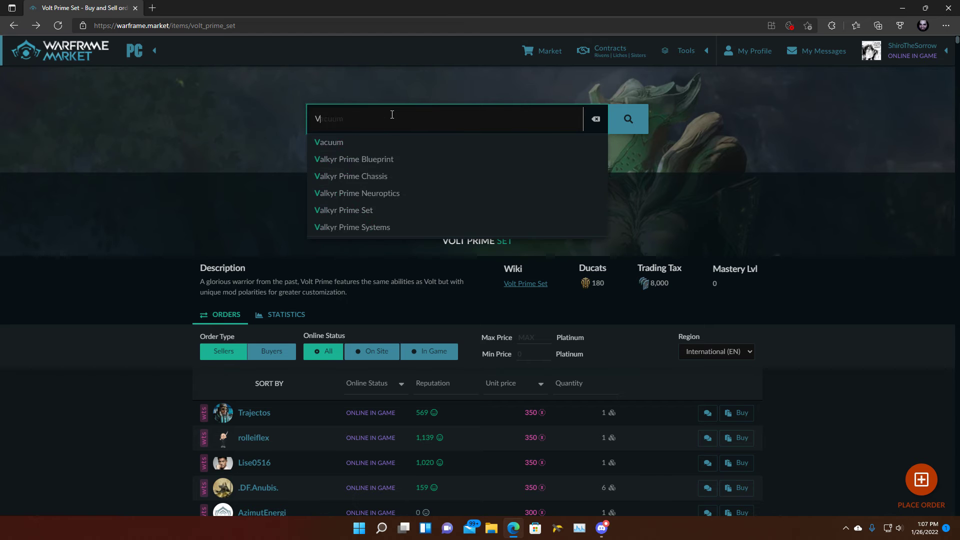
{"action": "type", "text": "harrow"}
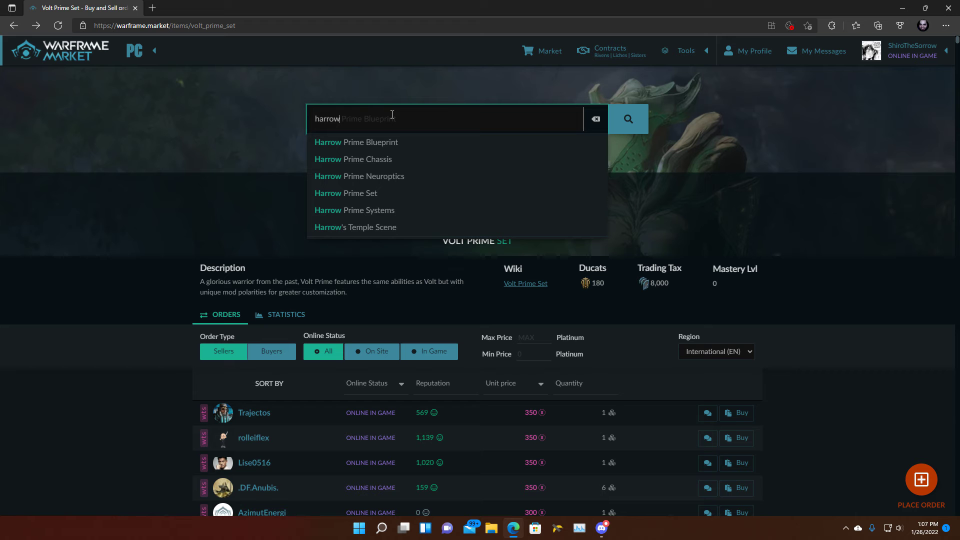
{"action": "mouse_move", "coordinate": [374, 203]}
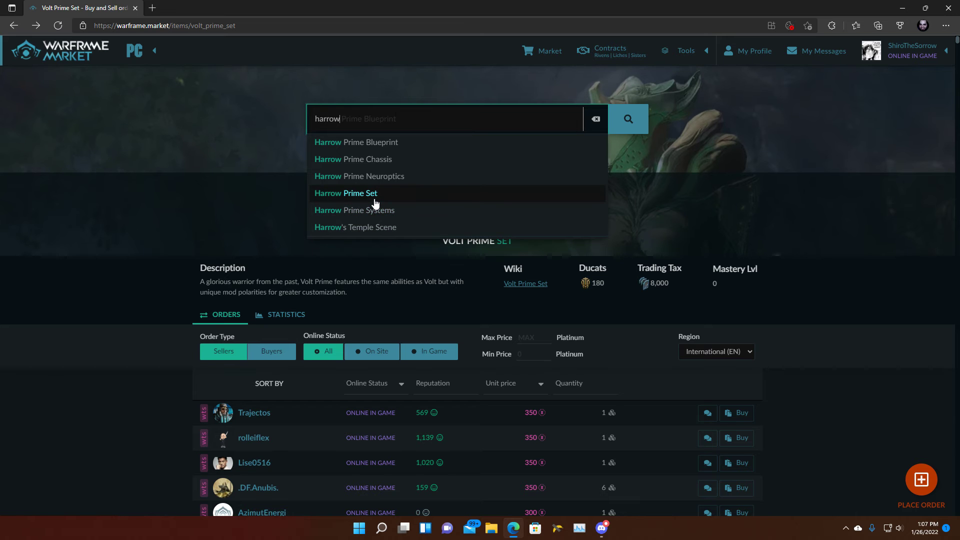
{"action": "left_click", "coordinate": [345, 193]}
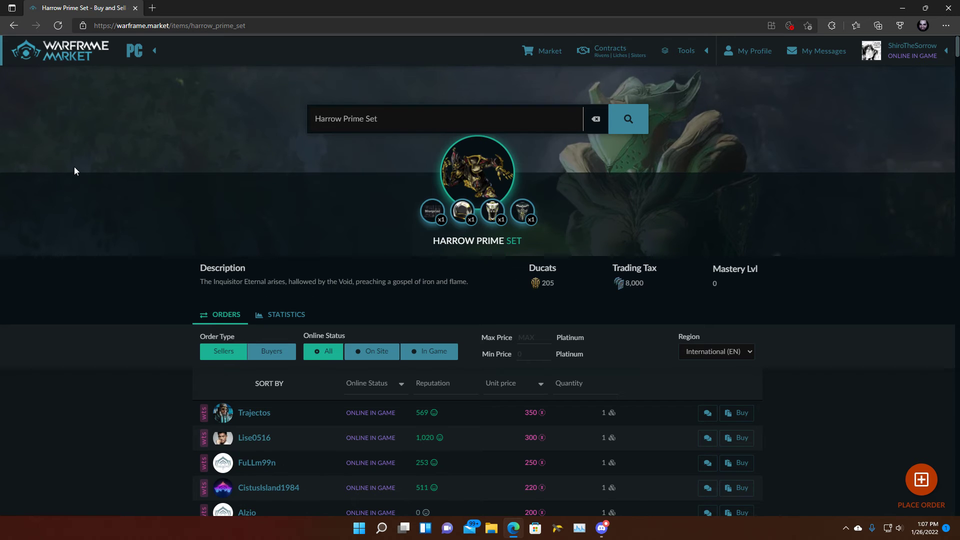
{"action": "scroll", "scroll_direction": "down", "scroll_amount": 3}
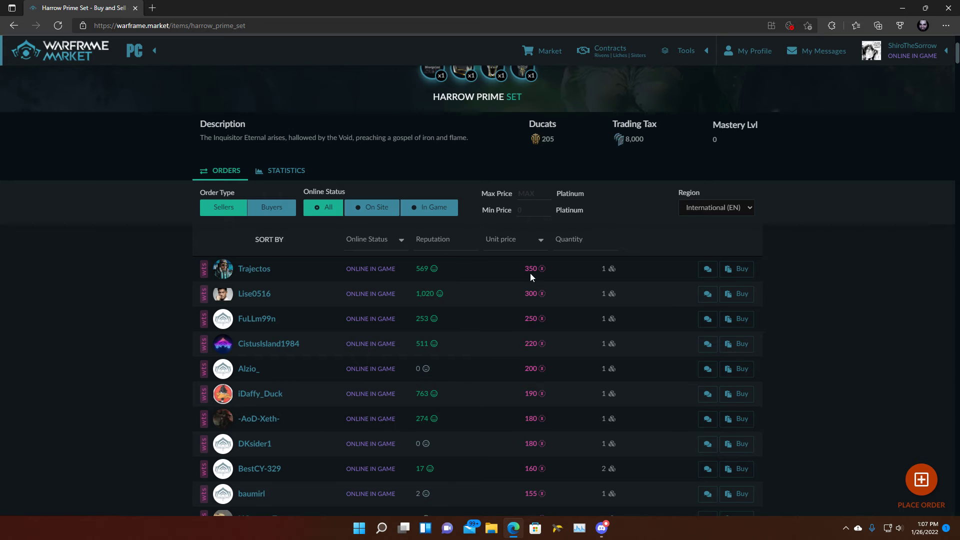
{"action": "mouse_move", "coordinate": [129, 195]}
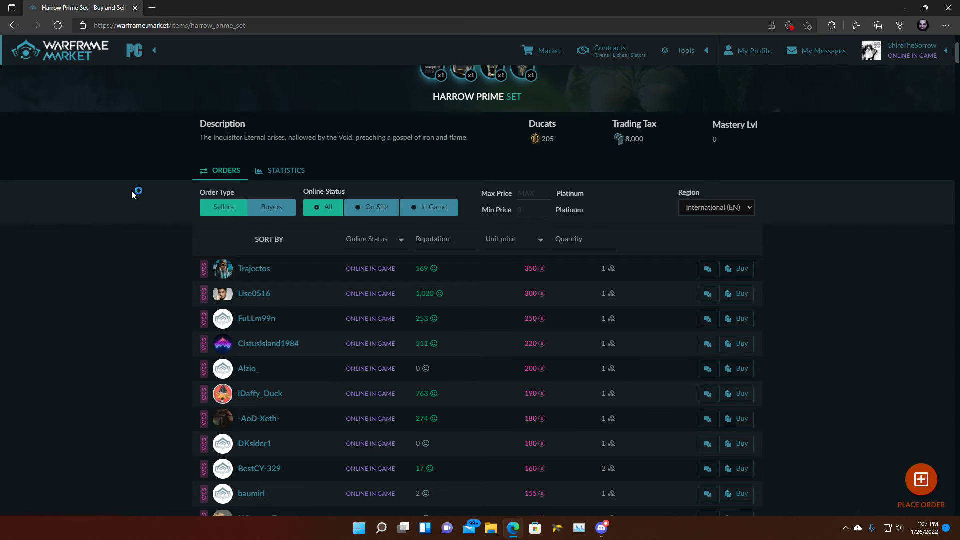
{"action": "scroll", "scroll_direction": "down", "scroll_amount": 3}
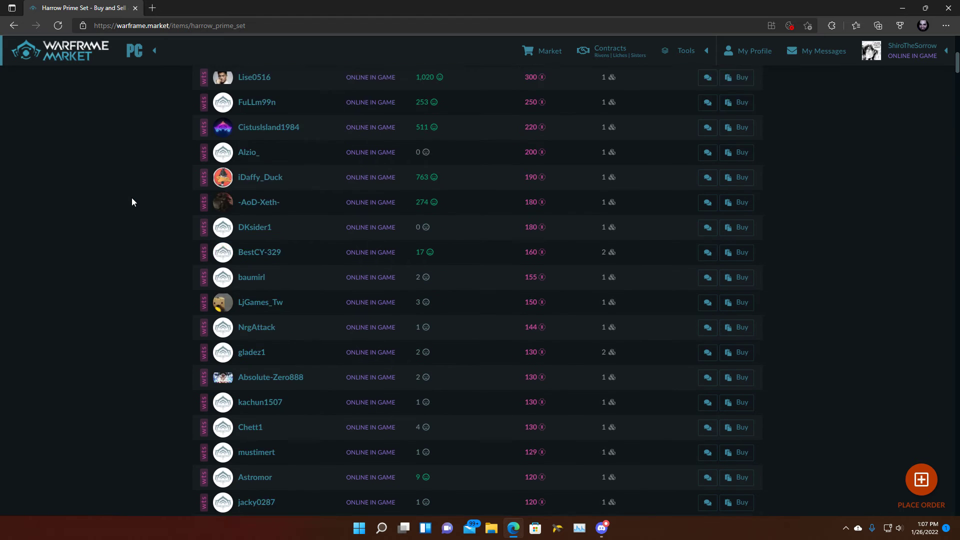
{"action": "scroll", "scroll_direction": "up", "scroll_amount": 3}
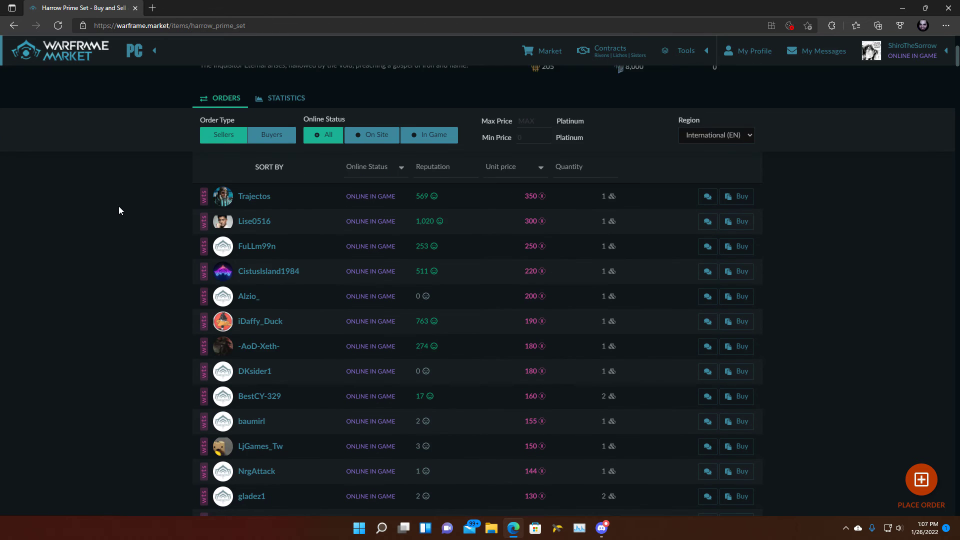
{"action": "scroll", "scroll_direction": "down", "scroll_amount": 3}
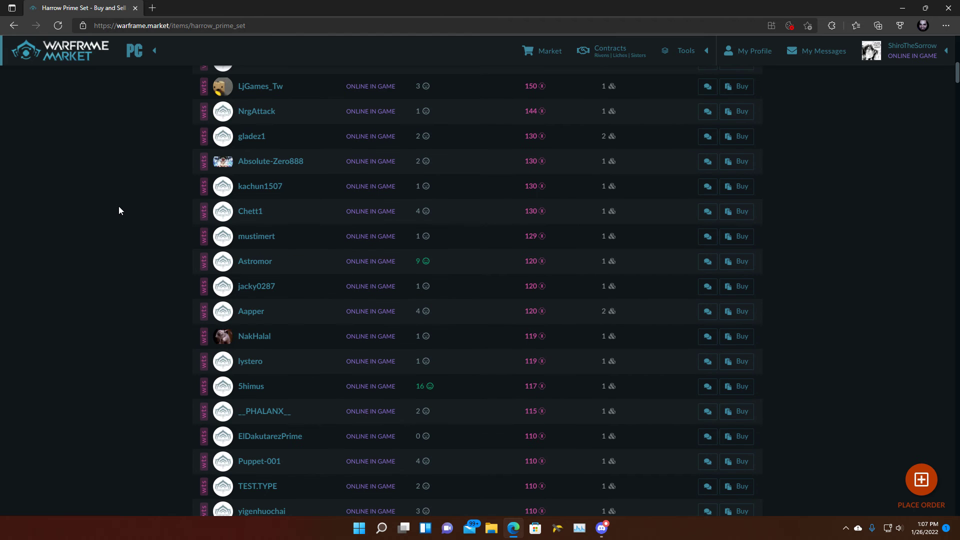
{"action": "scroll", "scroll_direction": "down", "scroll_amount": 3}
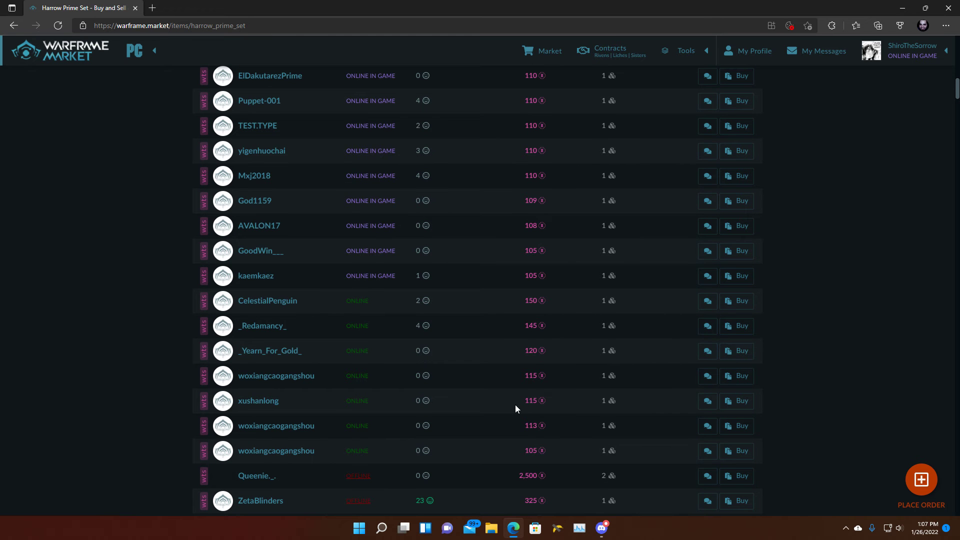
{"action": "mouse_move", "coordinate": [621, 455]}
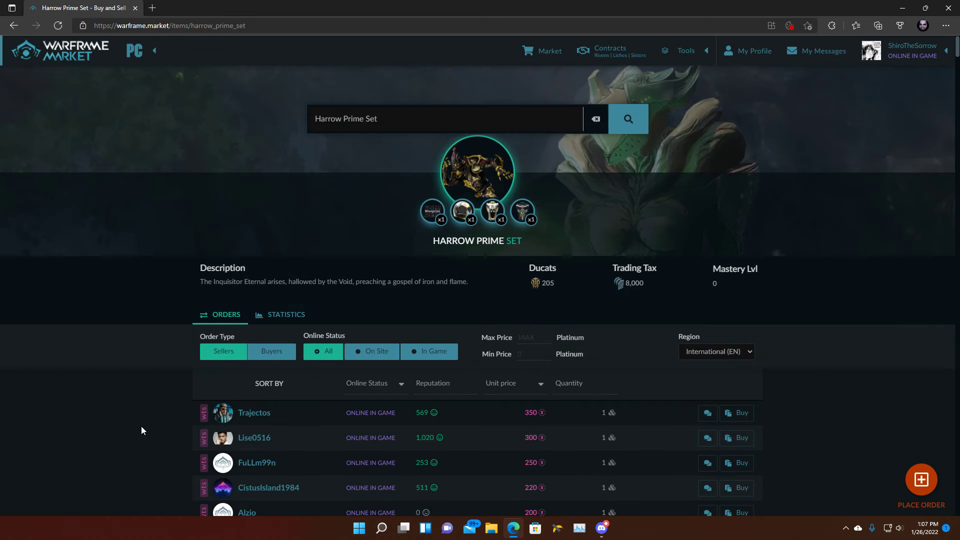
{"action": "mouse_move", "coordinate": [76, 130]}
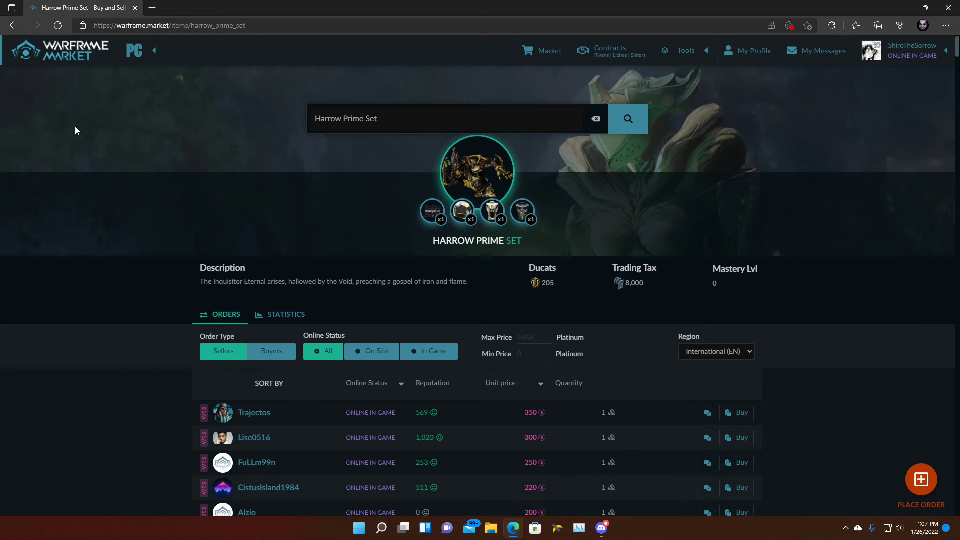
Step: Open Harrow Prime Neuroptics and review in-game sellers asking 45 down to 30 platinum
{"action": "left_click", "coordinate": [405, 119]}
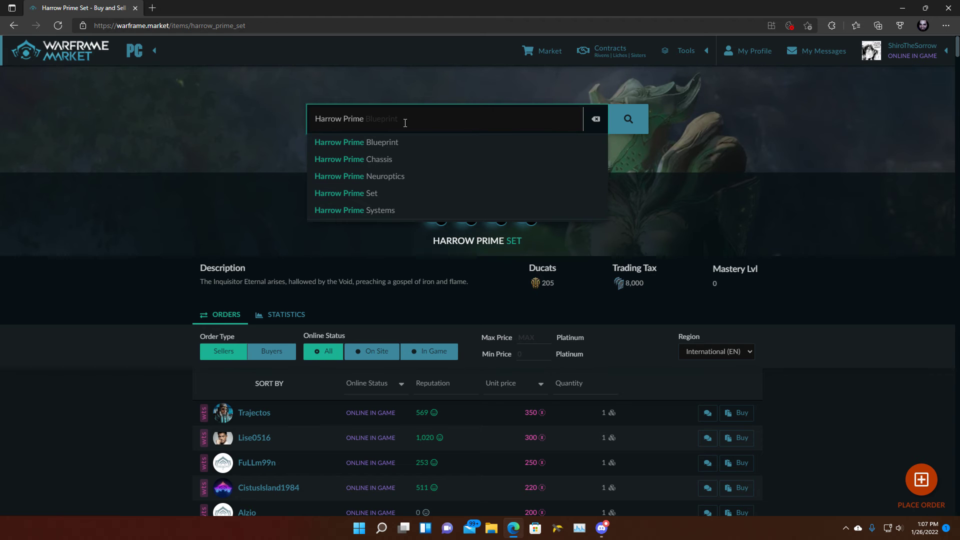
{"action": "mouse_move", "coordinate": [396, 142]}
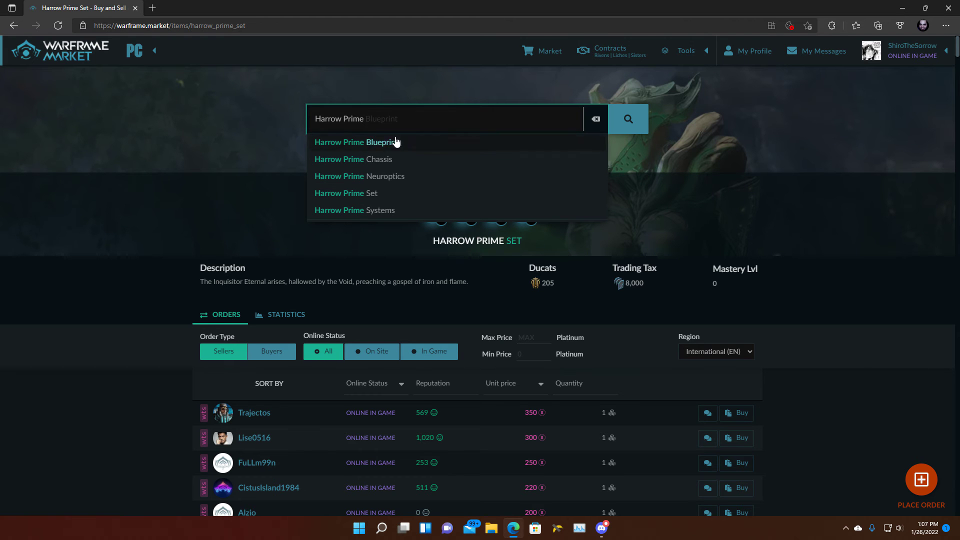
{"action": "mouse_move", "coordinate": [373, 177]}
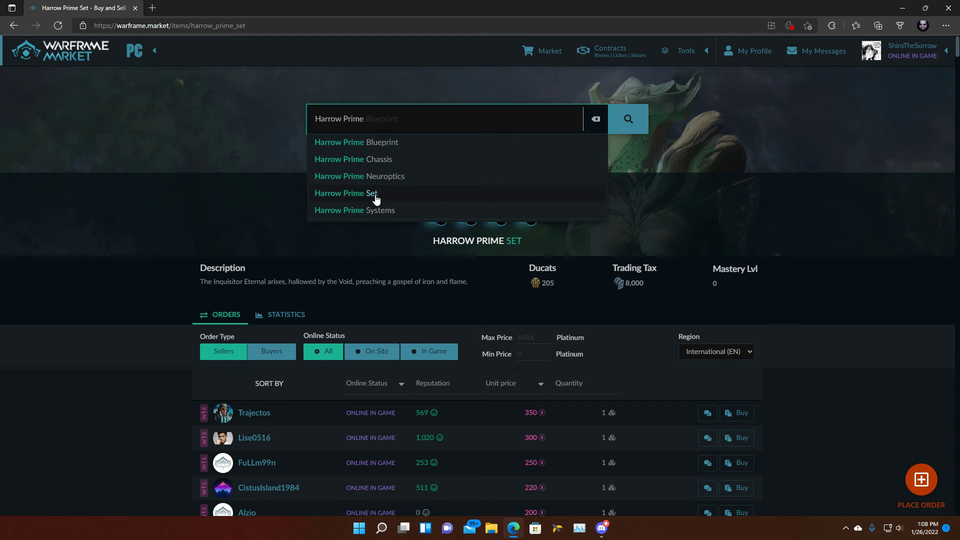
{"action": "mouse_move", "coordinate": [359, 176]}
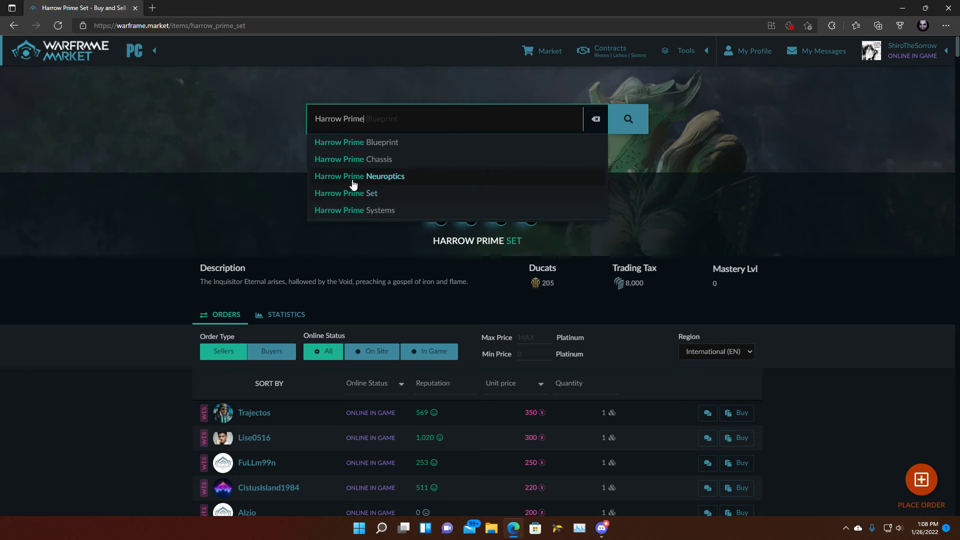
{"action": "left_click", "coordinate": [359, 176]}
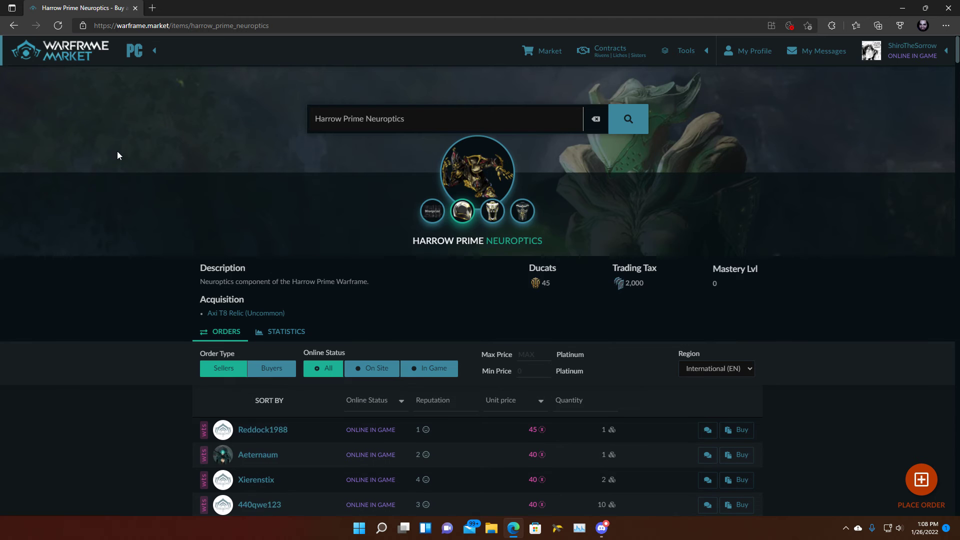
{"action": "scroll", "scroll_direction": "down", "scroll_amount": 3}
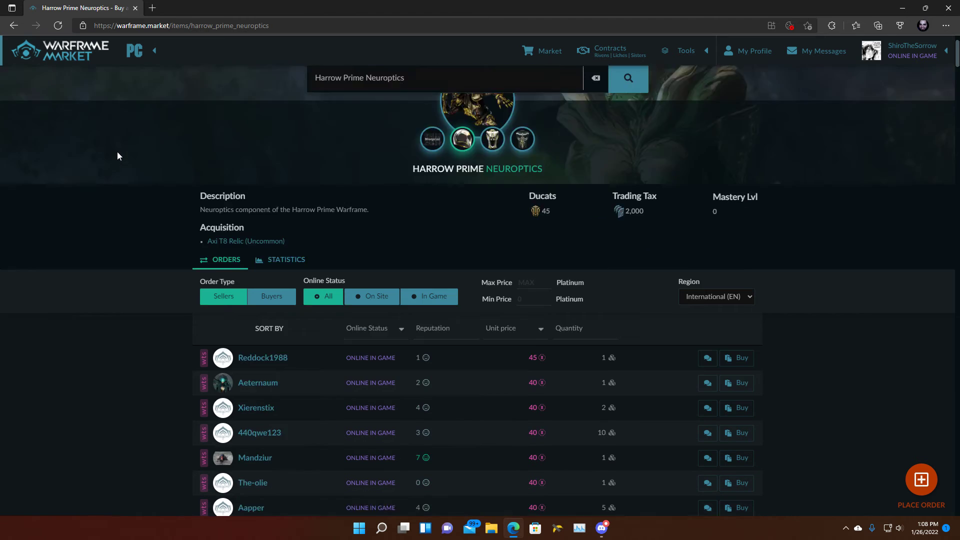
{"action": "scroll", "scroll_direction": "down", "scroll_amount": 3}
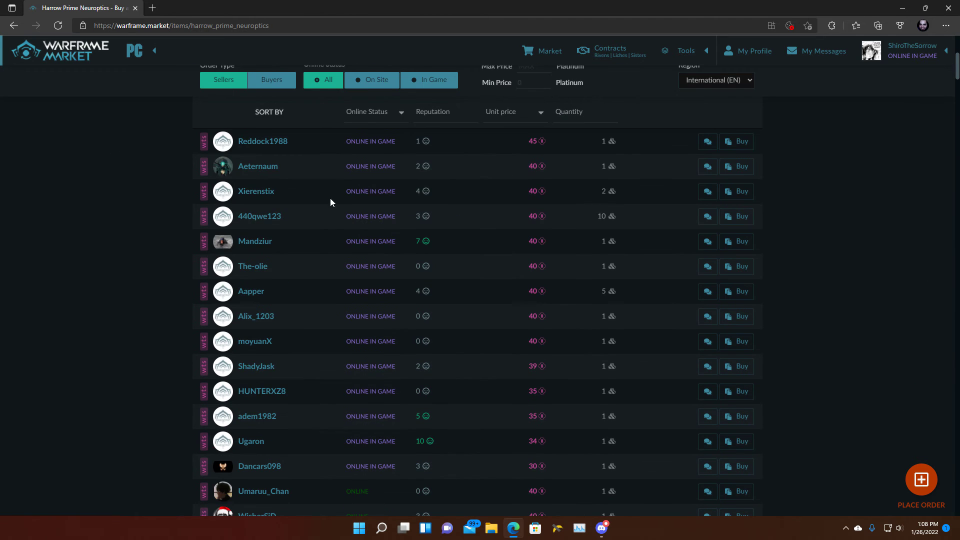
{"action": "scroll", "scroll_direction": "down", "scroll_amount": 3}
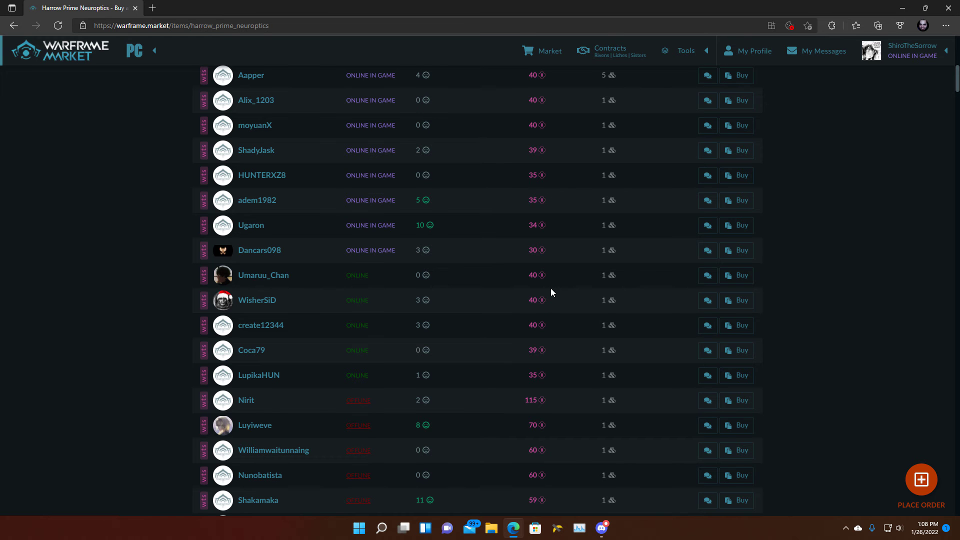
{"action": "scroll", "scroll_direction": "down", "scroll_amount": 3}
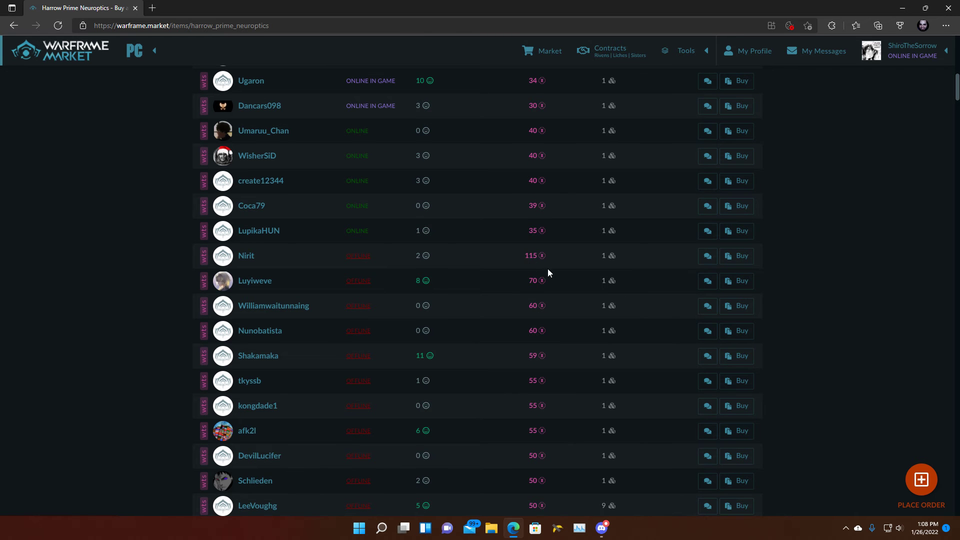
{"action": "scroll", "scroll_direction": "up", "scroll_amount": 3}
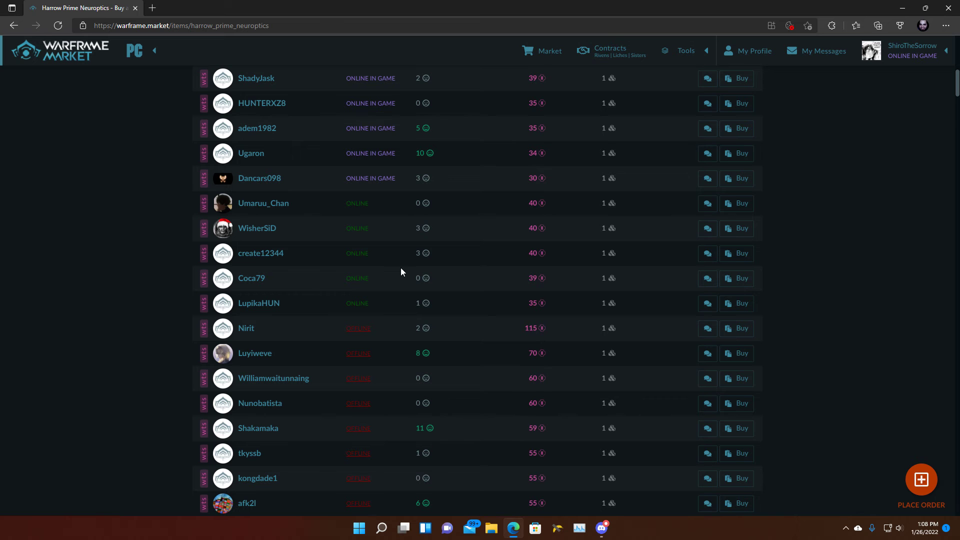
{"action": "mouse_move", "coordinate": [513, 317]}
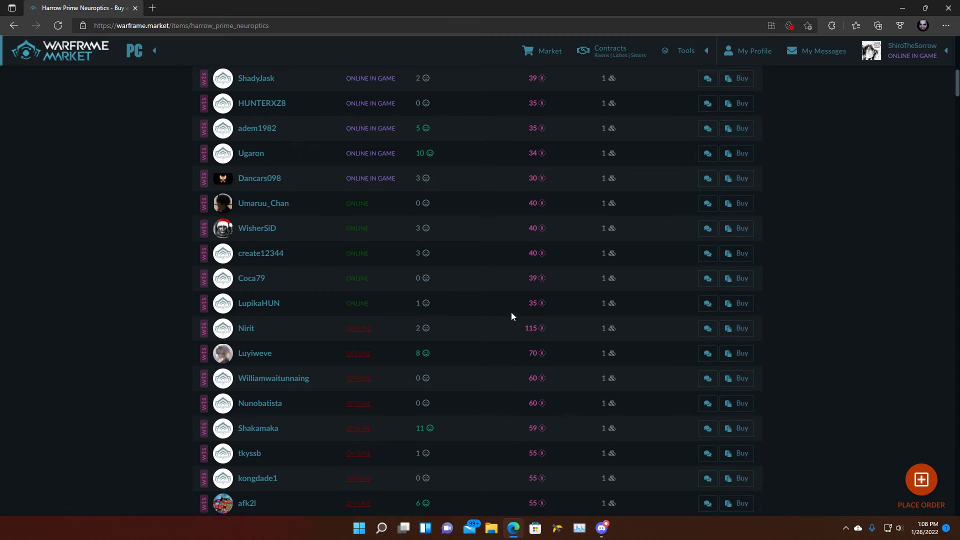
{"action": "mouse_move", "coordinate": [514, 270]}
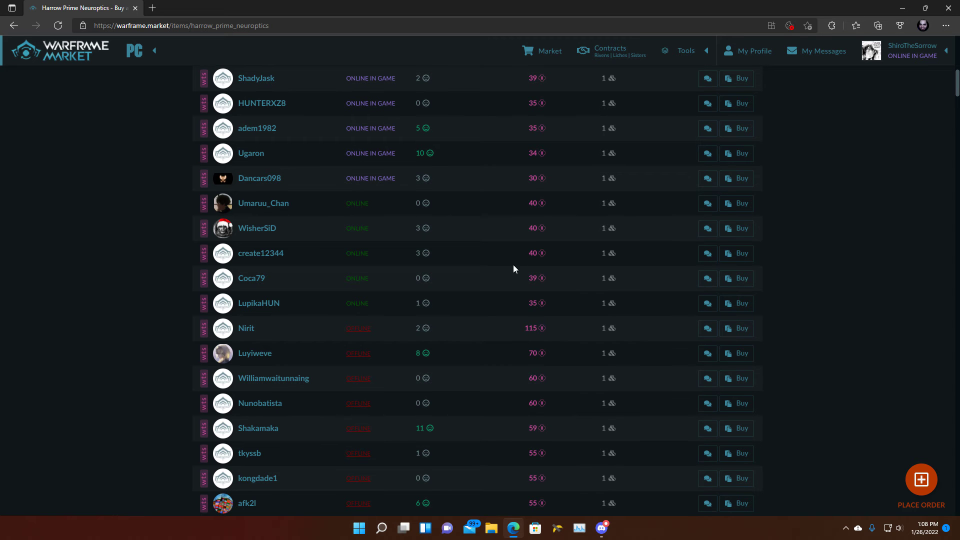
{"action": "scroll", "scroll_direction": "up", "scroll_amount": 3}
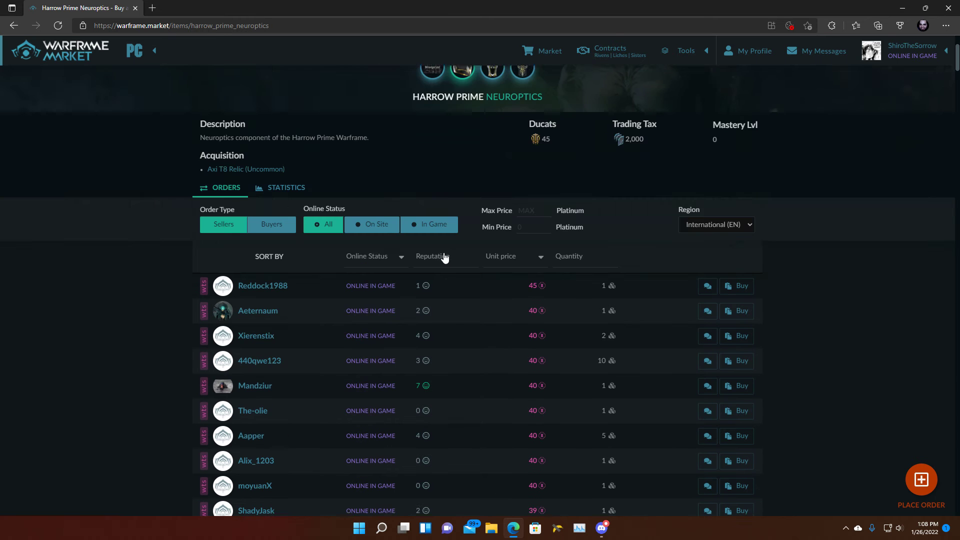
Step: Go back to the Harrow Prime Set page, orders listed from 350 platinum down
{"action": "left_click", "coordinate": [14, 25]}
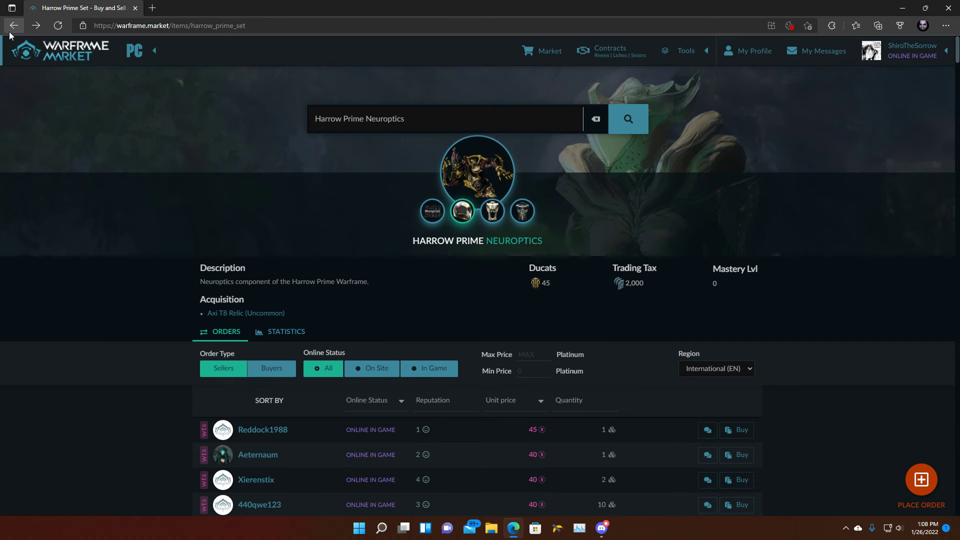
{"action": "left_click", "coordinate": [432, 211]}
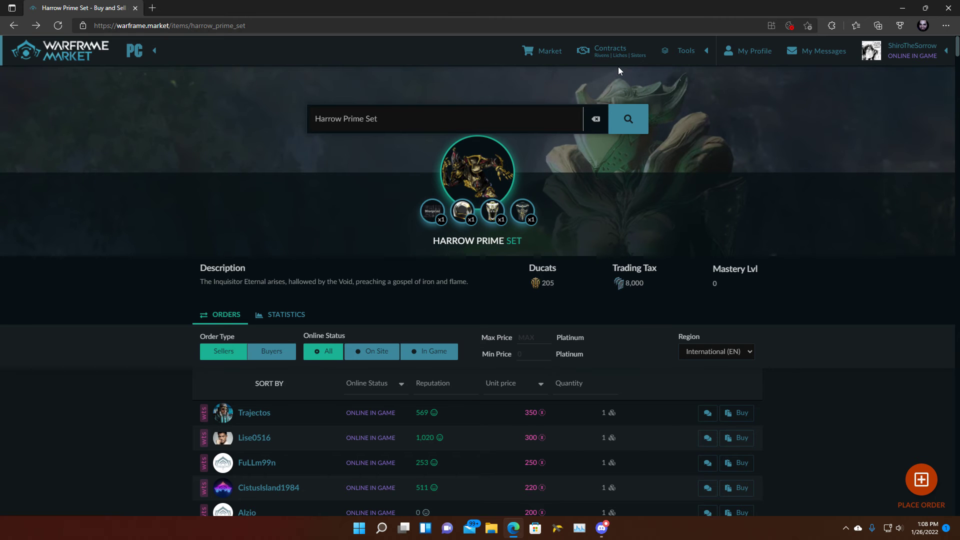
{"action": "mouse_move", "coordinate": [606, 50]}
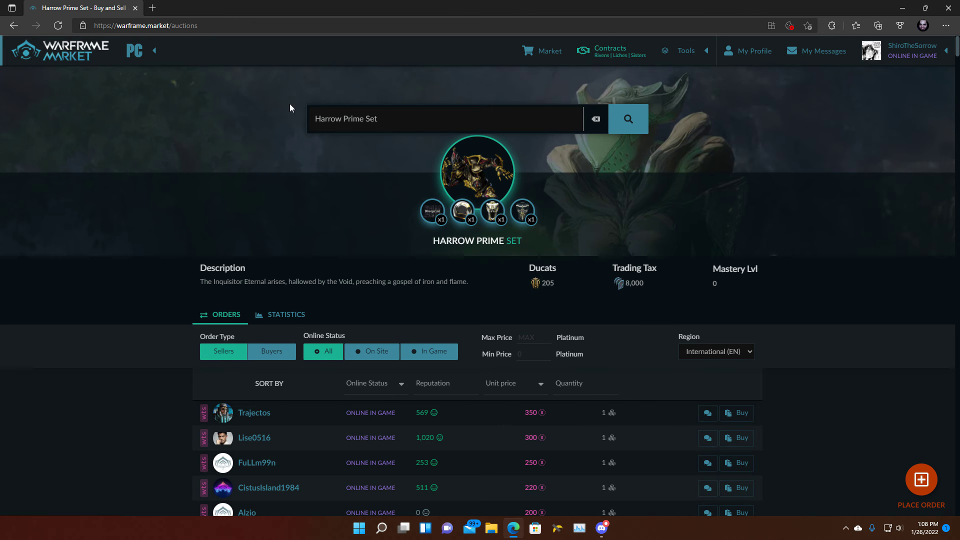
Step: Open the riven mod contracts and browse the Weapon Name list
{"action": "left_click", "coordinate": [618, 55]}
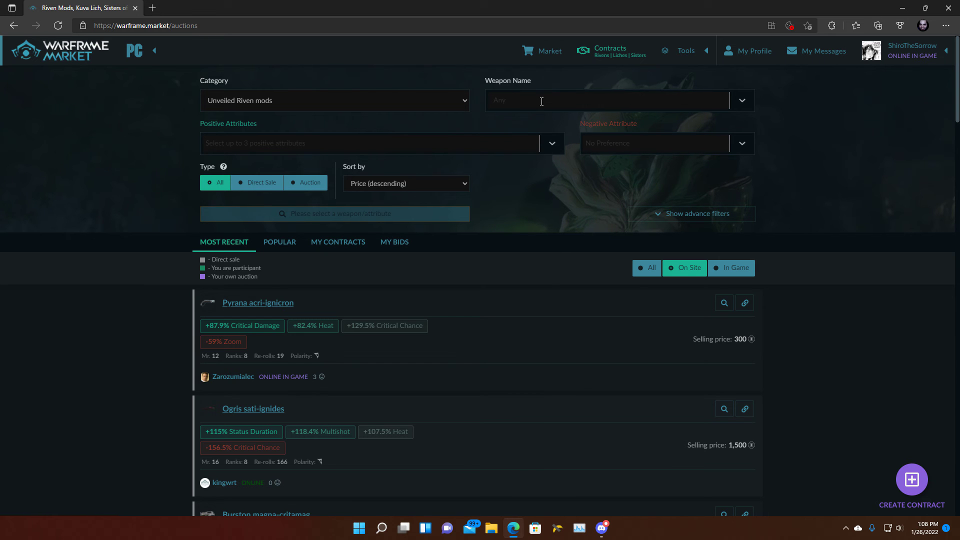
{"action": "left_click", "coordinate": [612, 100]}
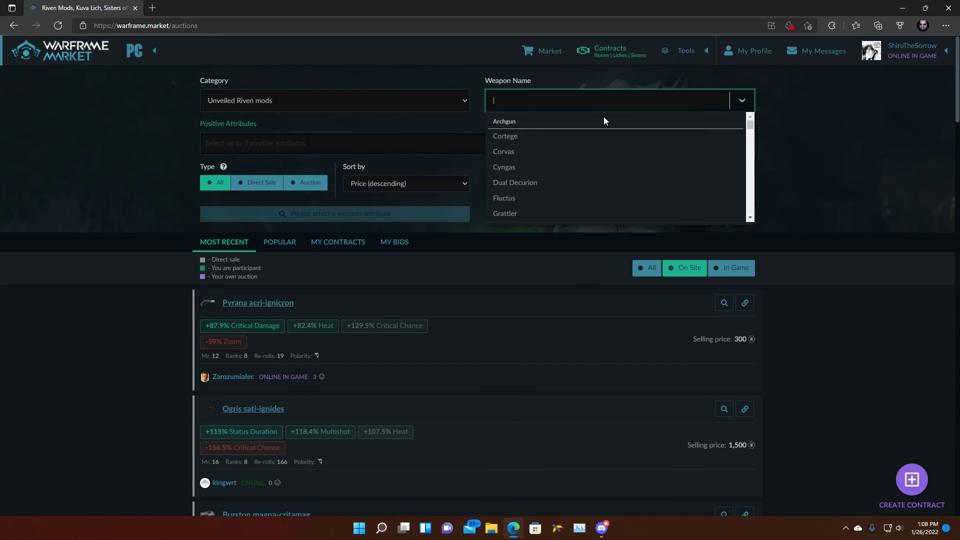
{"action": "scroll", "scroll_direction": "down", "scroll_amount": 3}
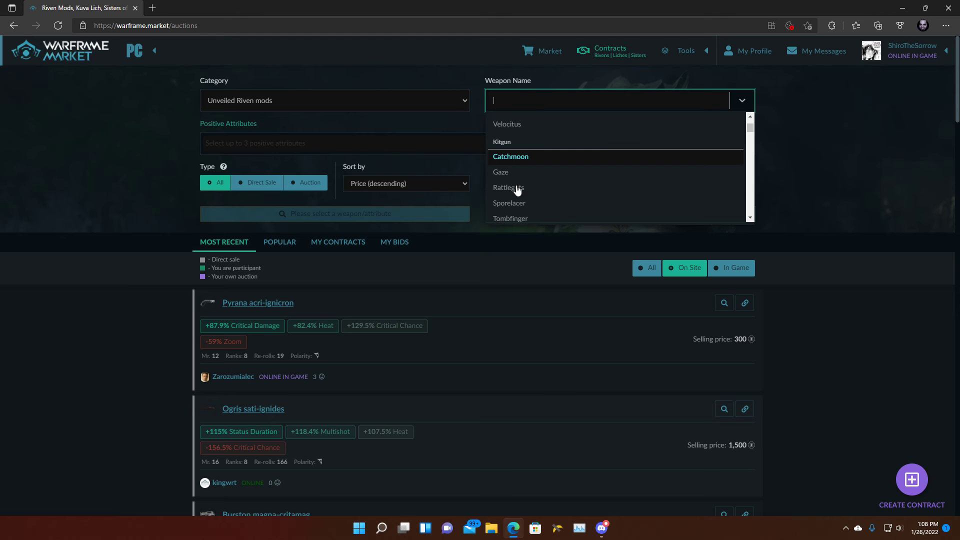
{"action": "scroll", "scroll_direction": "up", "scroll_amount": 3}
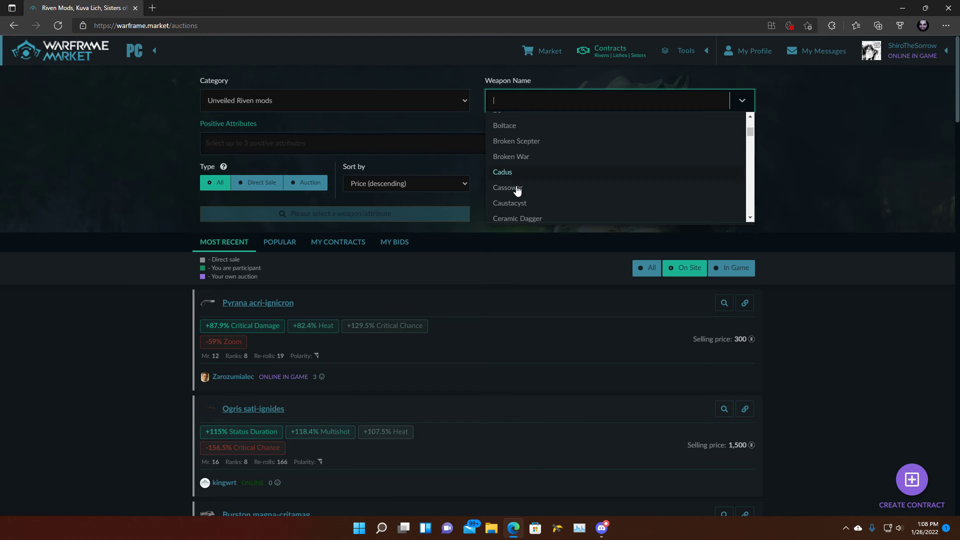
{"action": "scroll", "scroll_direction": "down", "scroll_amount": 3}
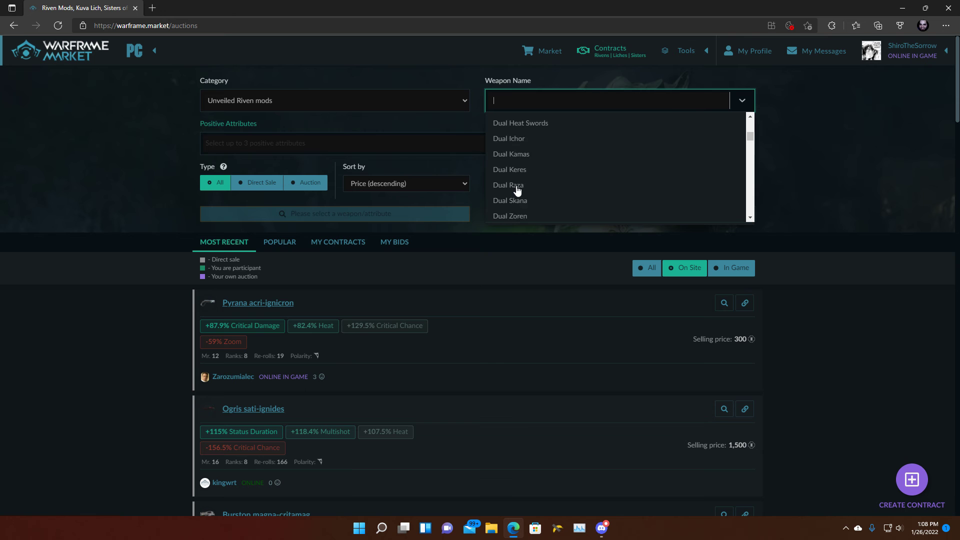
{"action": "scroll", "scroll_direction": "down", "scroll_amount": 3}
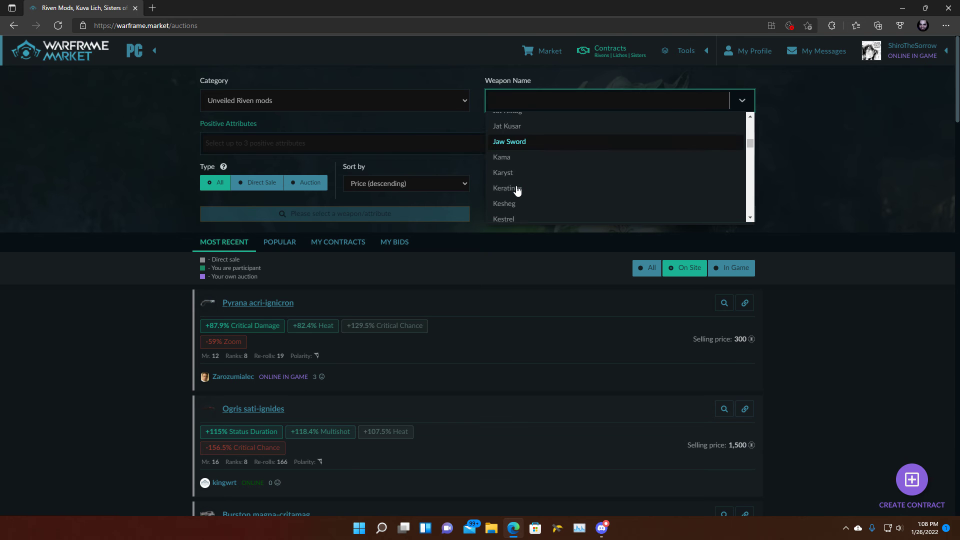
{"action": "scroll", "scroll_direction": "down", "scroll_amount": 3}
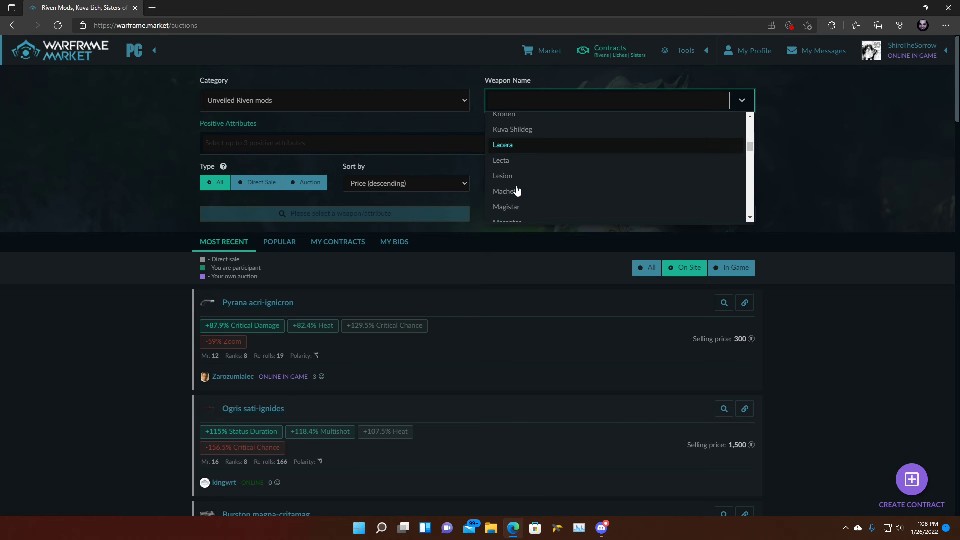
{"action": "scroll", "scroll_direction": "down", "scroll_amount": 3}
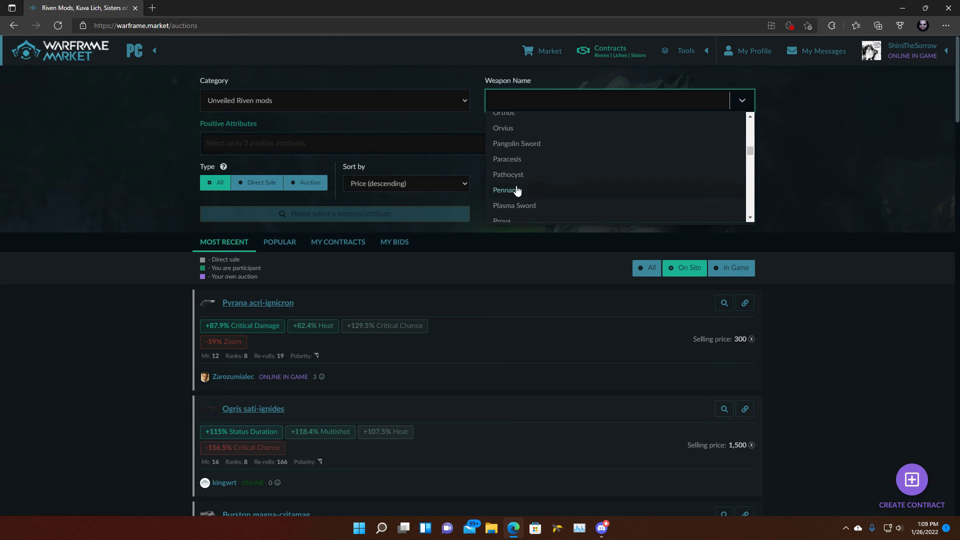
{"action": "scroll", "scroll_direction": "down", "scroll_amount": 3}
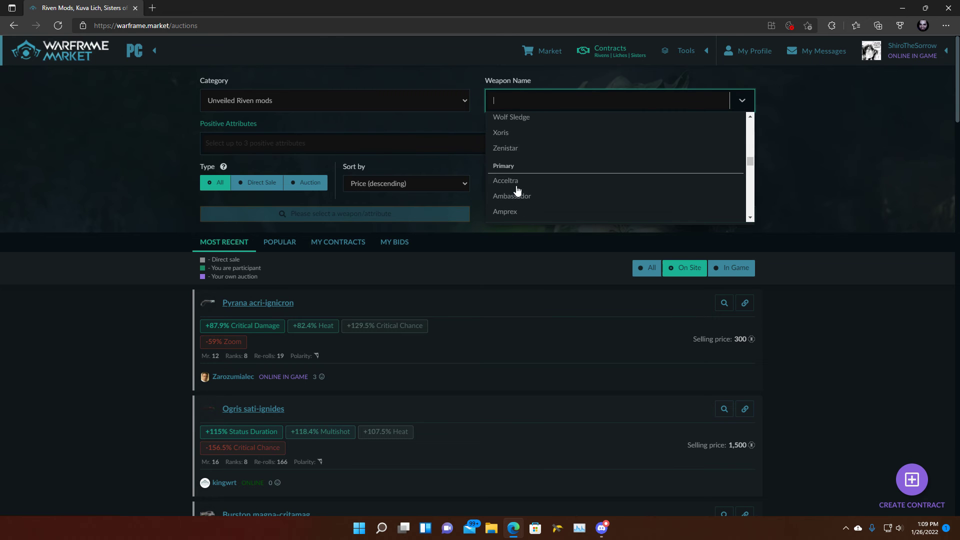
{"action": "scroll", "scroll_direction": "down", "scroll_amount": 3}
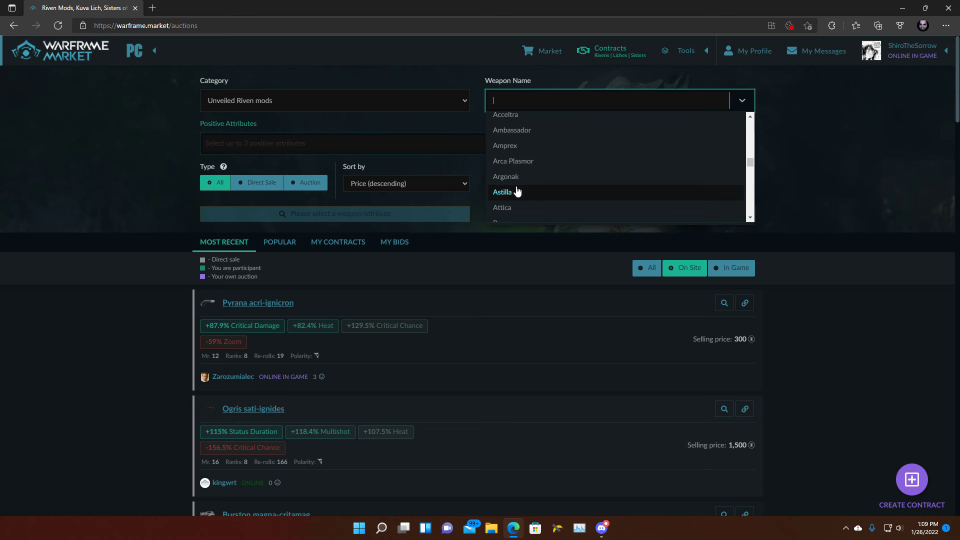
Step: Pick Cernos via 'cerno' as the riven weapon and run the search
{"action": "type", "text": "cerno"}
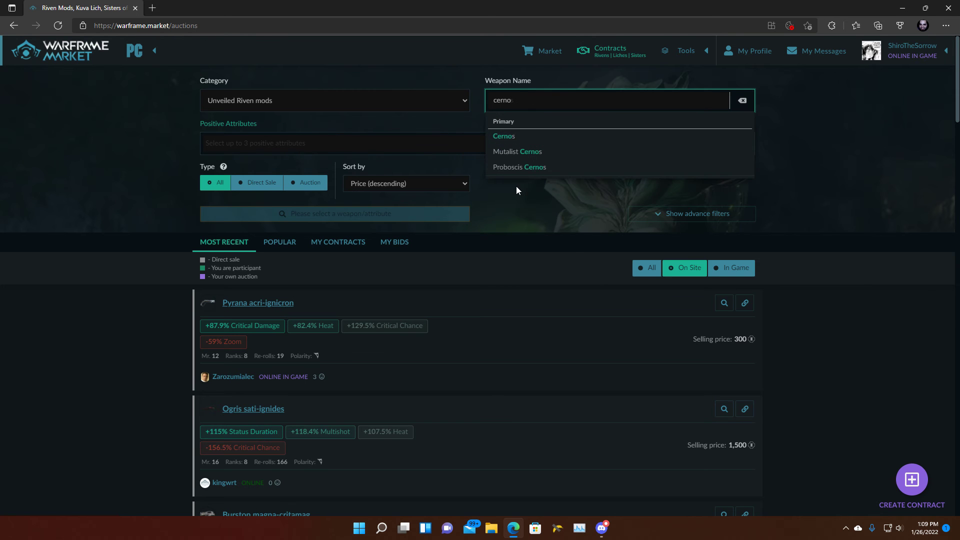
{"action": "left_click", "coordinate": [504, 136]}
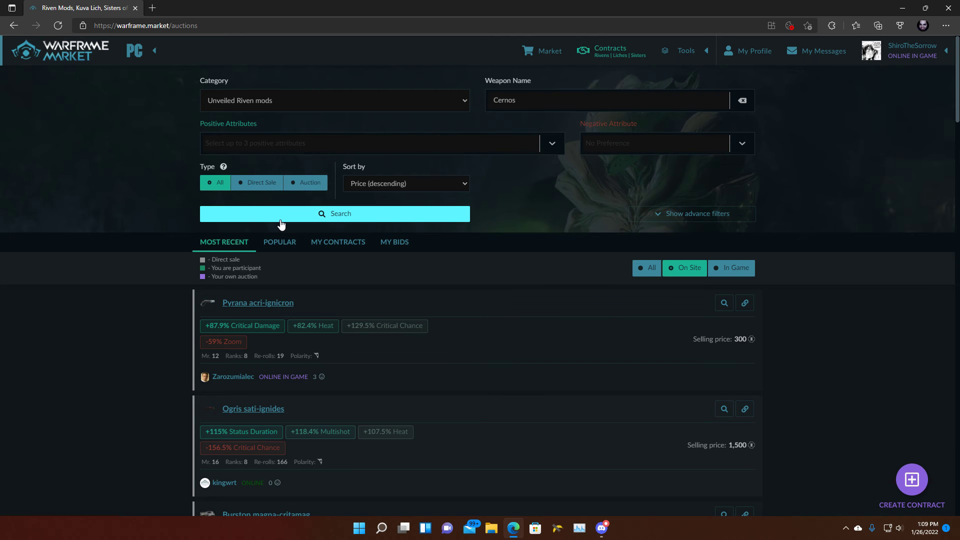
{"action": "mouse_move", "coordinate": [177, 92]}
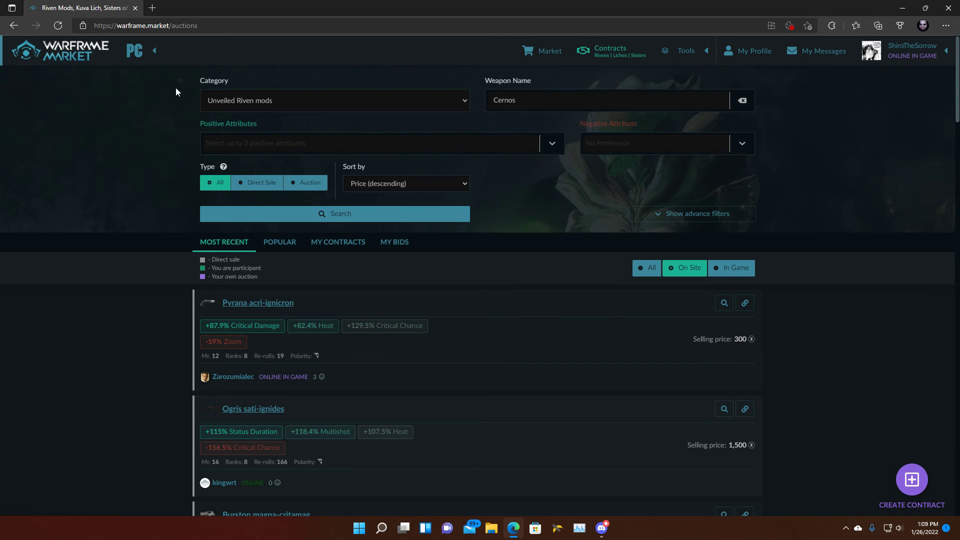
{"action": "left_click", "coordinate": [335, 213]}
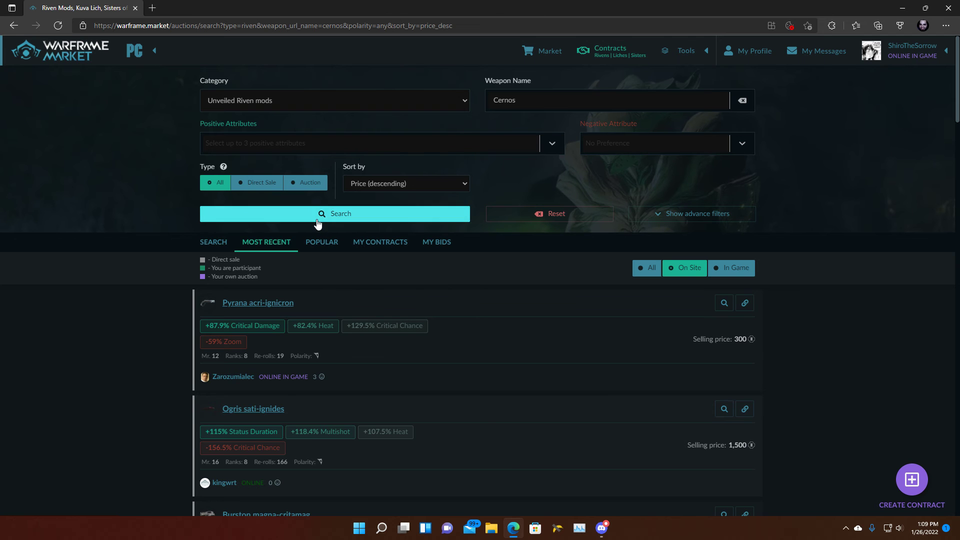
Step: Resubmit the Cernos riven search to load auctions starting at 299 and 200
{"action": "left_click", "coordinate": [334, 213]}
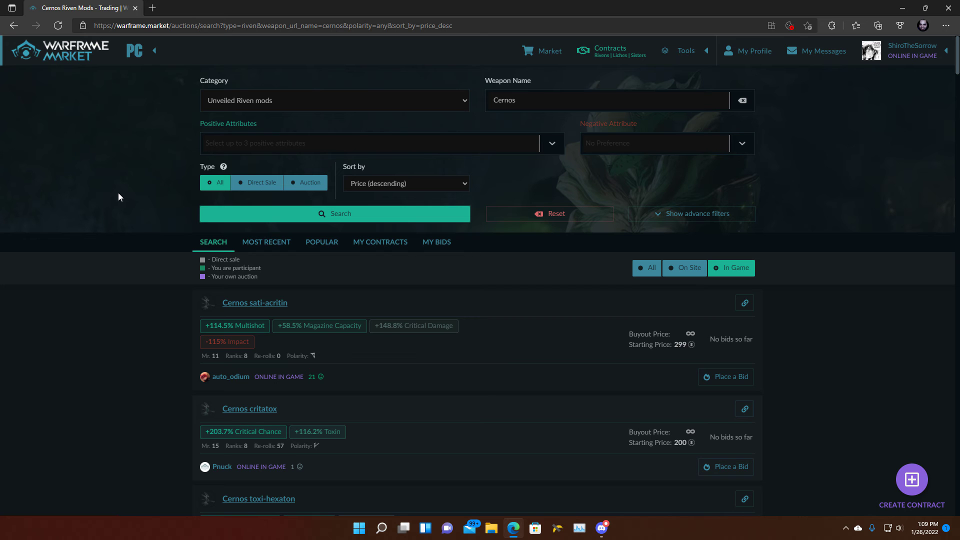
{"action": "mouse_move", "coordinate": [13, 186]}
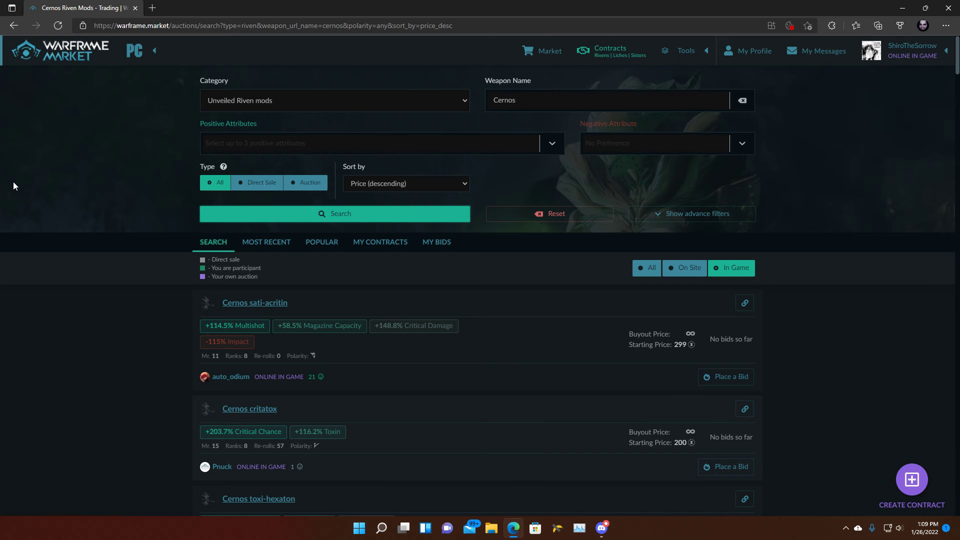
{"action": "mouse_move", "coordinate": [6, 183]}
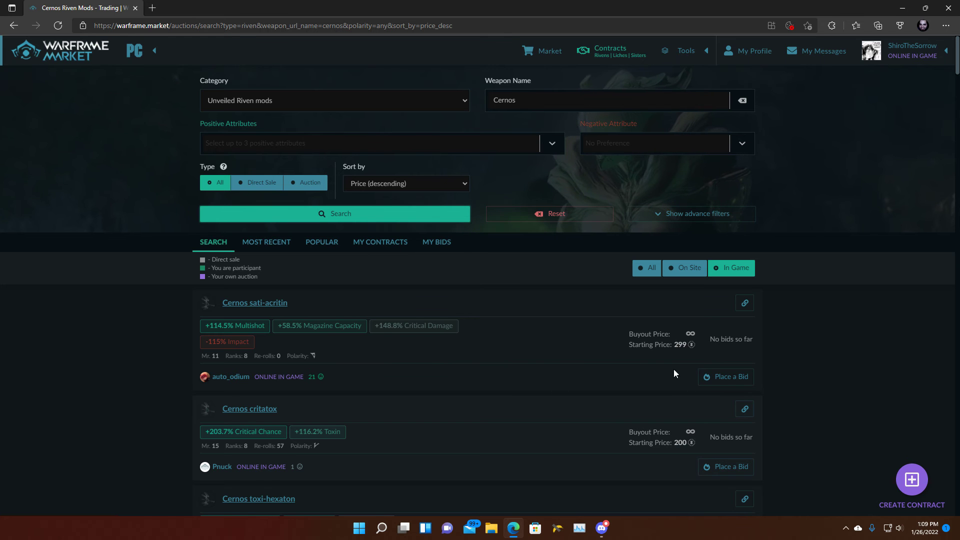
{"action": "mouse_move", "coordinate": [421, 379]}
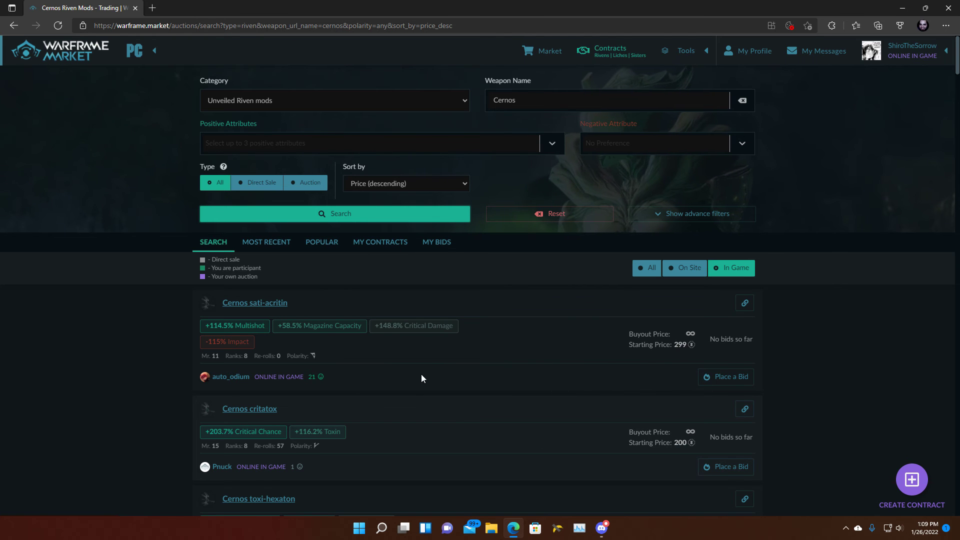
{"action": "mouse_move", "coordinate": [759, 350]}
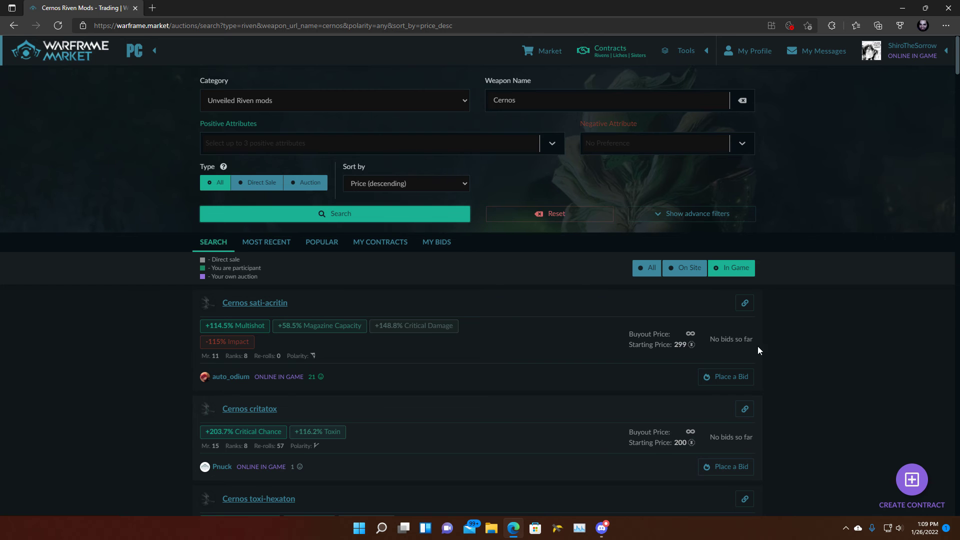
{"action": "mouse_move", "coordinate": [402, 341]}
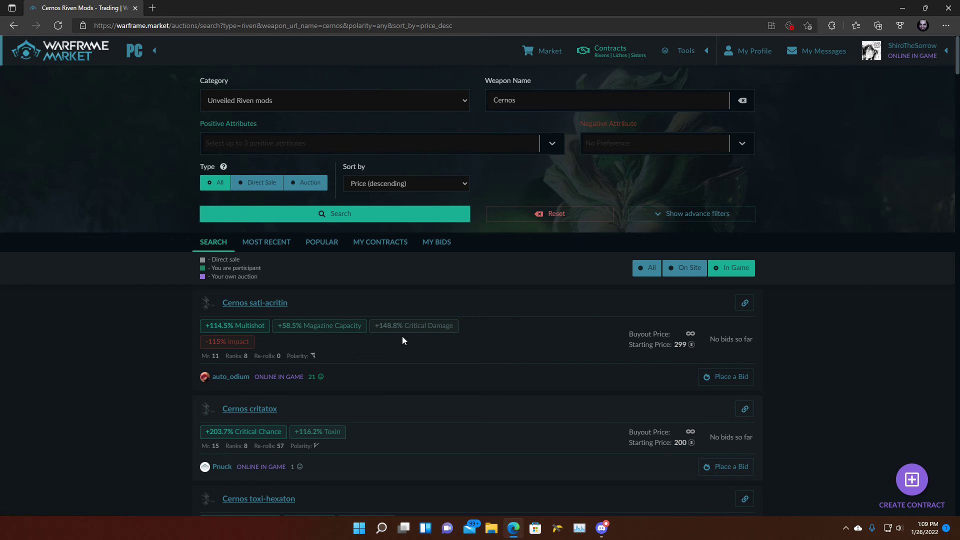
{"action": "mouse_move", "coordinate": [252, 350]}
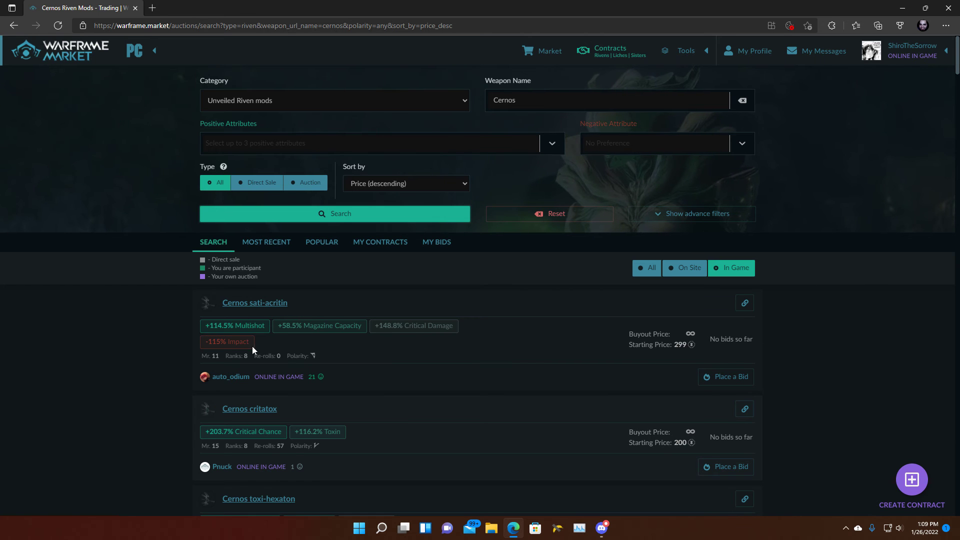
{"action": "mouse_move", "coordinate": [164, 311]}
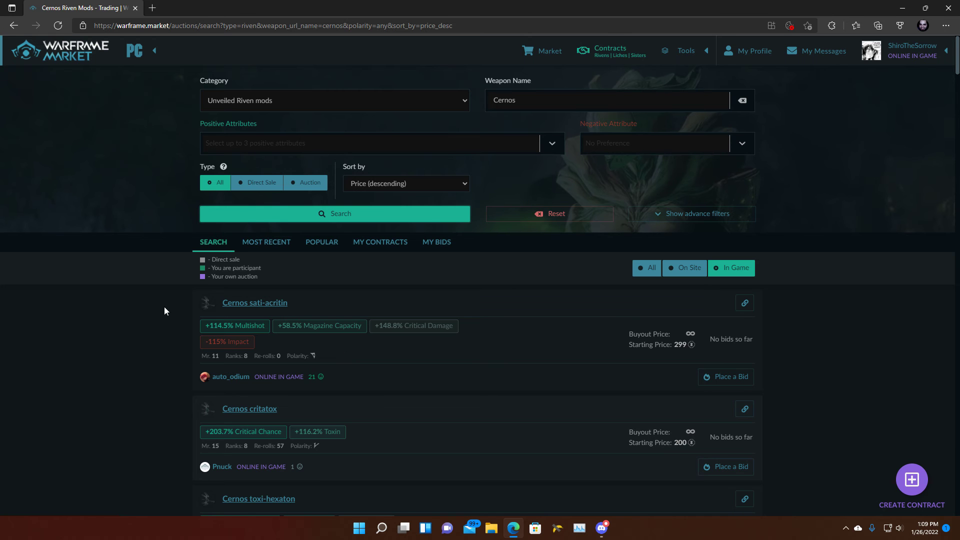
{"action": "mouse_move", "coordinate": [95, 338]}
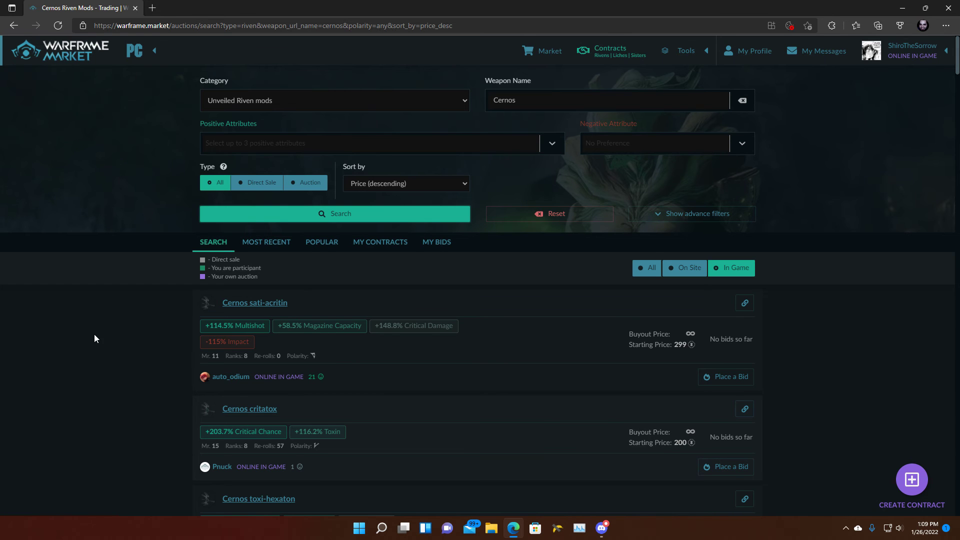
{"action": "scroll", "scroll_direction": "down", "scroll_amount": 3}
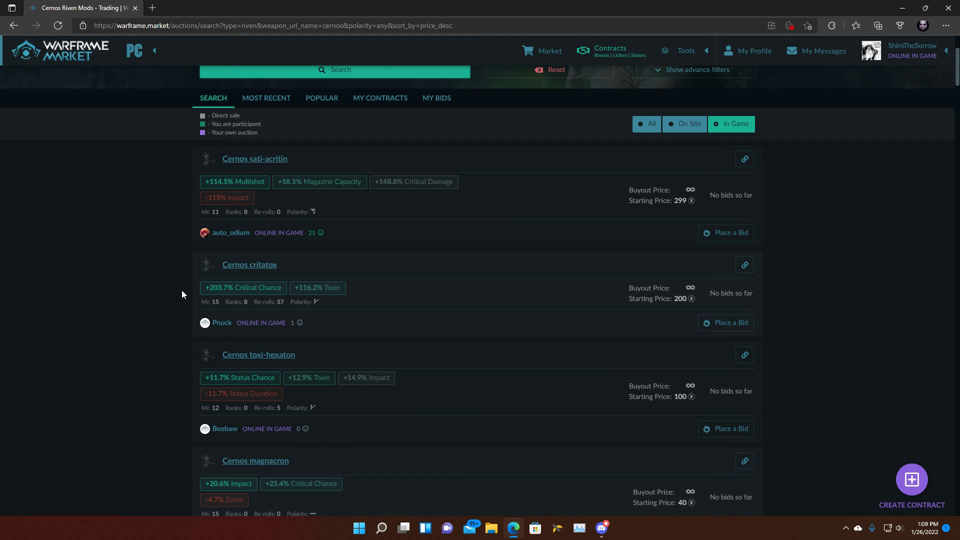
{"action": "mouse_move", "coordinate": [290, 259]}
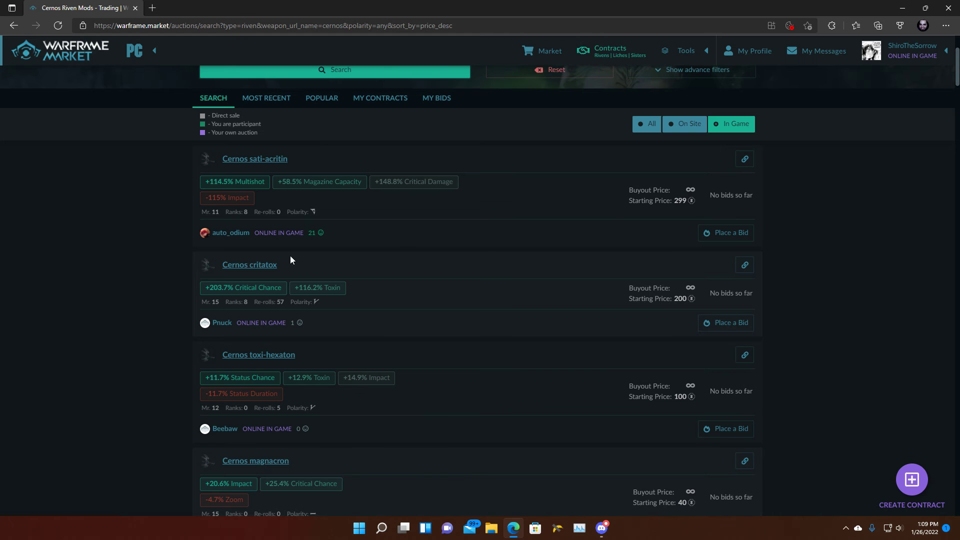
{"action": "scroll", "scroll_direction": "down", "scroll_amount": 3}
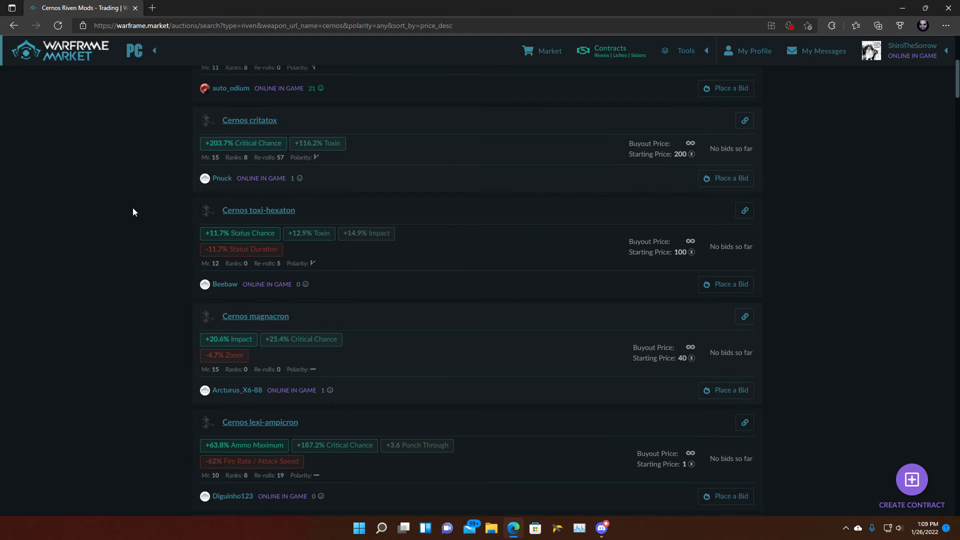
{"action": "mouse_move", "coordinate": [671, 142]}
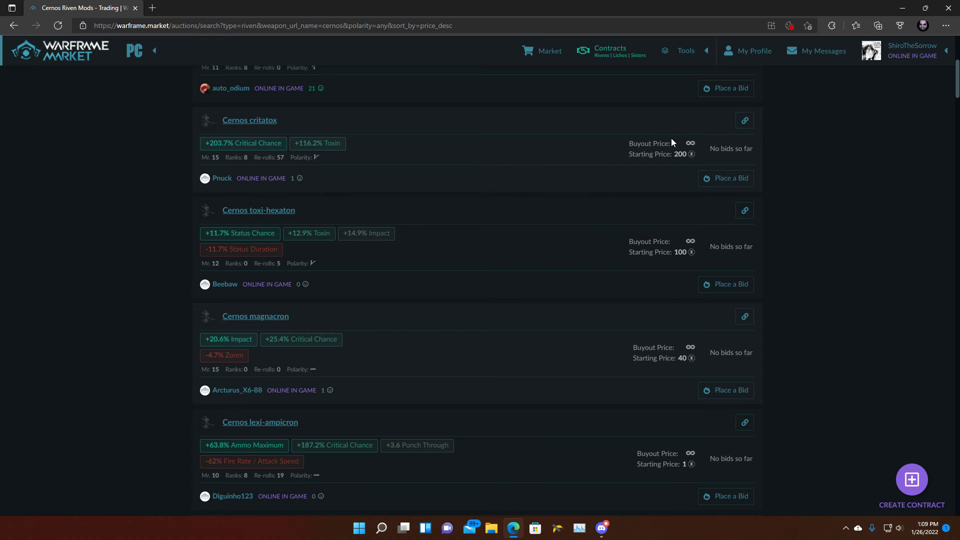
{"action": "mouse_move", "coordinate": [594, 272]}
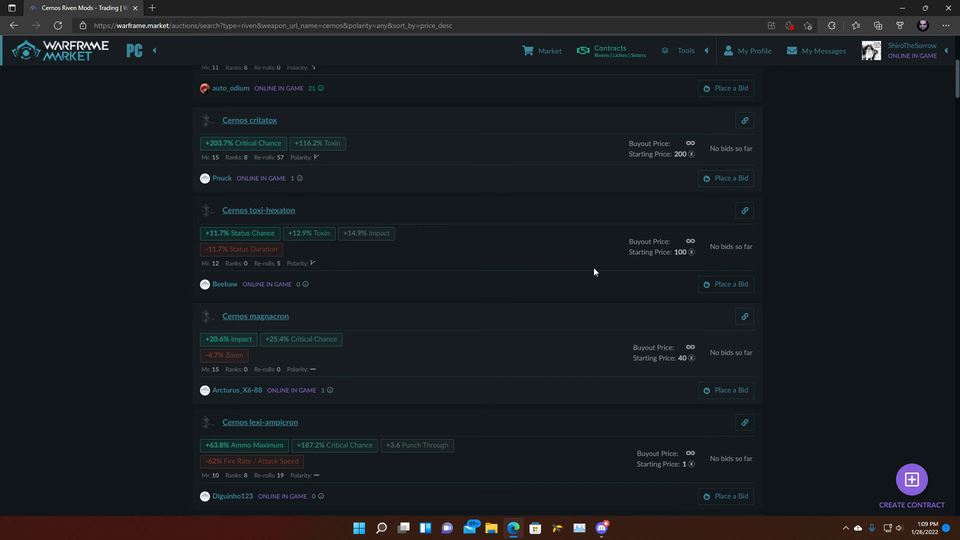
{"action": "scroll", "scroll_direction": "down", "scroll_amount": 3}
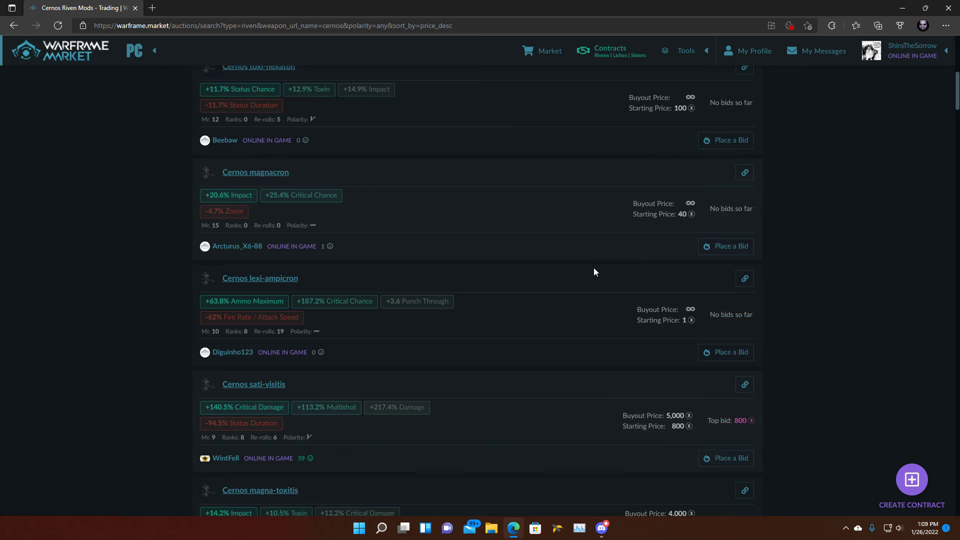
{"action": "scroll", "scroll_direction": "down", "scroll_amount": 3}
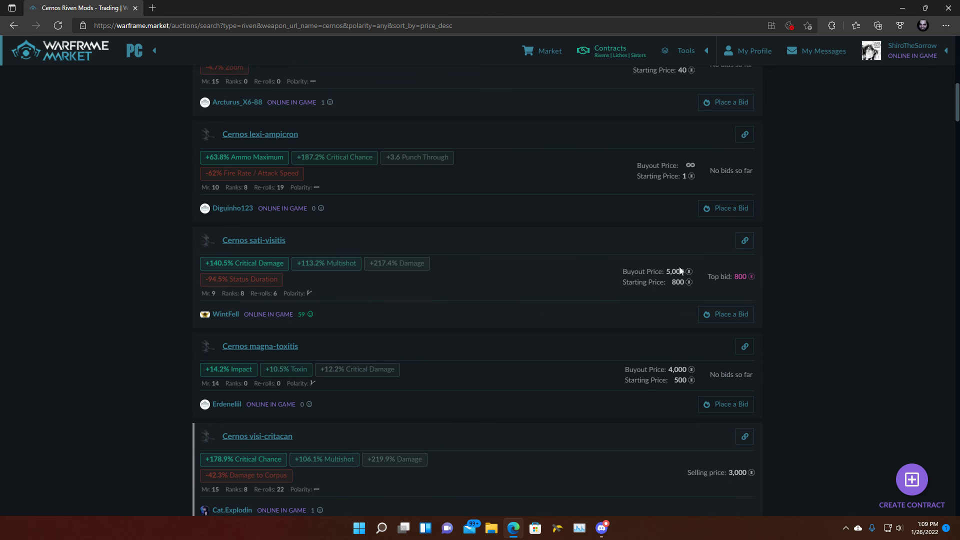
{"action": "mouse_move", "coordinate": [316, 275]}
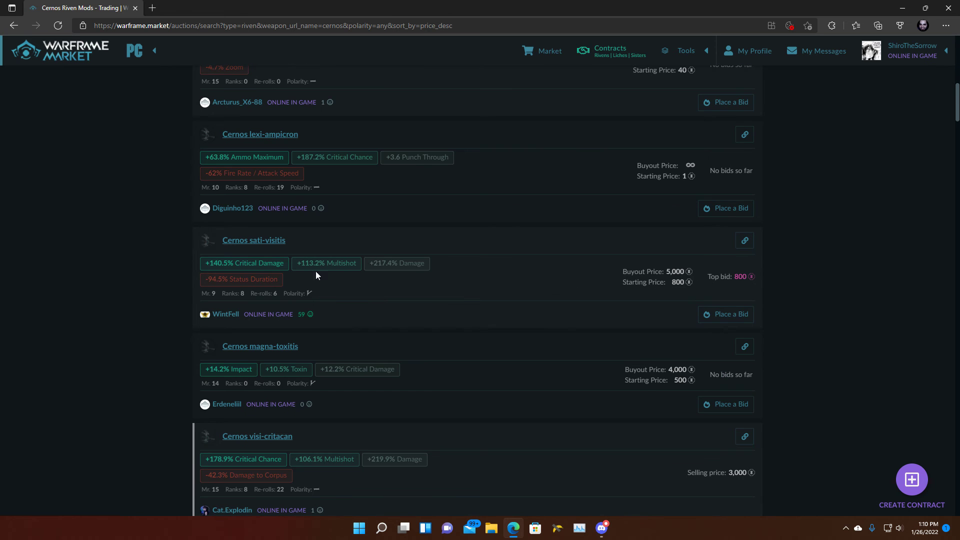
{"action": "mouse_move", "coordinate": [291, 271]}
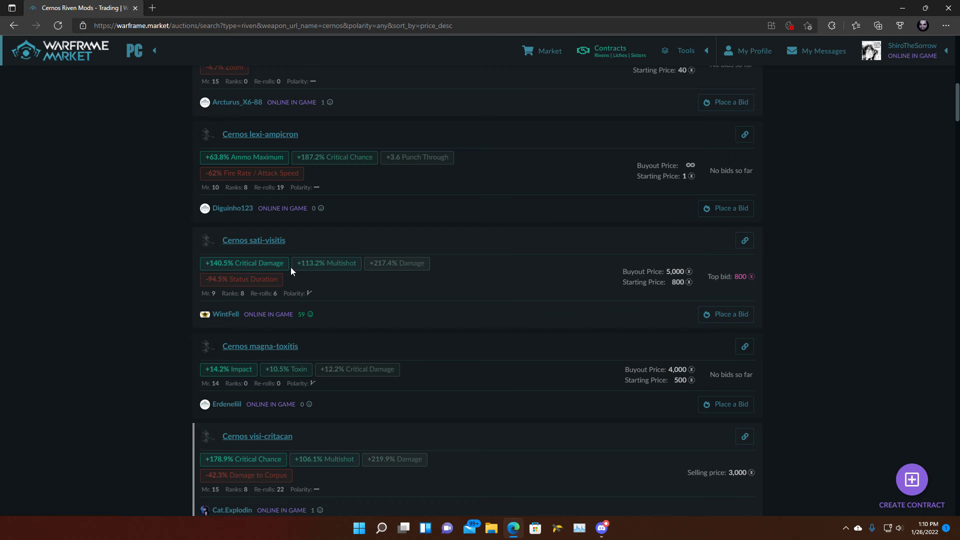
{"action": "mouse_move", "coordinate": [396, 277]}
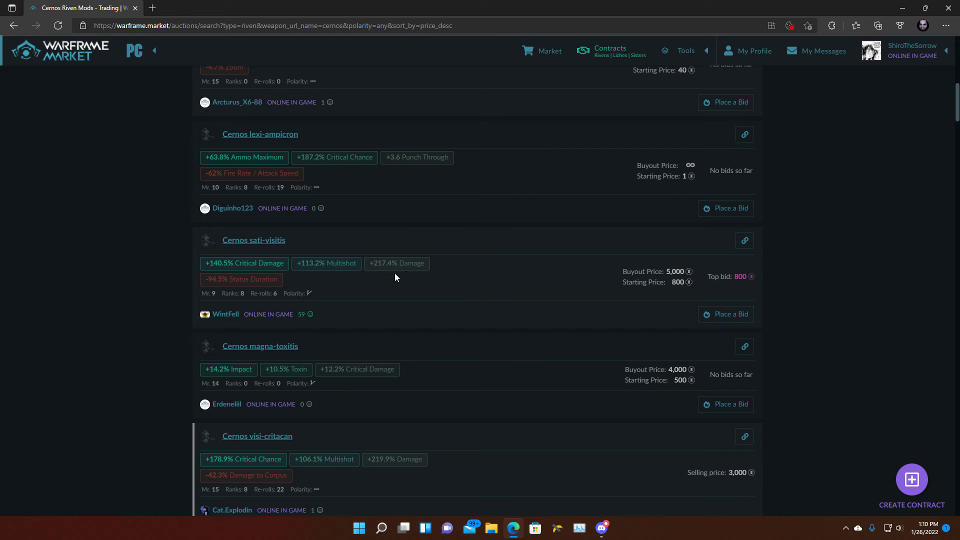
{"action": "mouse_move", "coordinate": [604, 284]}
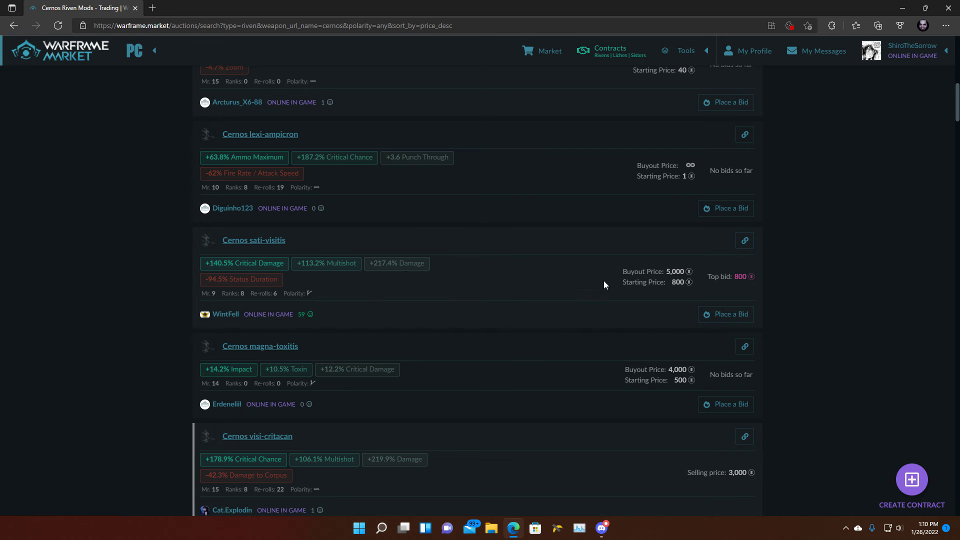
{"action": "scroll", "scroll_direction": "down", "scroll_amount": 3}
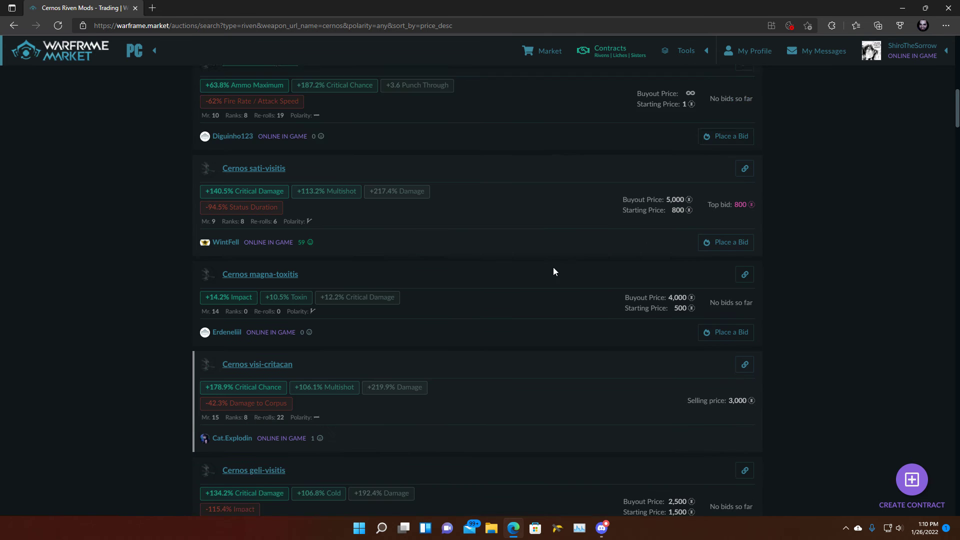
{"action": "scroll", "scroll_direction": "down", "scroll_amount": 3}
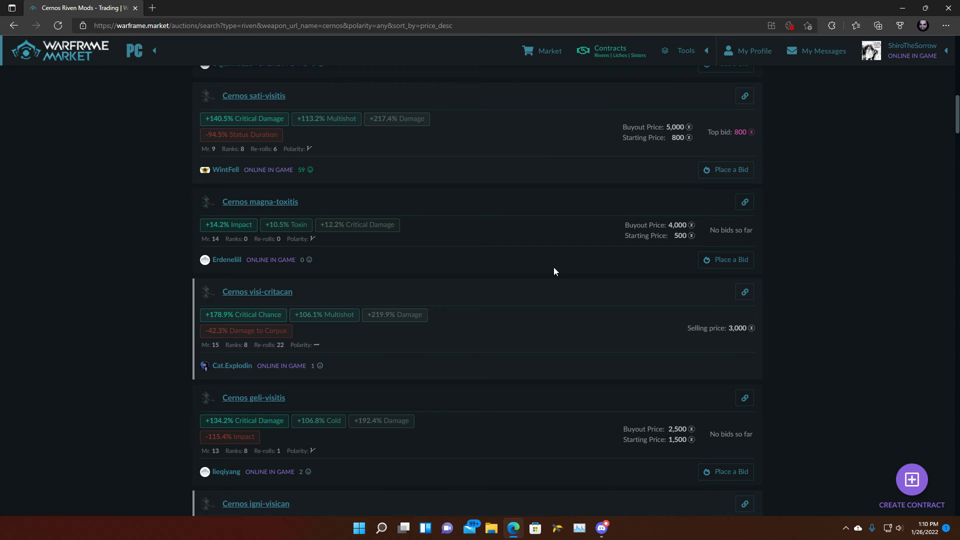
{"action": "mouse_move", "coordinate": [218, 324]}
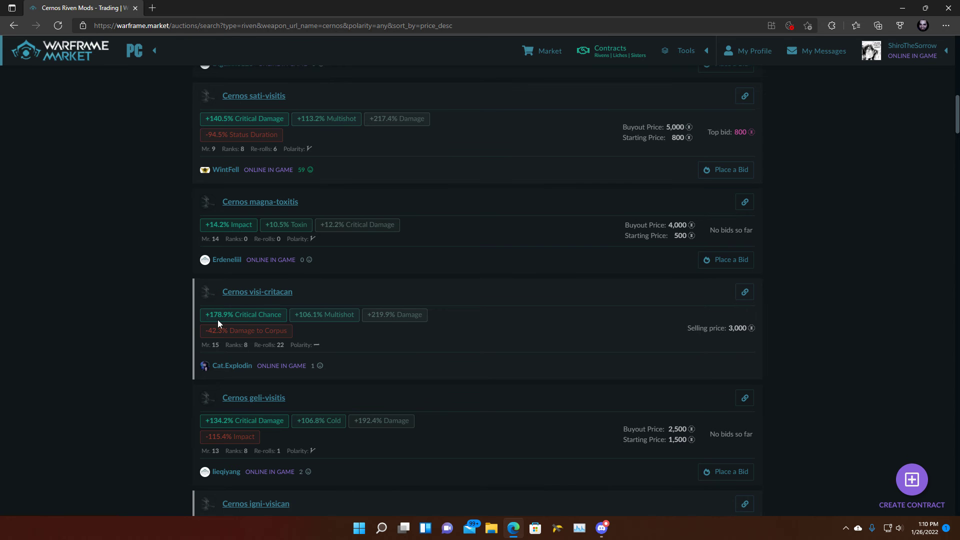
{"action": "mouse_move", "coordinate": [325, 332]}
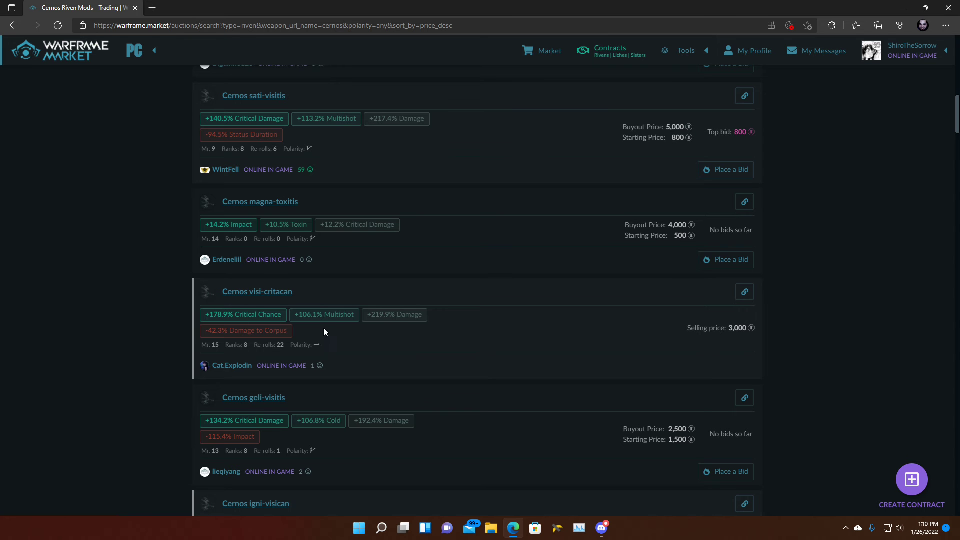
{"action": "mouse_move", "coordinate": [226, 314]}
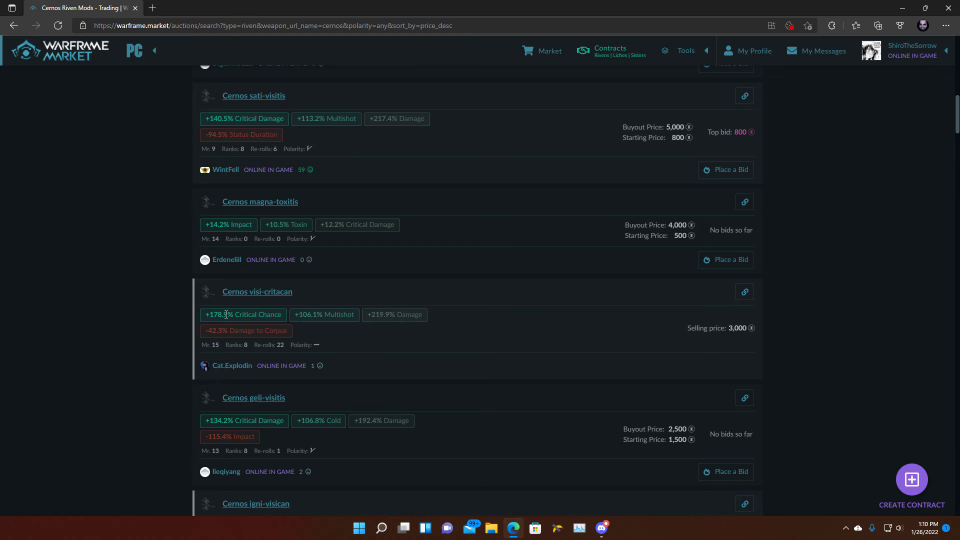
{"action": "mouse_move", "coordinate": [381, 317]}
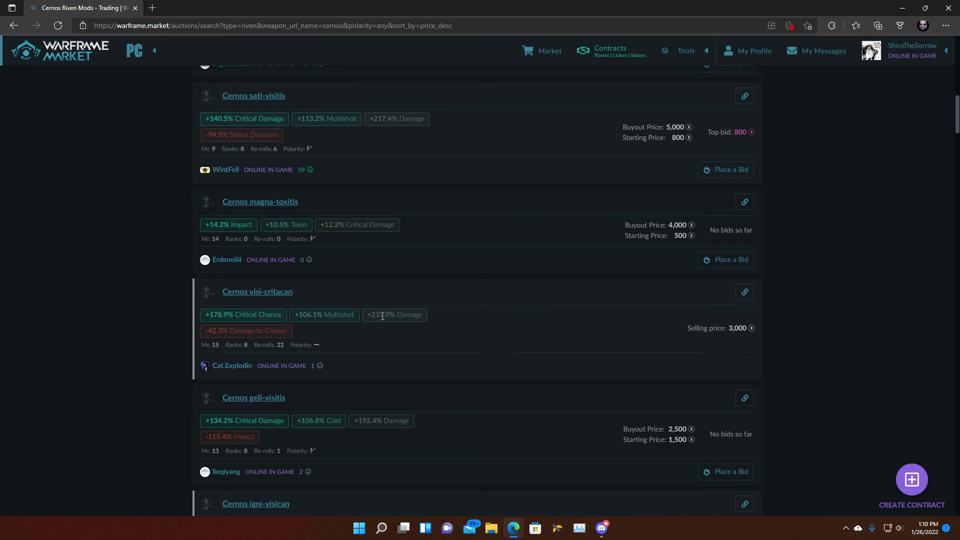
{"action": "scroll", "scroll_direction": "down", "scroll_amount": 3}
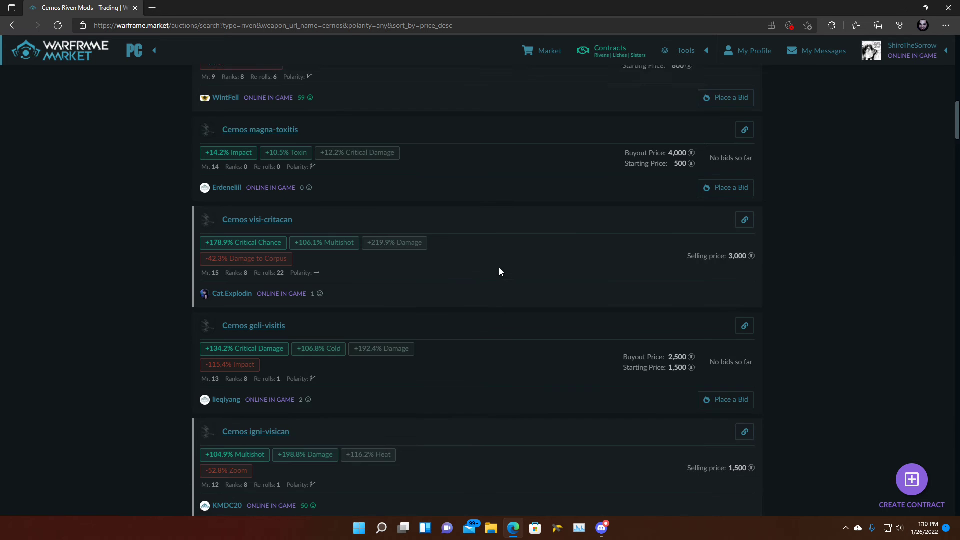
{"action": "scroll", "scroll_direction": "down", "scroll_amount": 3}
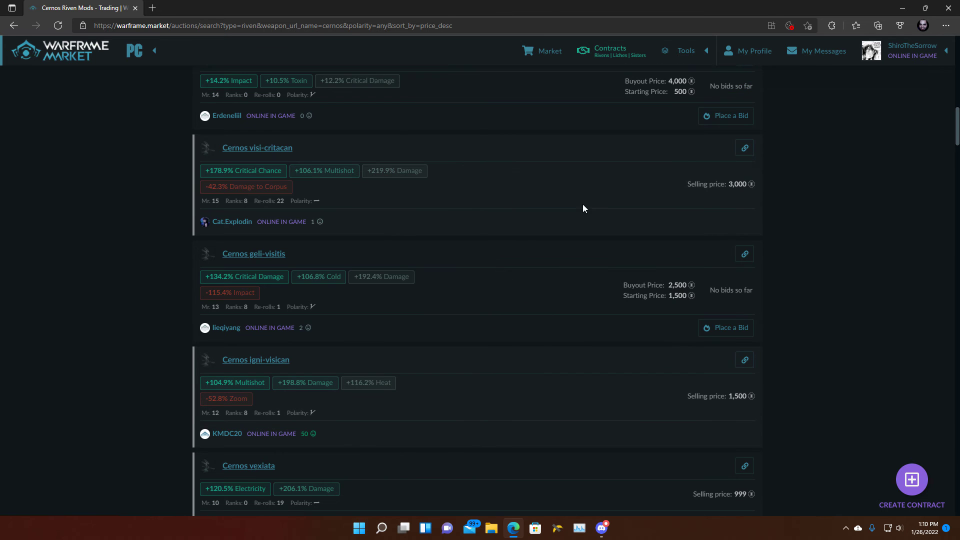
{"action": "scroll", "scroll_direction": "up", "scroll_amount": 3}
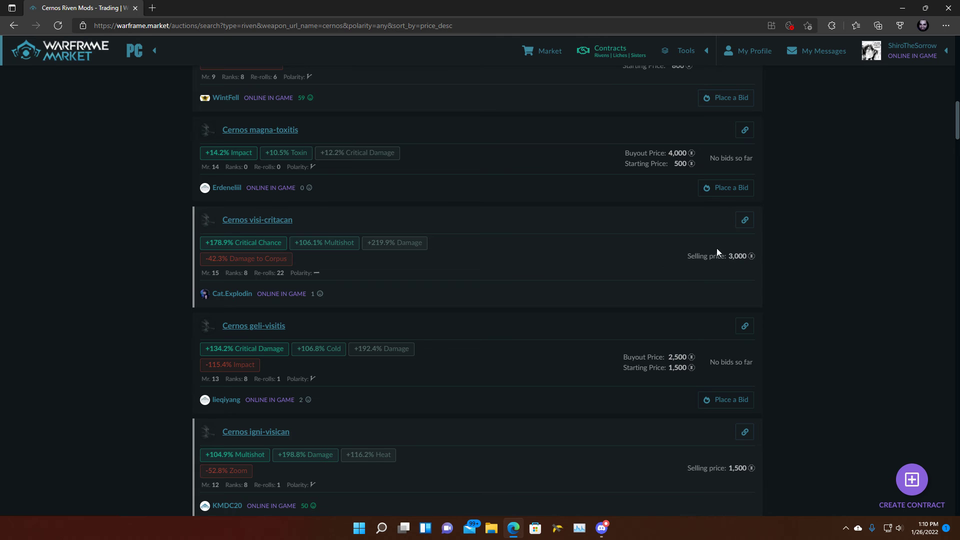
{"action": "mouse_move", "coordinate": [576, 256]}
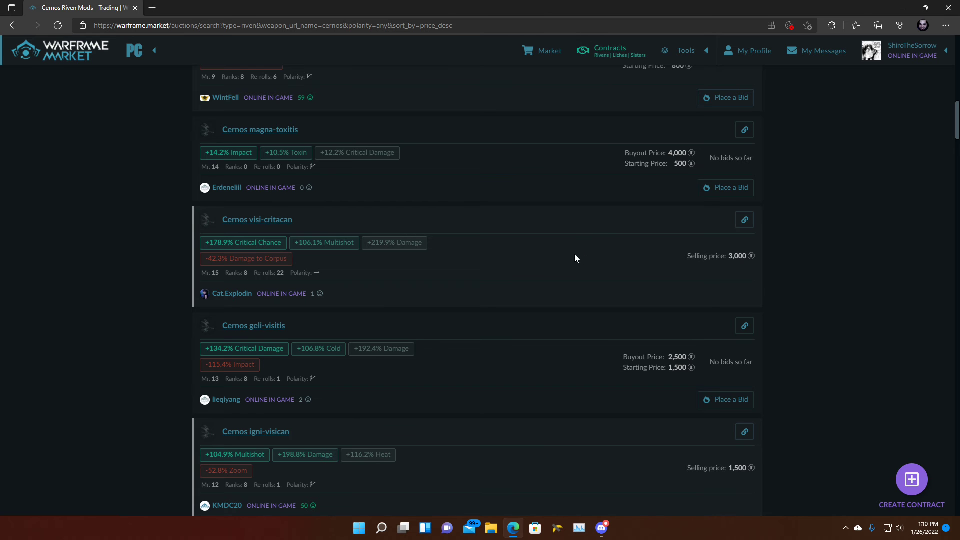
{"action": "scroll", "scroll_direction": "down", "scroll_amount": 3}
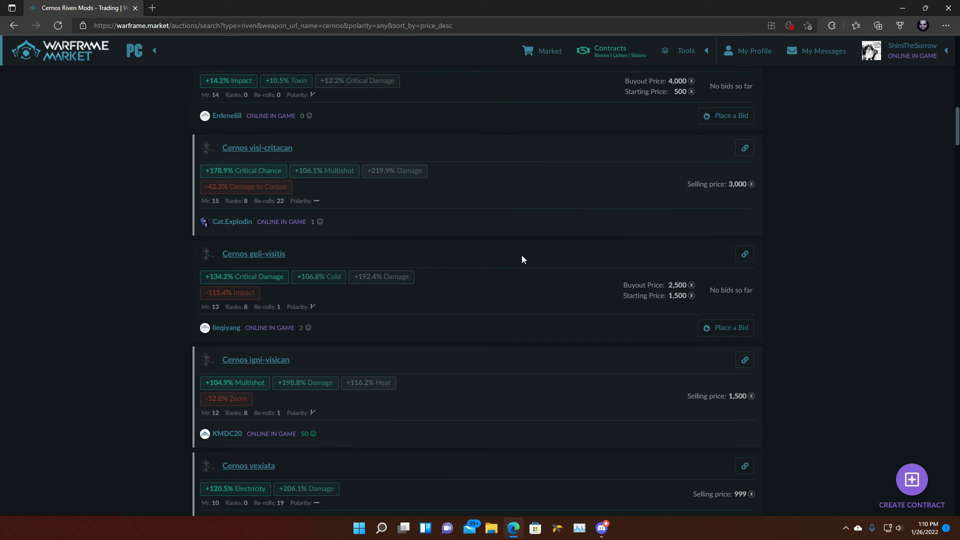
{"action": "scroll", "scroll_direction": "down", "scroll_amount": 3}
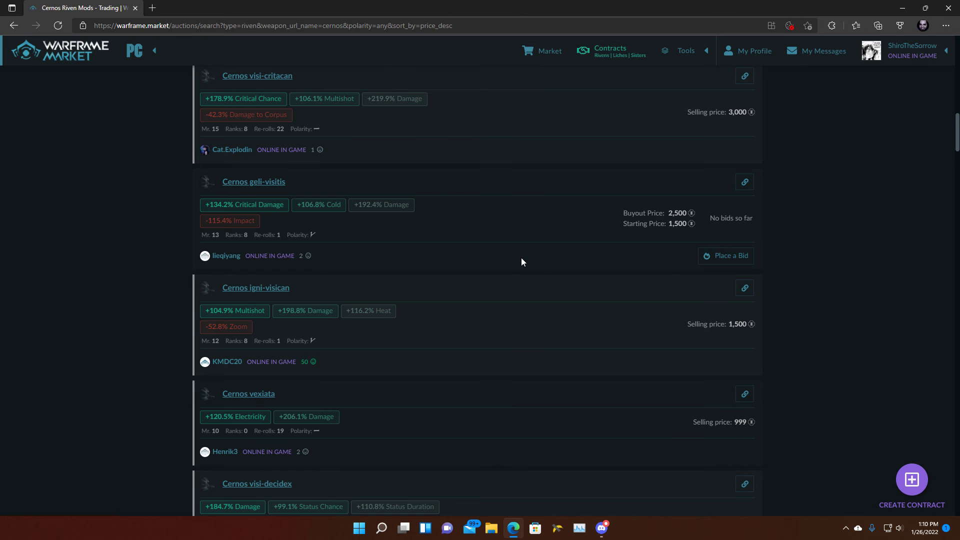
{"action": "scroll", "scroll_direction": "down", "scroll_amount": 3}
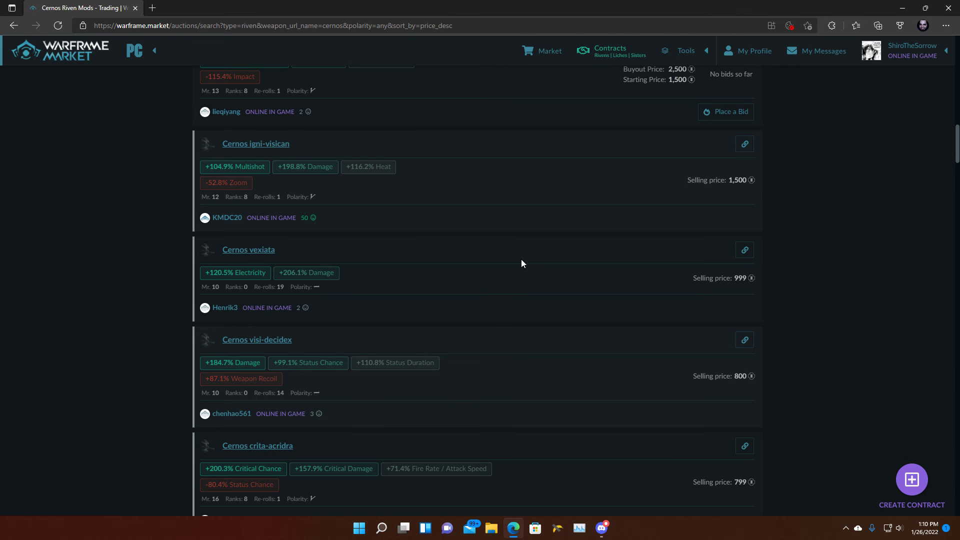
{"action": "mouse_move", "coordinate": [520, 257]}
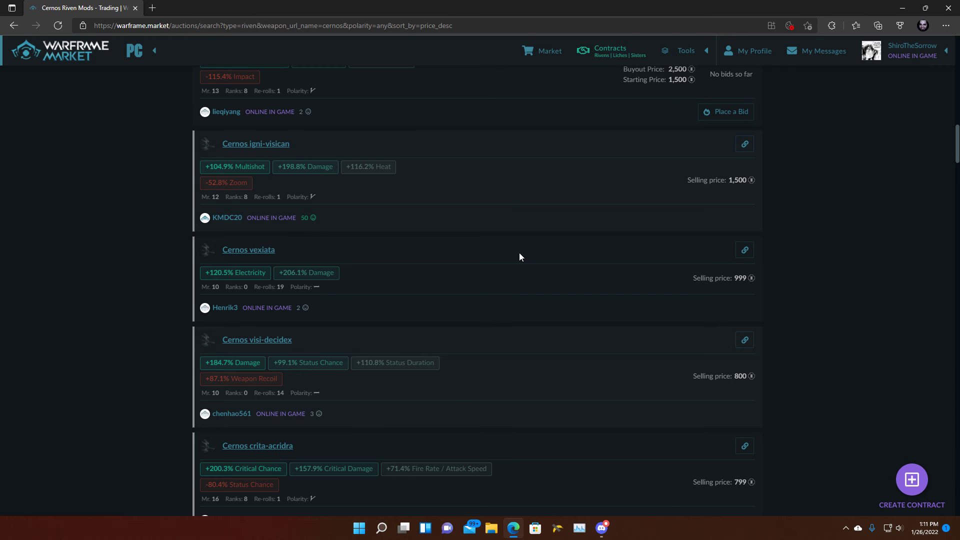
{"action": "scroll", "scroll_direction": "down", "scroll_amount": 3}
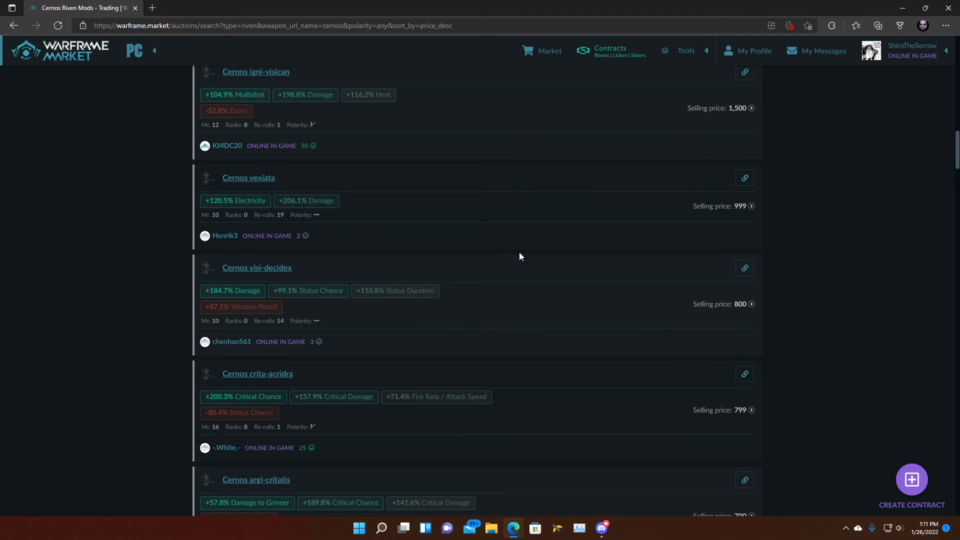
{"action": "scroll", "scroll_direction": "down", "scroll_amount": 3}
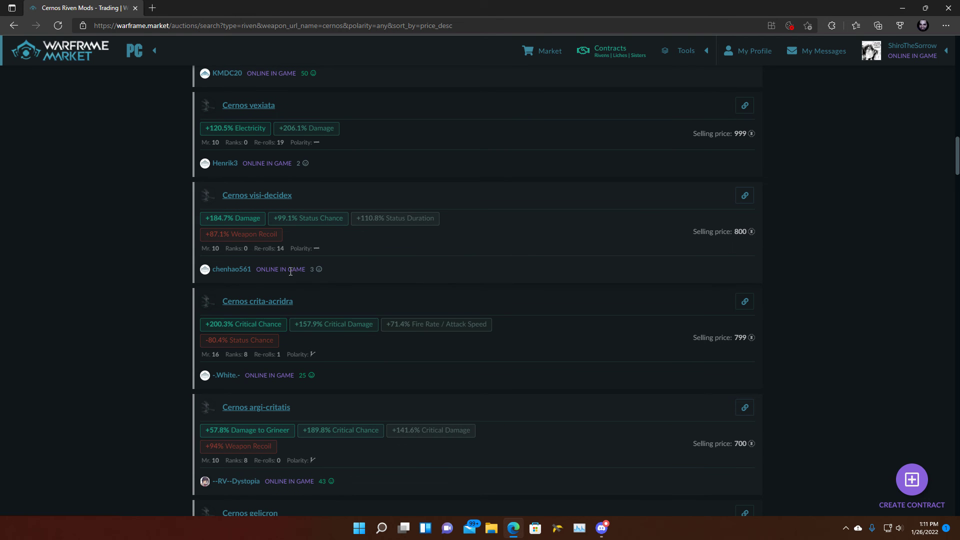
{"action": "mouse_move", "coordinate": [323, 333]}
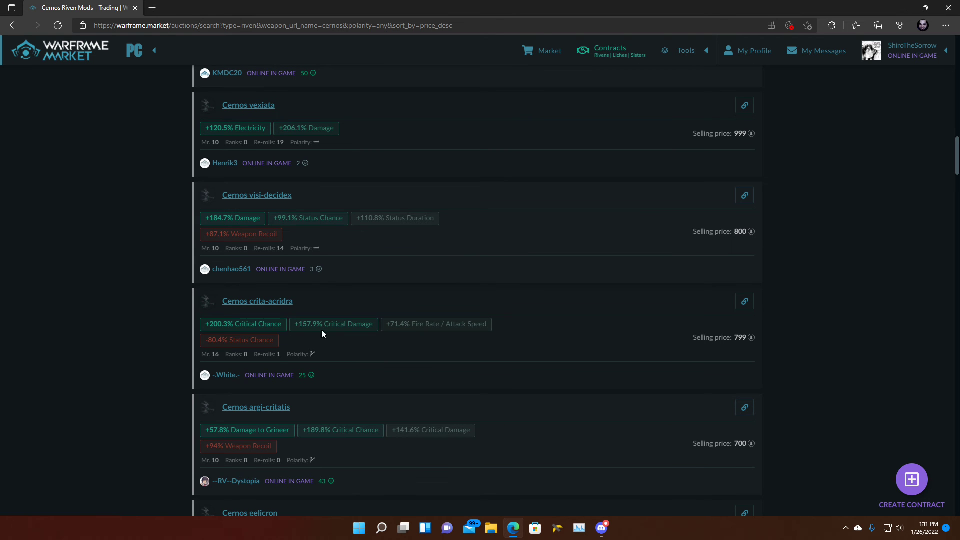
{"action": "mouse_move", "coordinate": [389, 320]}
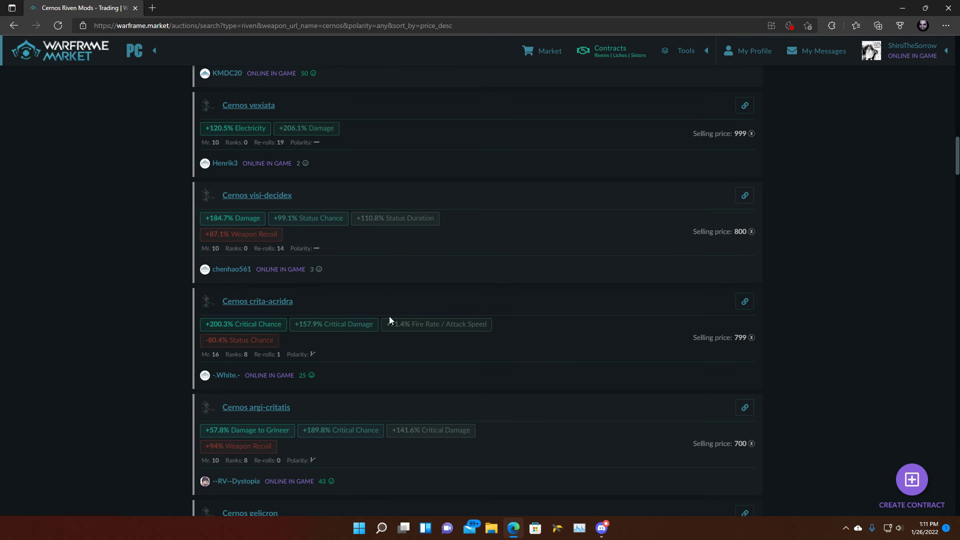
{"action": "mouse_move", "coordinate": [210, 335]}
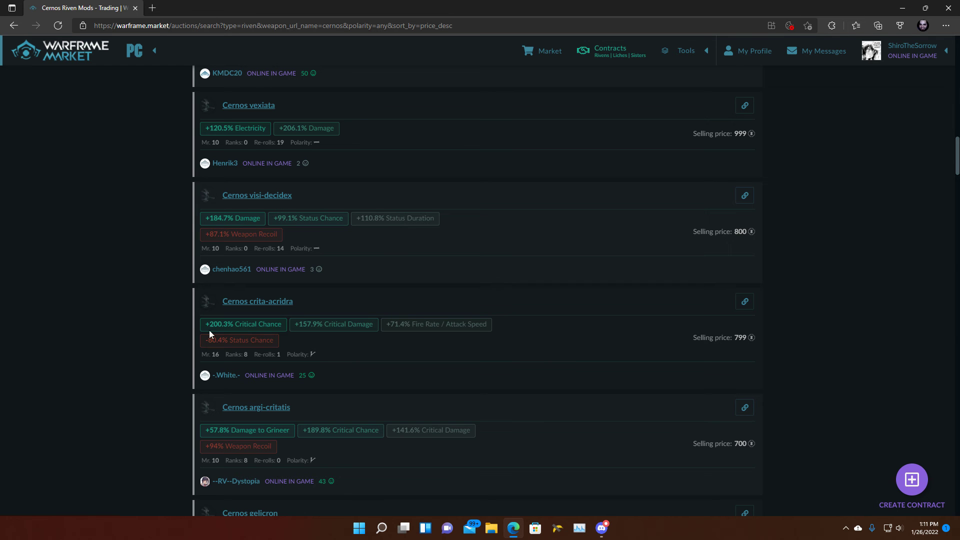
{"action": "mouse_move", "coordinate": [248, 362]}
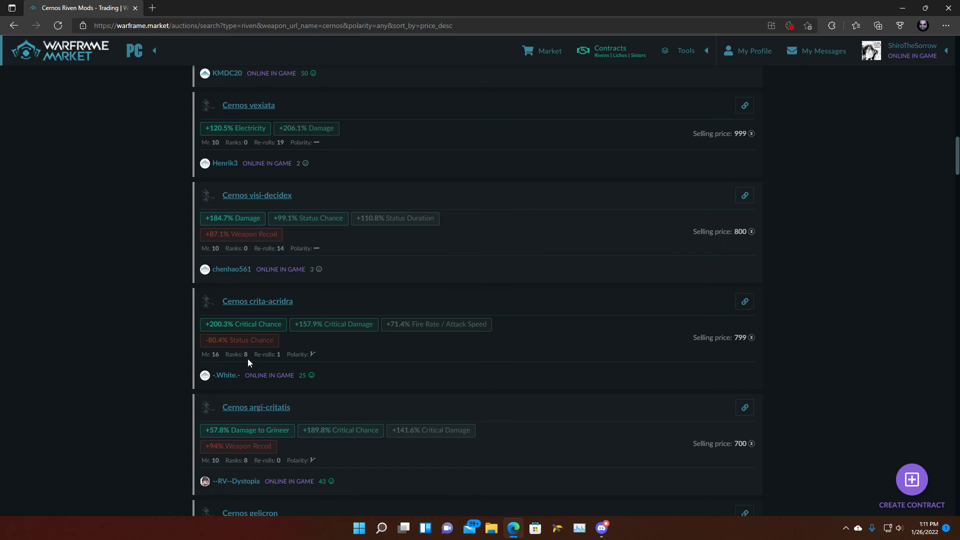
{"action": "mouse_move", "coordinate": [347, 342]}
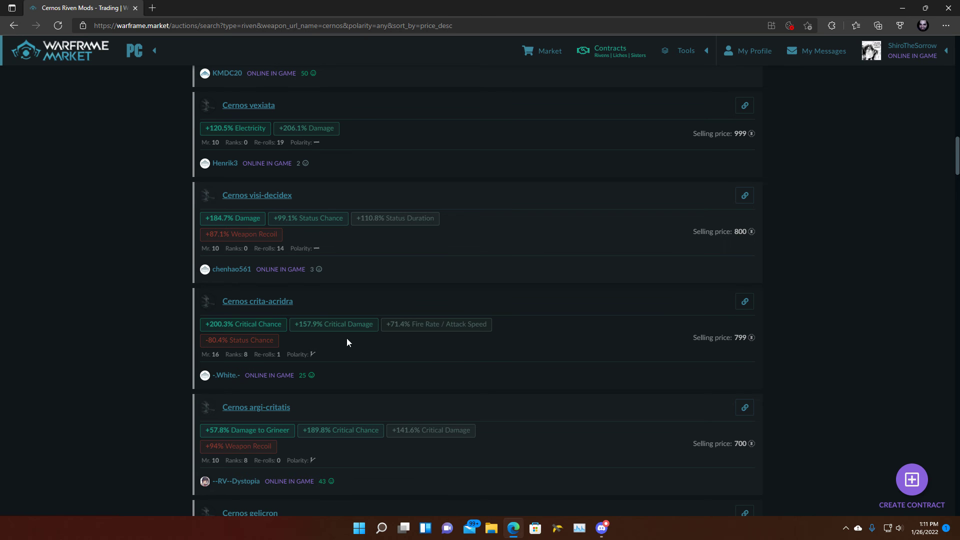
{"action": "mouse_move", "coordinate": [288, 328]}
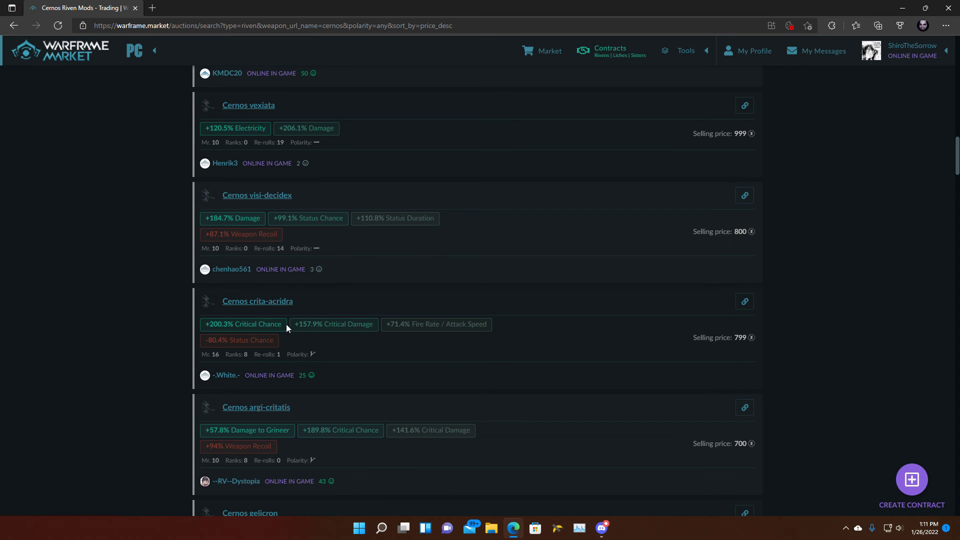
{"action": "mouse_move", "coordinate": [581, 327]}
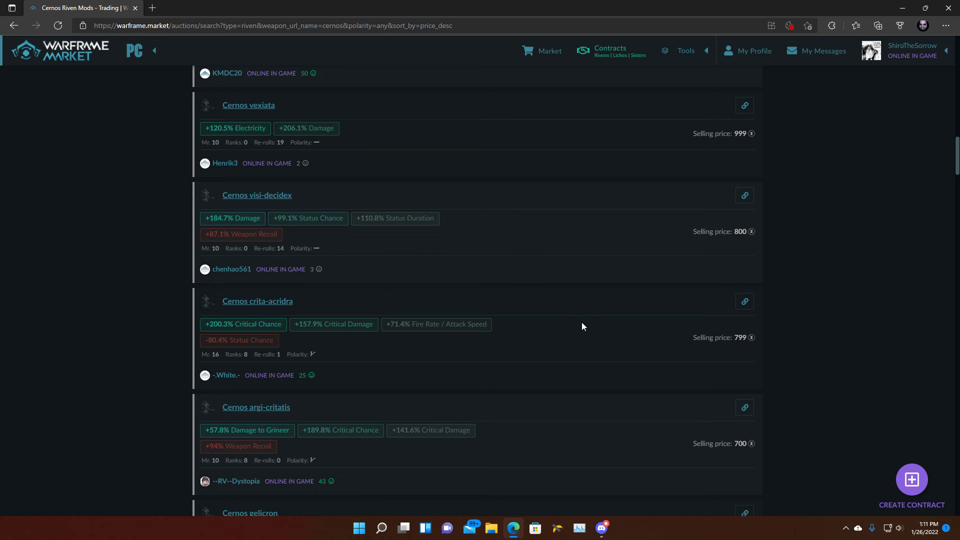
{"action": "mouse_move", "coordinate": [562, 331]}
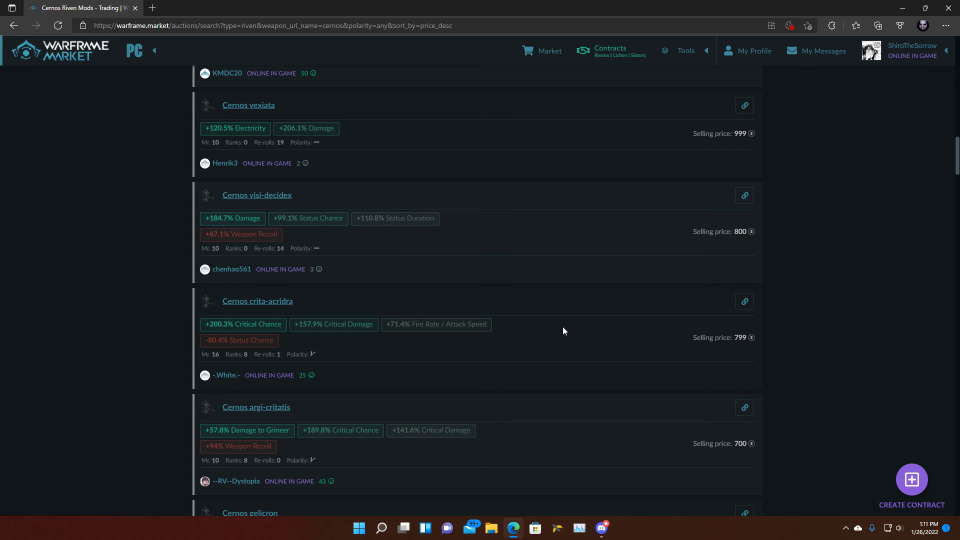
{"action": "scroll", "scroll_direction": "down", "scroll_amount": 3}
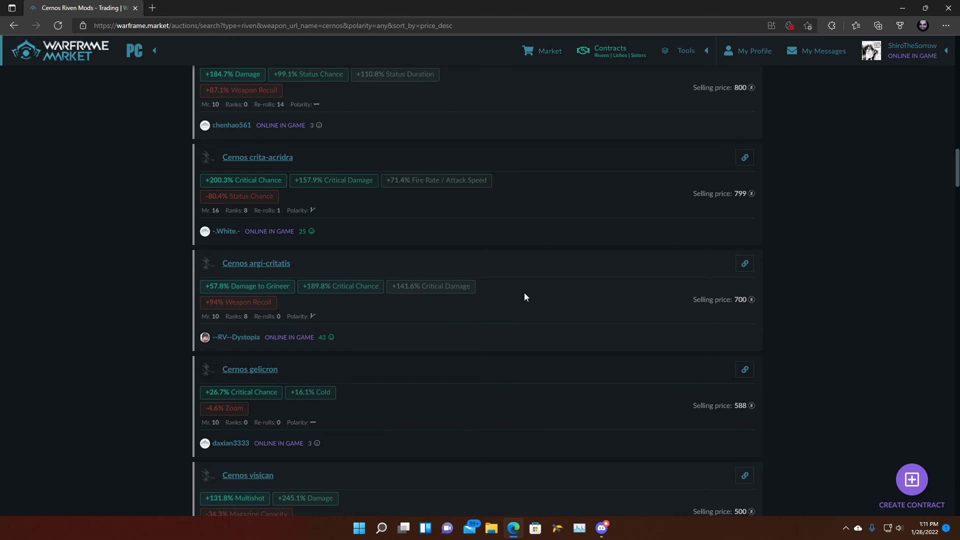
Step: Scroll the Cernos riven results down through 200, 195 and 160 to the 110 and 100 listings
{"action": "scroll", "scroll_direction": "down", "scroll_amount": 3}
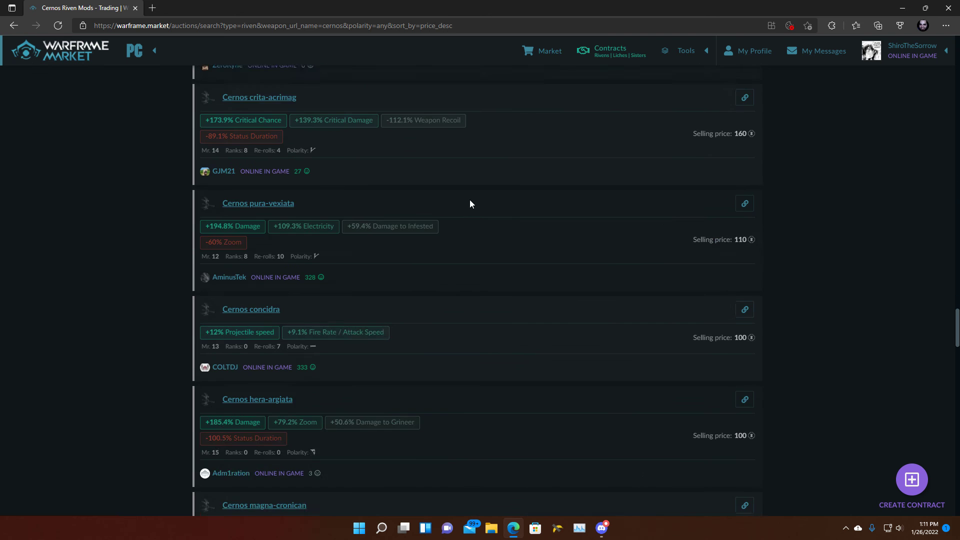
{"action": "scroll", "scroll_direction": "up", "scroll_amount": 3}
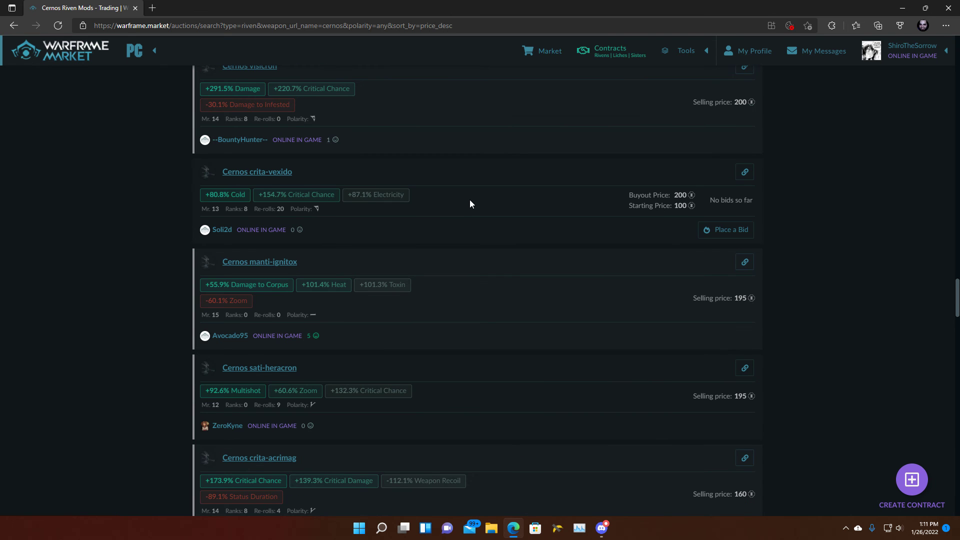
{"action": "scroll", "scroll_direction": "up", "scroll_amount": 3}
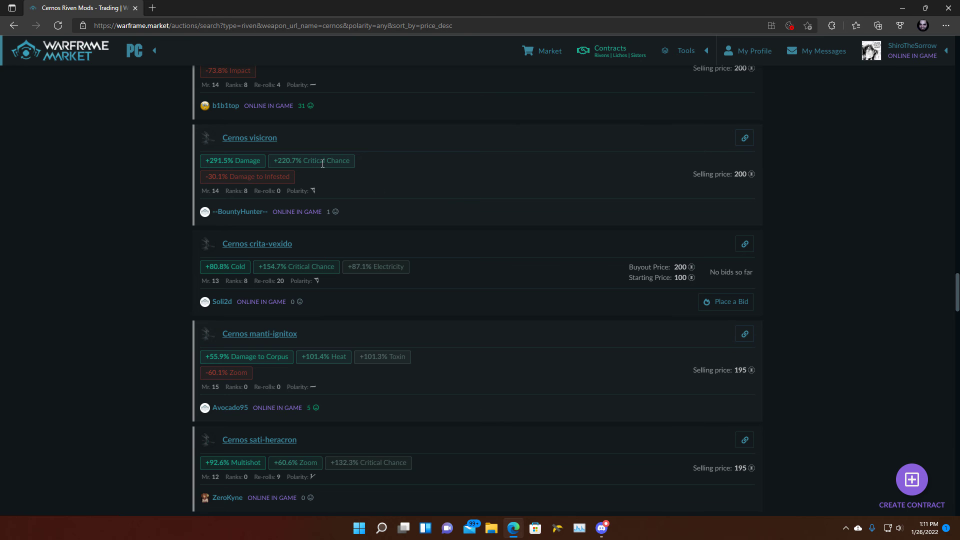
{"action": "mouse_move", "coordinate": [467, 183]}
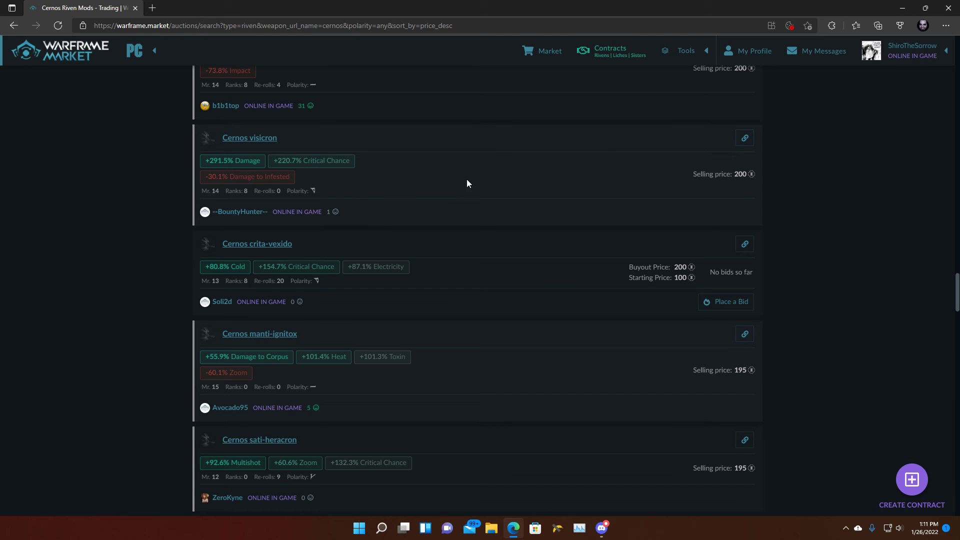
{"action": "mouse_move", "coordinate": [409, 200]}
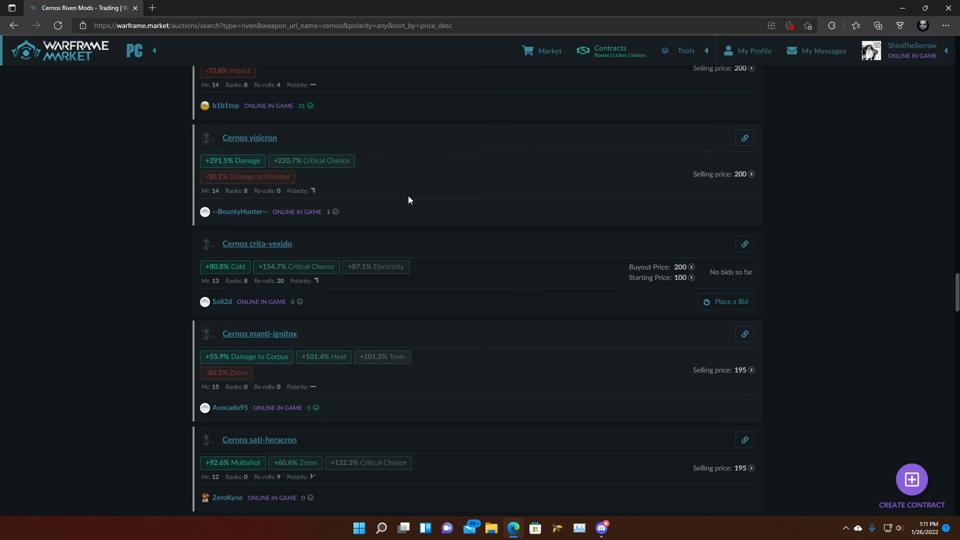
{"action": "mouse_move", "coordinate": [423, 199]}
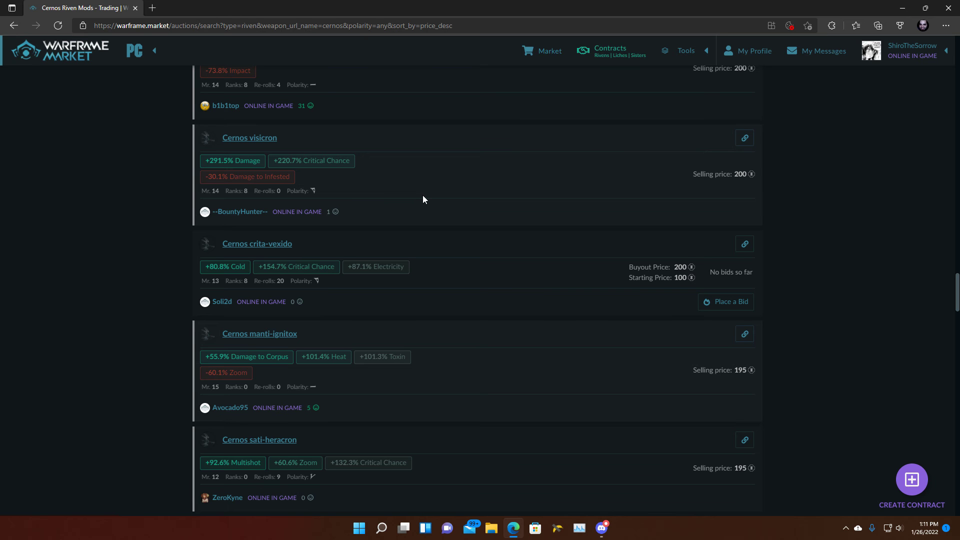
{"action": "scroll", "scroll_direction": "down", "scroll_amount": 3}
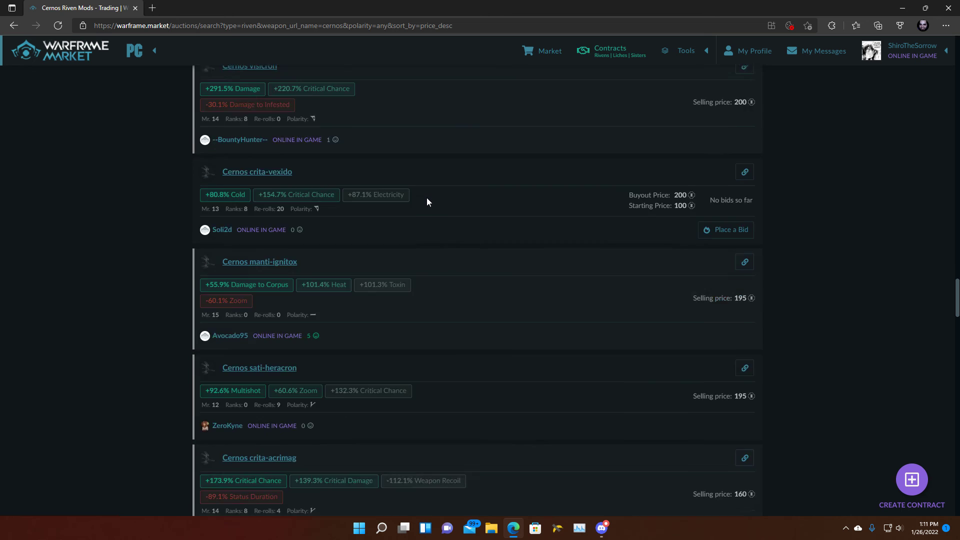
{"action": "scroll", "scroll_direction": "down", "scroll_amount": 3}
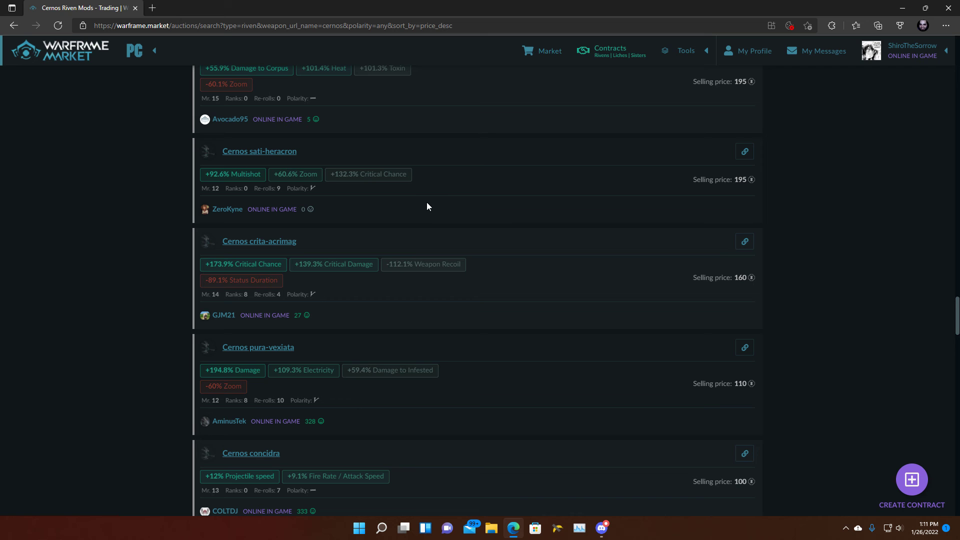
{"action": "mouse_move", "coordinate": [317, 281]}
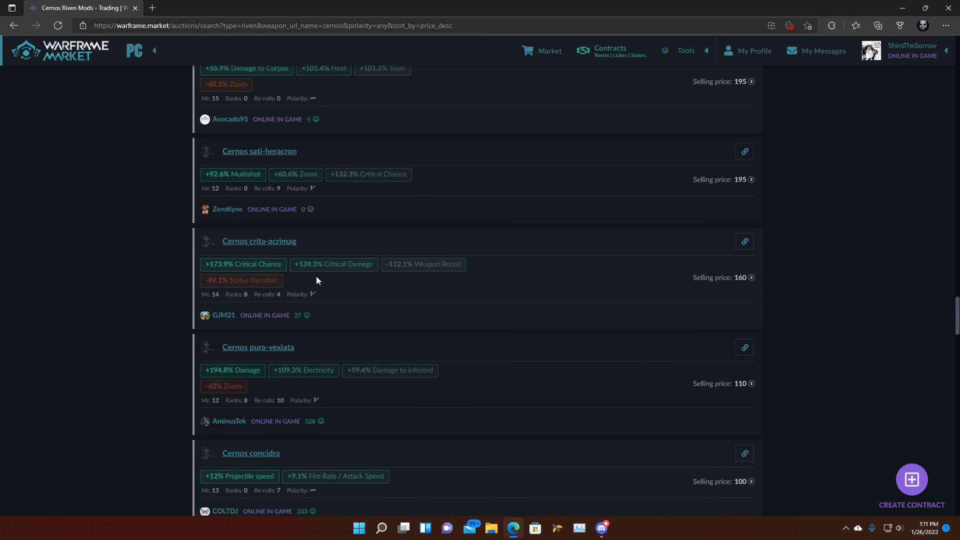
{"action": "scroll", "scroll_direction": "down", "scroll_amount": 3}
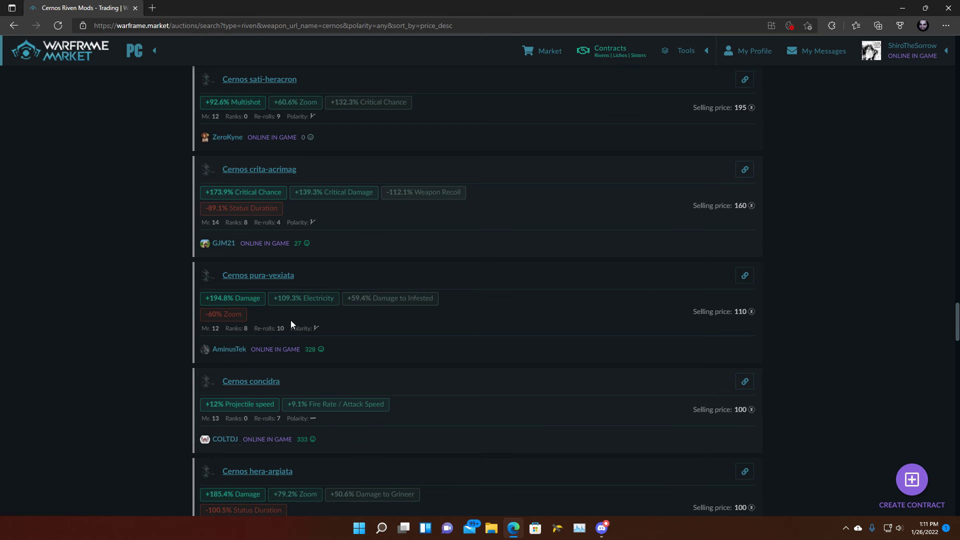
{"action": "scroll", "scroll_direction": "down", "scroll_amount": 3}
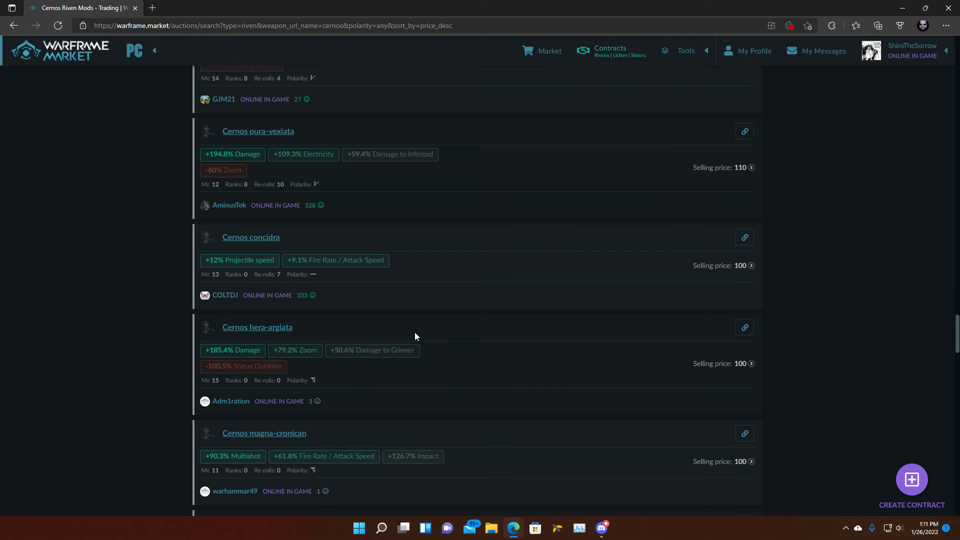
{"action": "scroll", "scroll_direction": "down", "scroll_amount": 3}
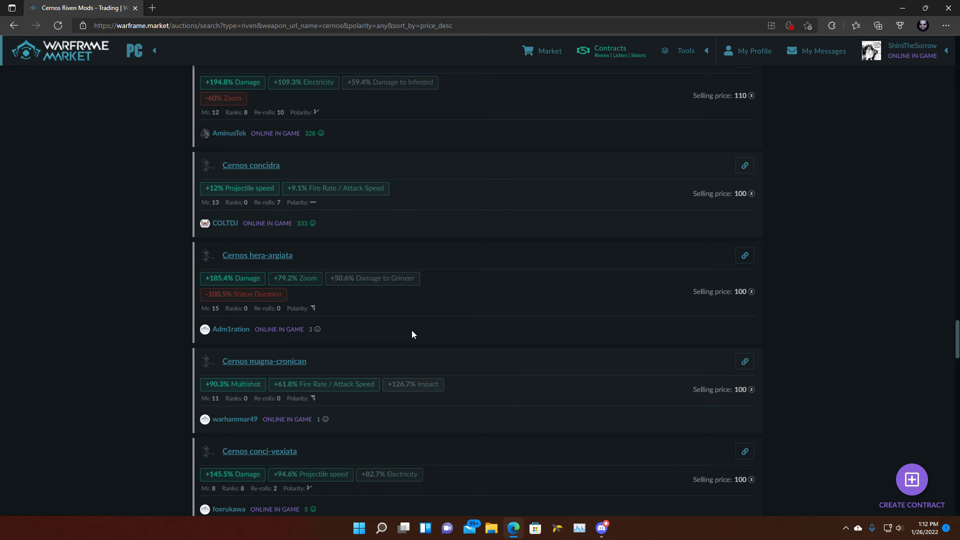
Step: Scroll past the 50- and 40-platinum rivens to the final 30-platinum listings
{"action": "scroll", "scroll_direction": "down", "scroll_amount": 3}
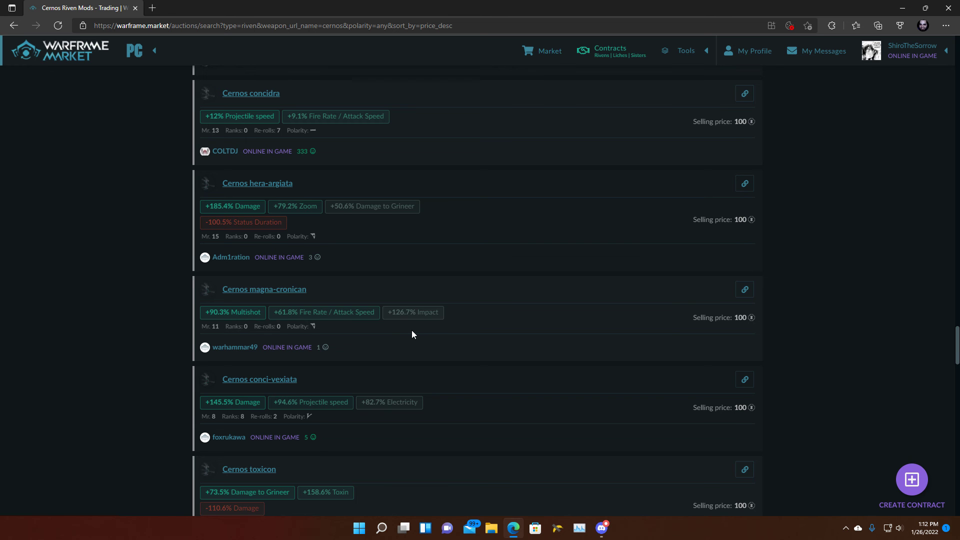
{"action": "scroll", "scroll_direction": "down", "scroll_amount": 3}
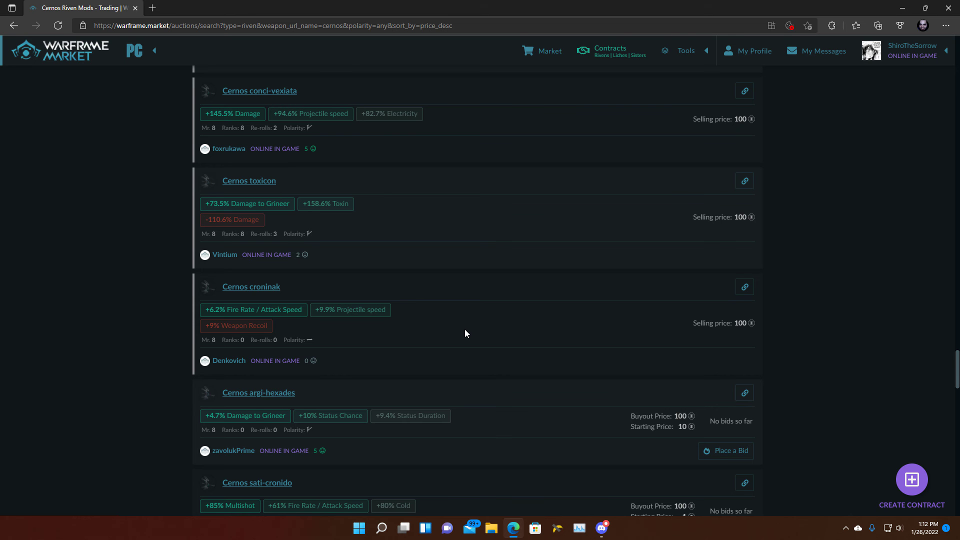
{"action": "scroll", "scroll_direction": "down", "scroll_amount": 3}
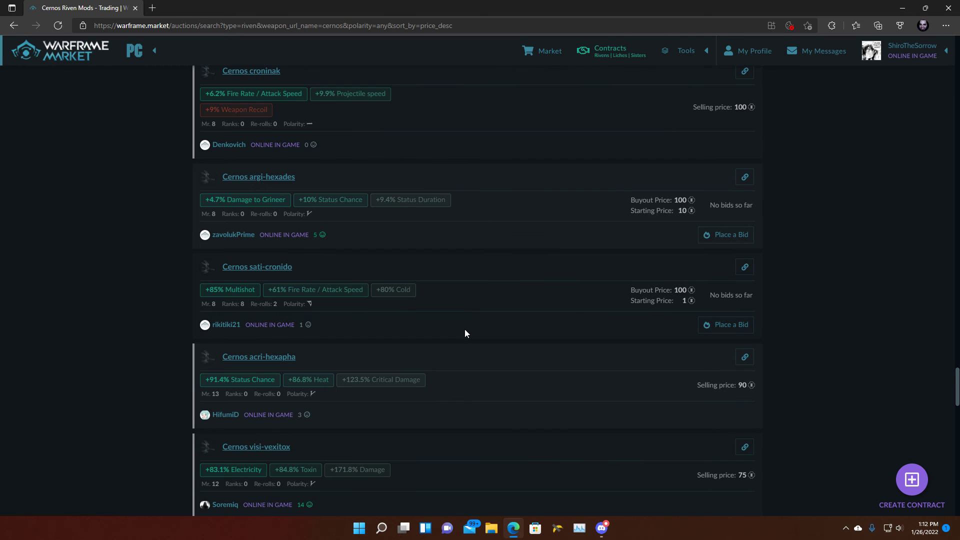
{"action": "scroll", "scroll_direction": "down", "scroll_amount": 3}
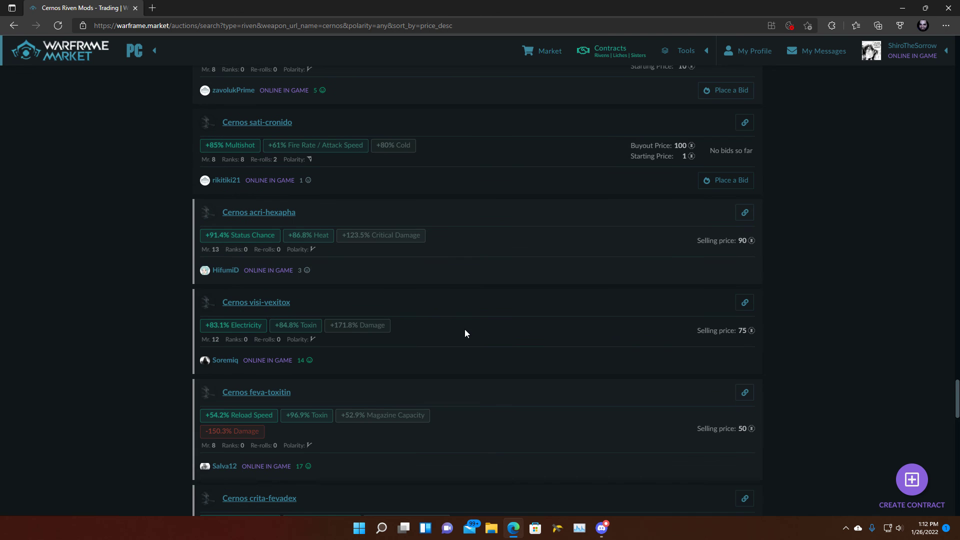
{"action": "scroll", "scroll_direction": "down", "scroll_amount": 3}
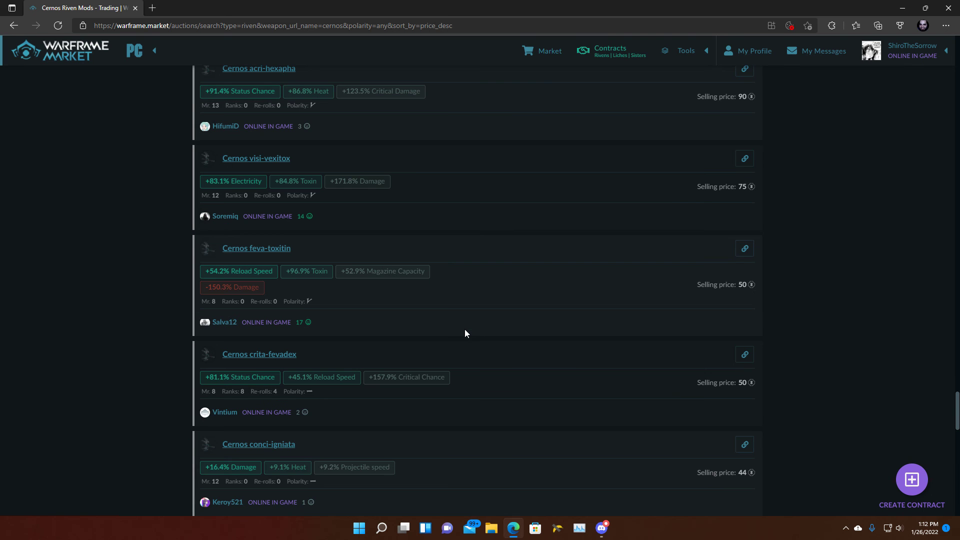
{"action": "scroll", "scroll_direction": "down", "scroll_amount": 3}
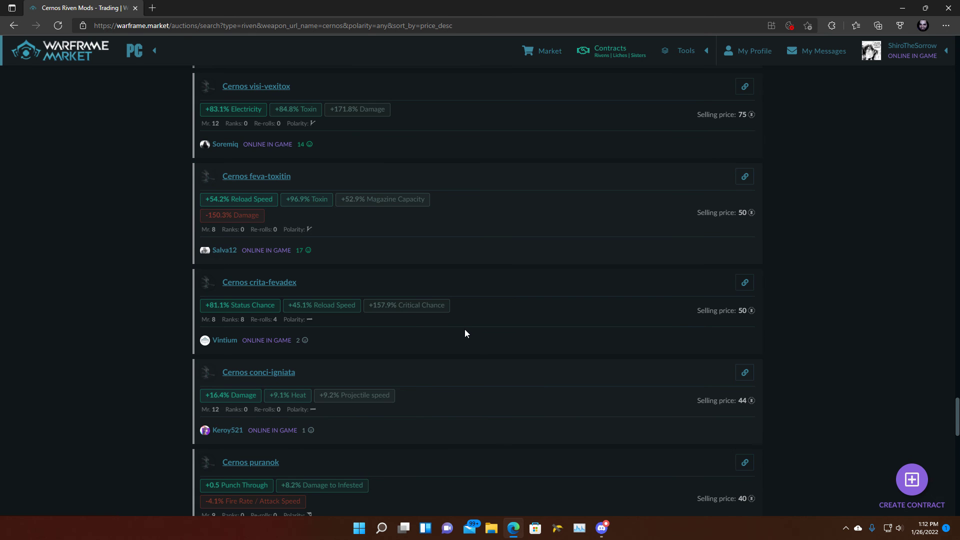
{"action": "scroll", "scroll_direction": "down", "scroll_amount": 3}
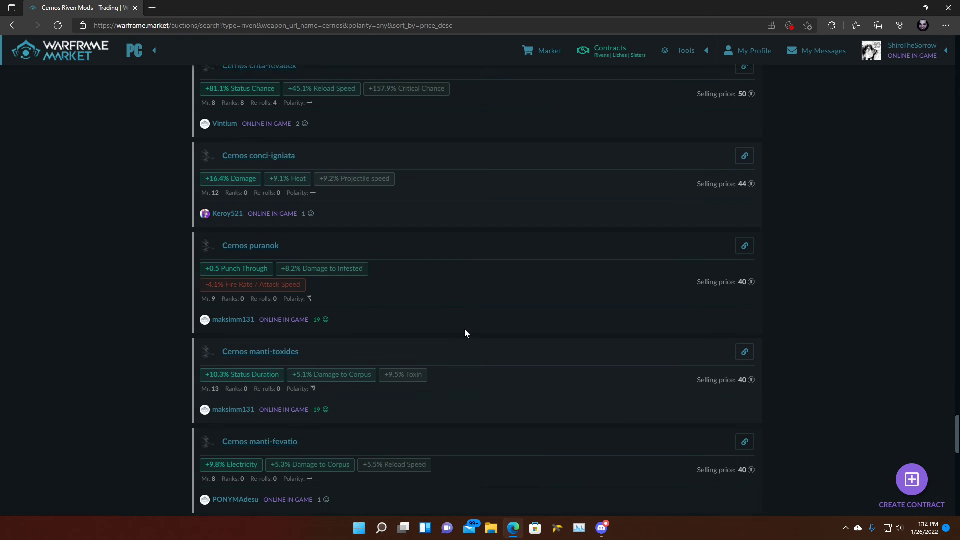
{"action": "scroll", "scroll_direction": "down", "scroll_amount": 3}
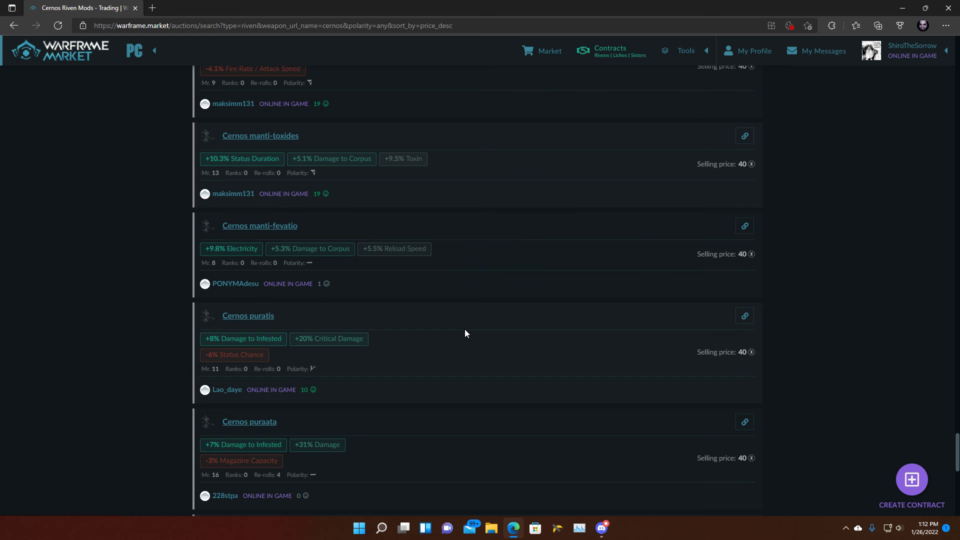
{"action": "scroll", "scroll_direction": "down", "scroll_amount": 3}
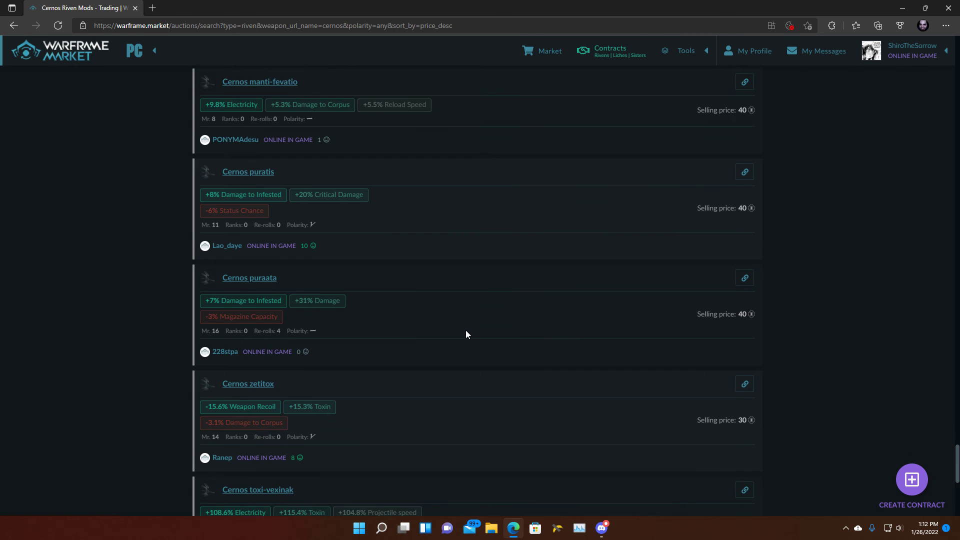
{"action": "scroll", "scroll_direction": "down", "scroll_amount": 3}
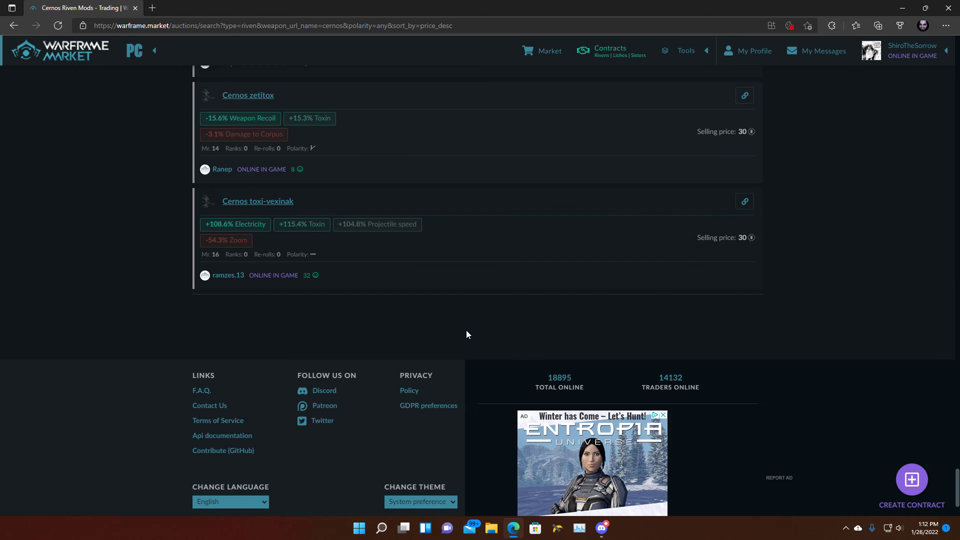
{"action": "mouse_move", "coordinate": [300, 265]}
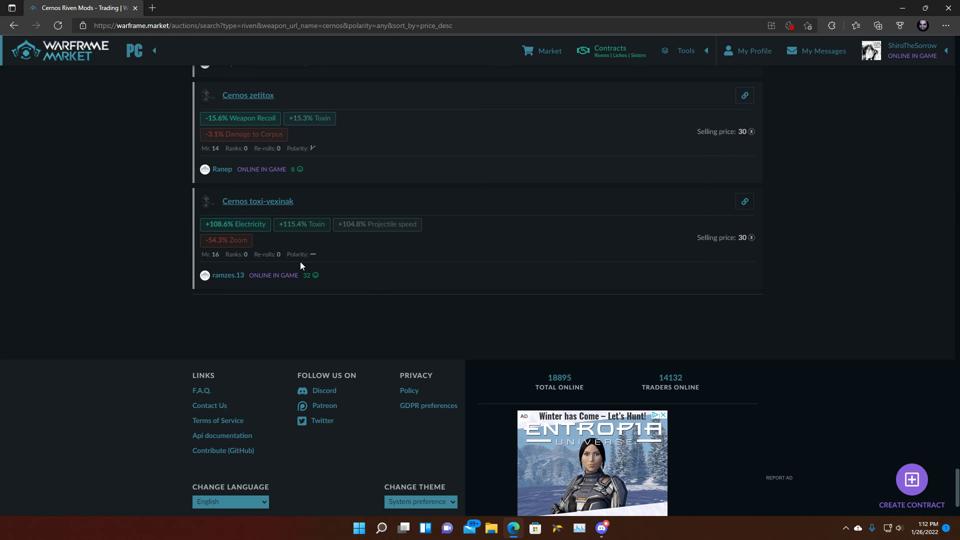
{"action": "mouse_move", "coordinate": [522, 270]}
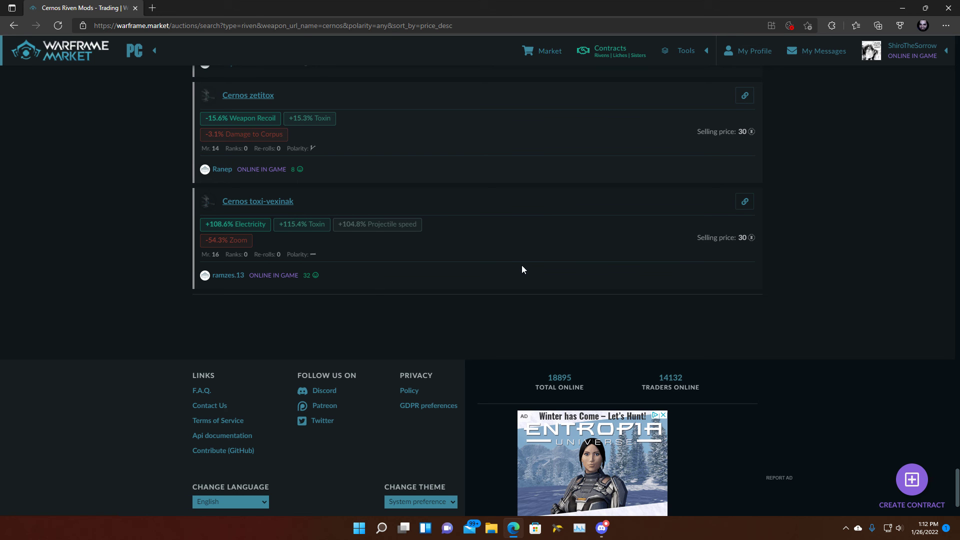
{"action": "mouse_move", "coordinate": [477, 262]}
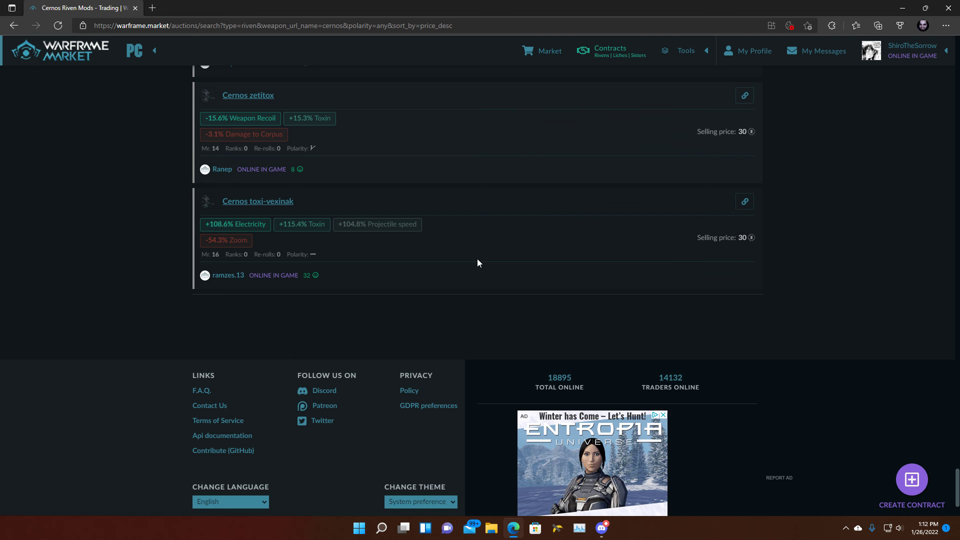
Step: Scroll back to the riven search filters and the 299-starting-price auction at the top
{"action": "scroll", "scroll_direction": "up", "scroll_amount": 3}
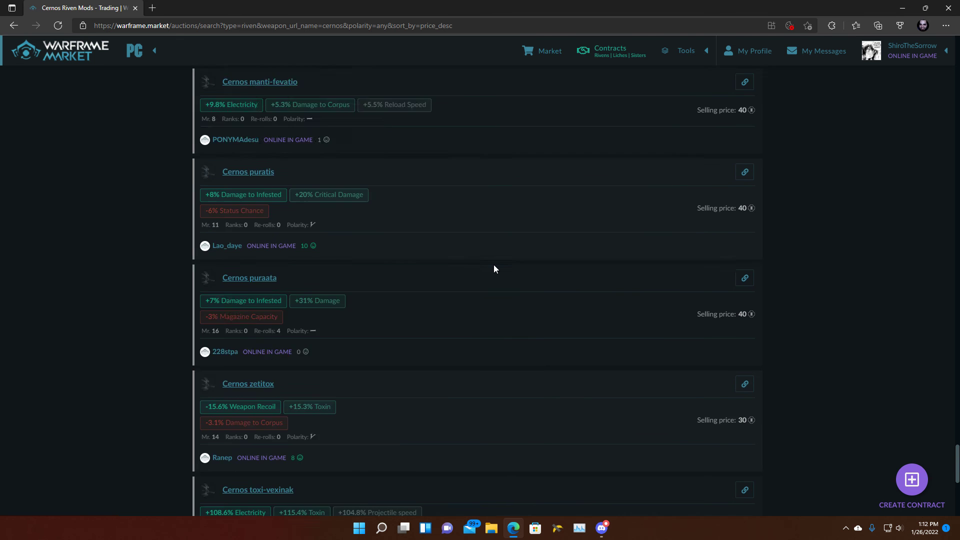
{"action": "scroll", "scroll_direction": "up", "scroll_amount": 3}
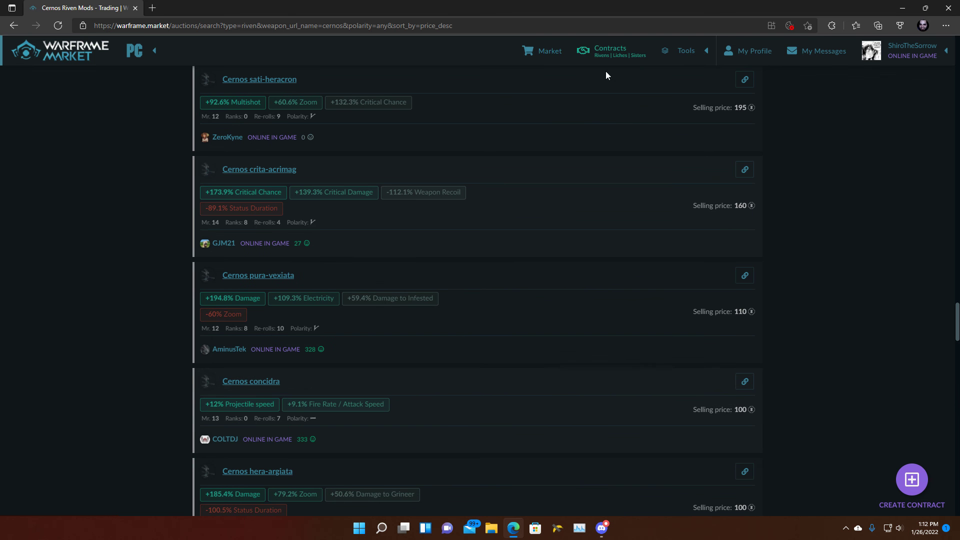
{"action": "mouse_move", "coordinate": [173, 226]}
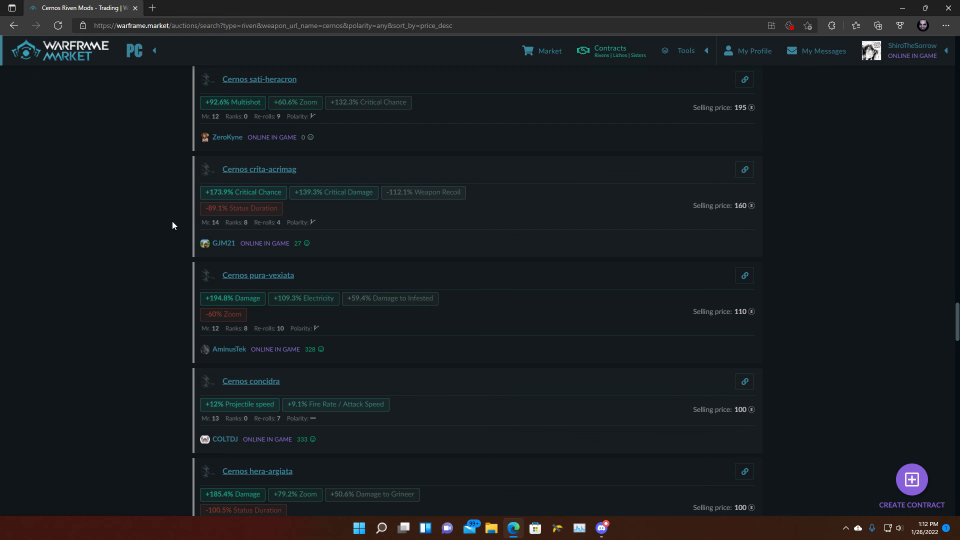
{"action": "scroll", "scroll_direction": "up", "scroll_amount": 3}
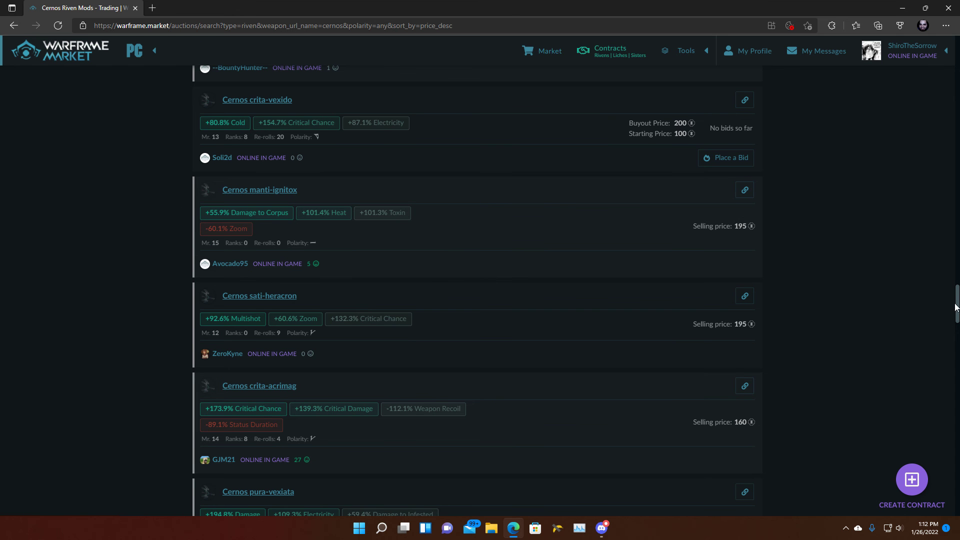
{"action": "scroll", "scroll_direction": "up", "scroll_amount": 3}
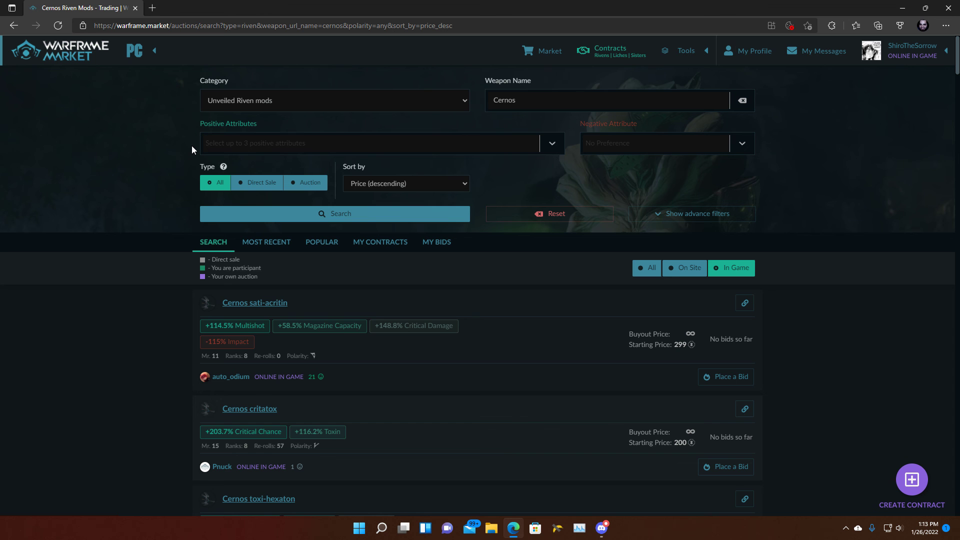
{"action": "mouse_move", "coordinate": [385, 396]}
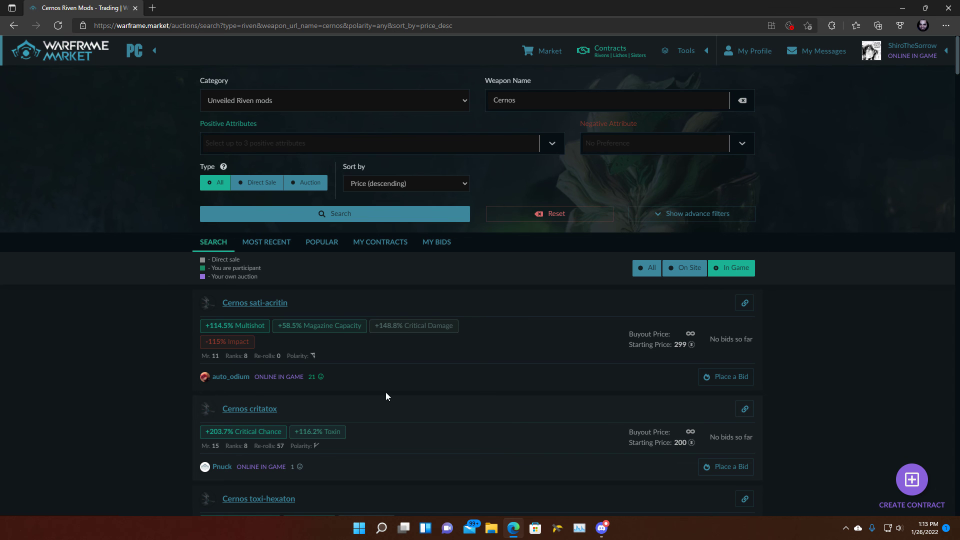
{"action": "mouse_move", "coordinate": [43, 300]}
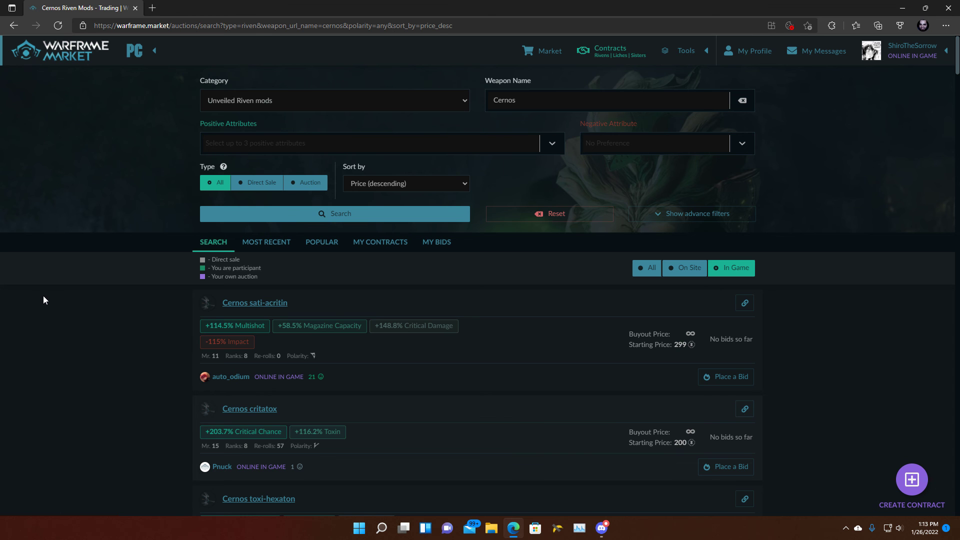
{"action": "mouse_move", "coordinate": [101, 296]}
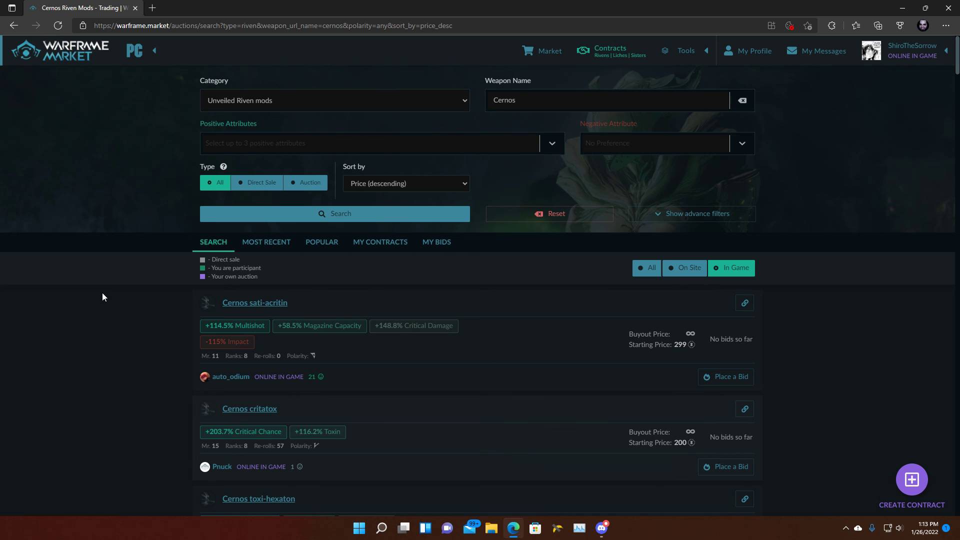
{"action": "mouse_move", "coordinate": [374, 308]}
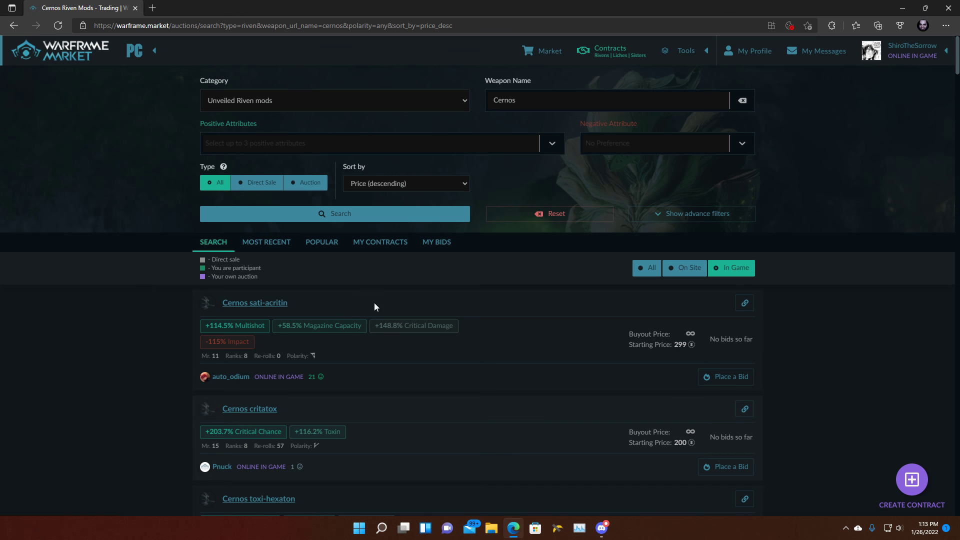
{"action": "mouse_move", "coordinate": [343, 306]}
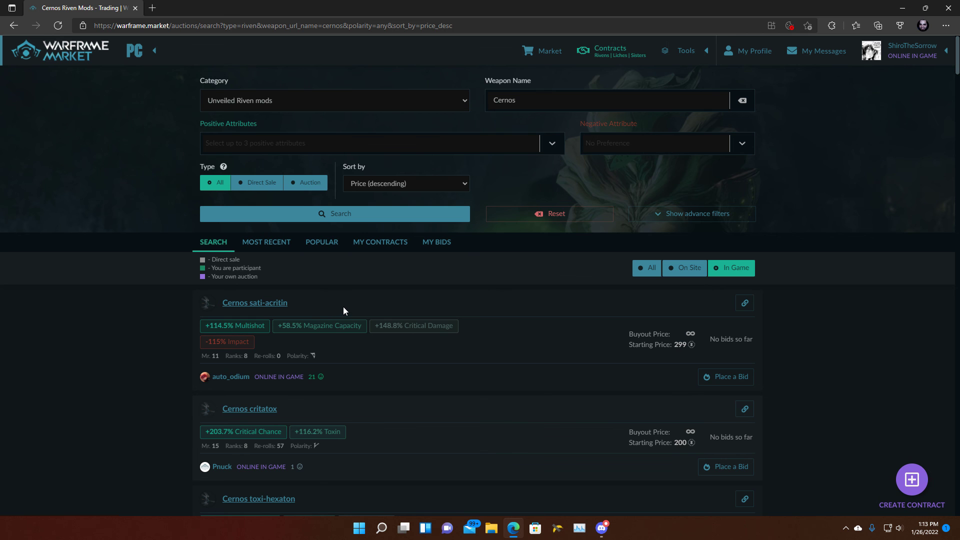
{"action": "mouse_move", "coordinate": [344, 316]}
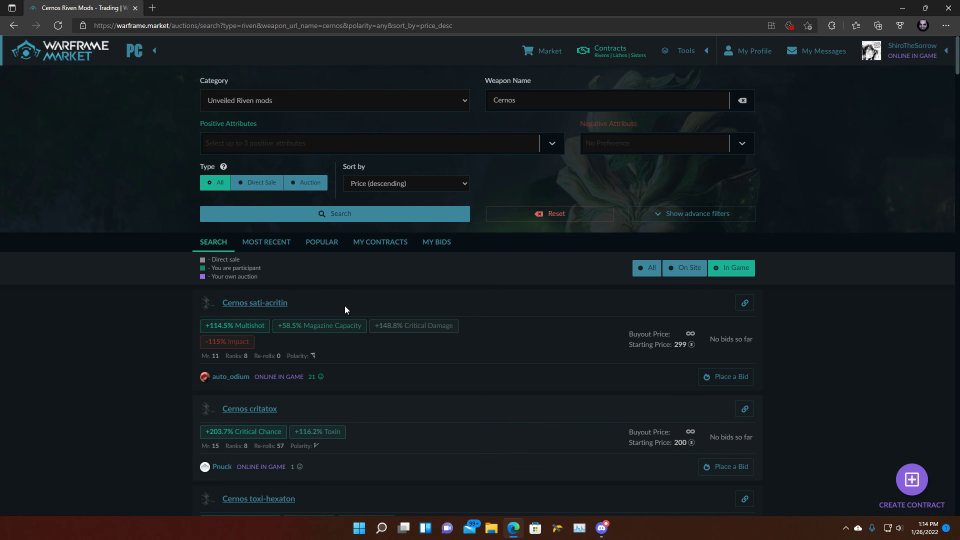
{"action": "mouse_move", "coordinate": [348, 322]}
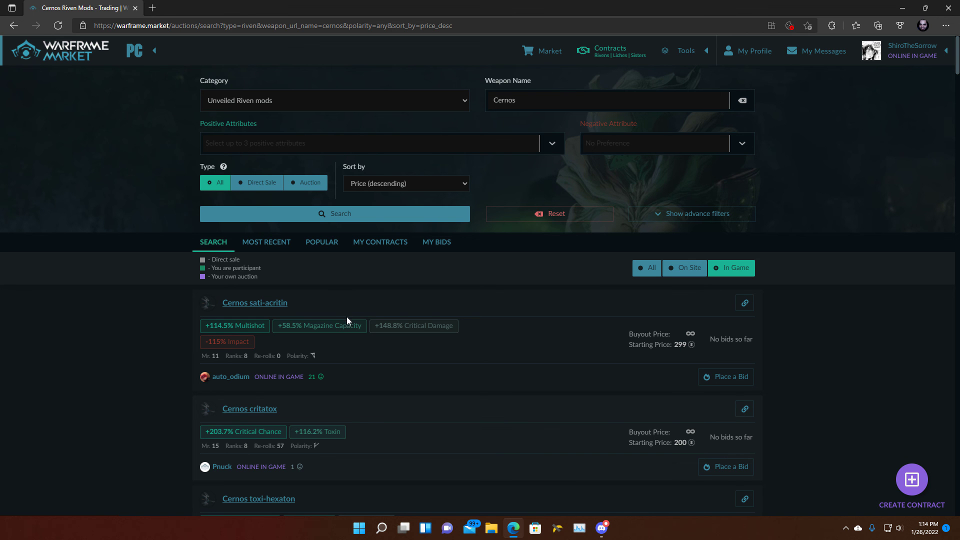
{"action": "mouse_move", "coordinate": [507, 181]}
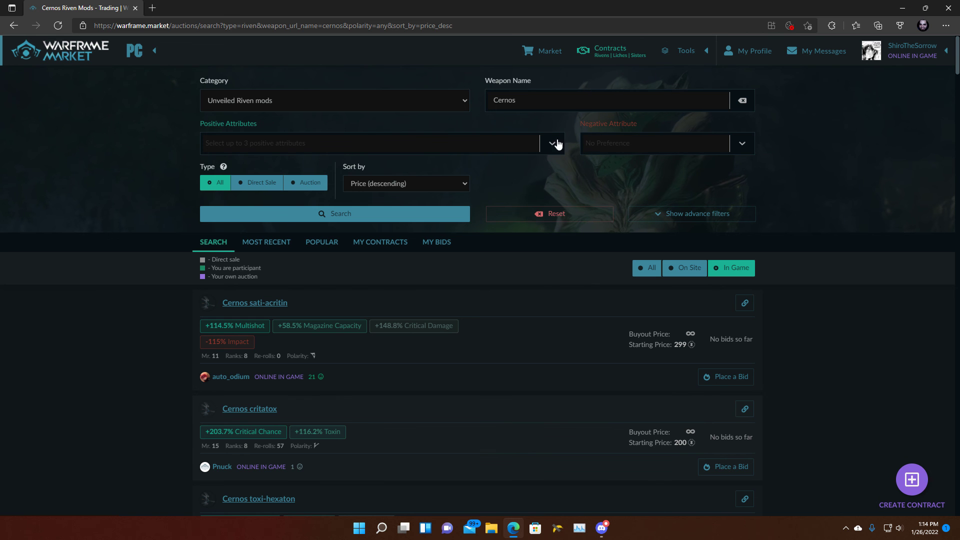
{"action": "mouse_move", "coordinate": [550, 51]}
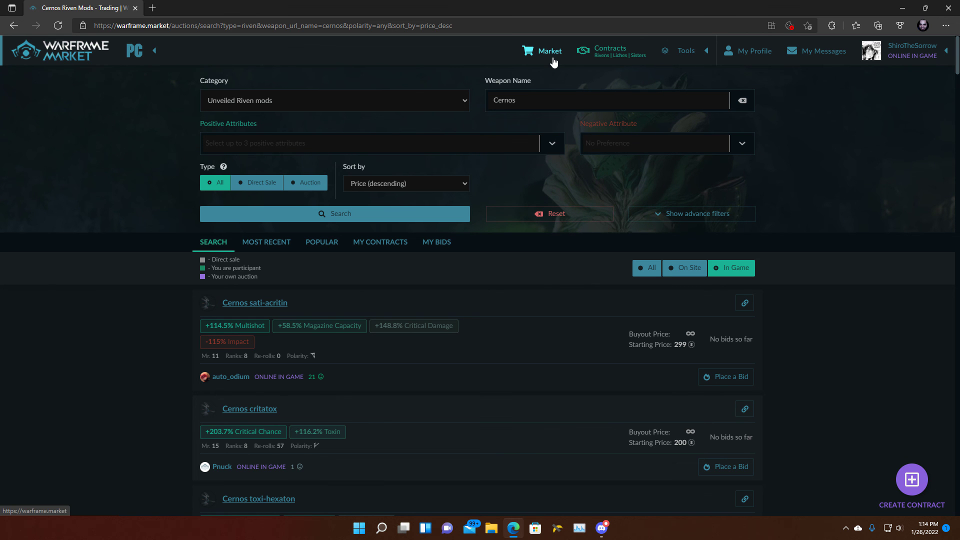
Step: Return to the market home, search 'blaze', and open the Blaze mod's orders
{"action": "left_click", "coordinate": [60, 50]}
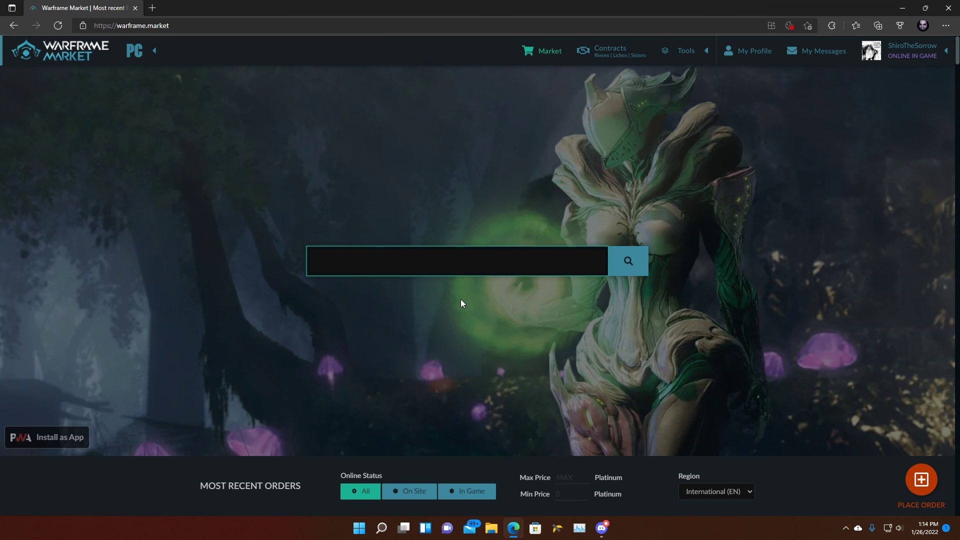
{"action": "left_click", "coordinate": [456, 261]}
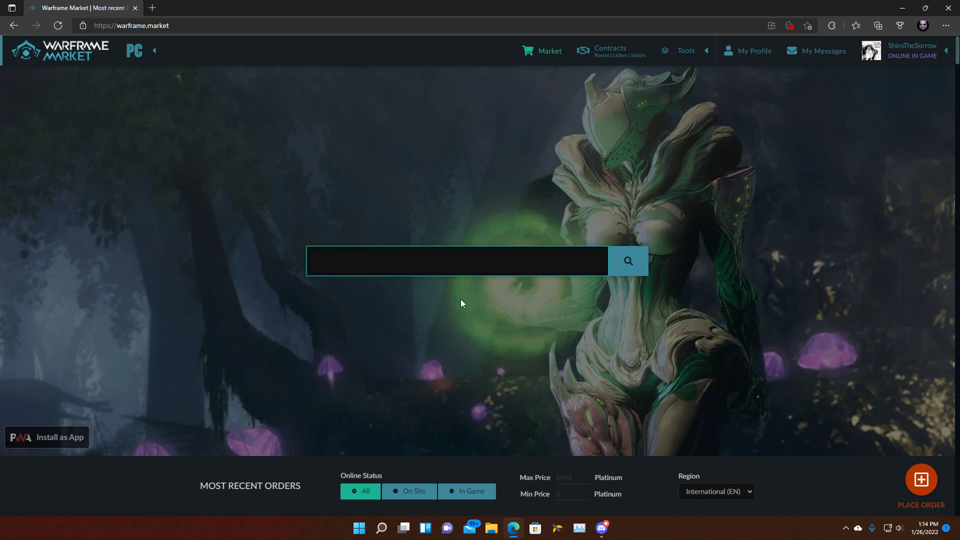
{"action": "type", "text": "blaze"}
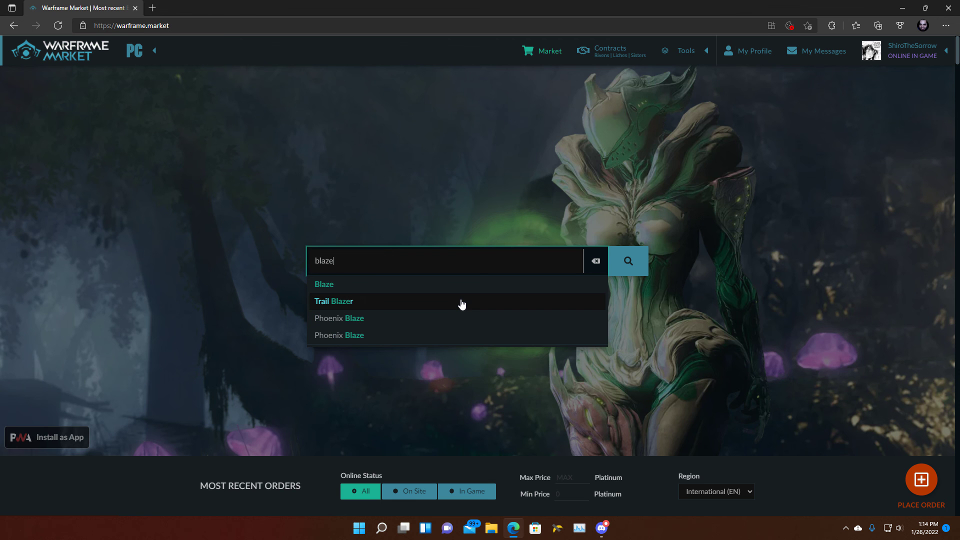
{"action": "mouse_move", "coordinate": [459, 300]}
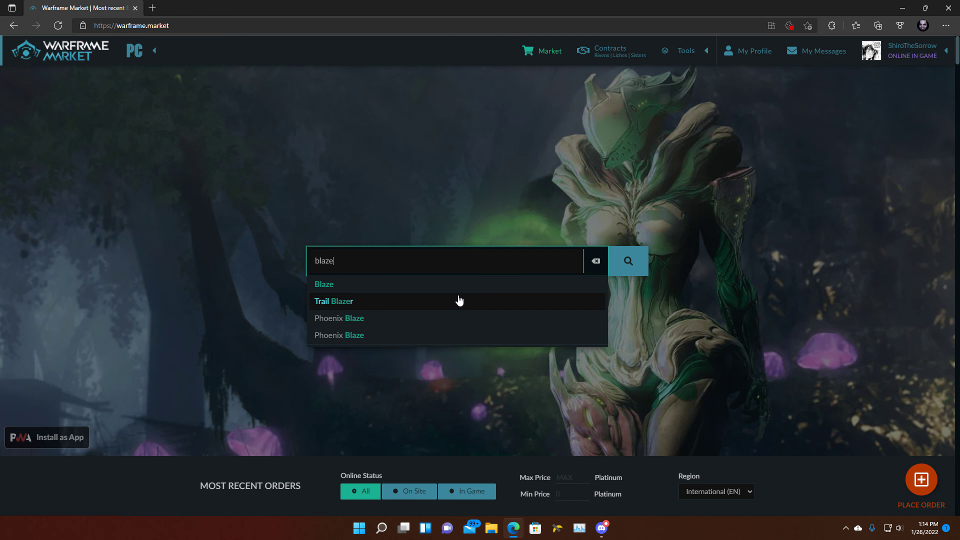
{"action": "left_click", "coordinate": [324, 284]}
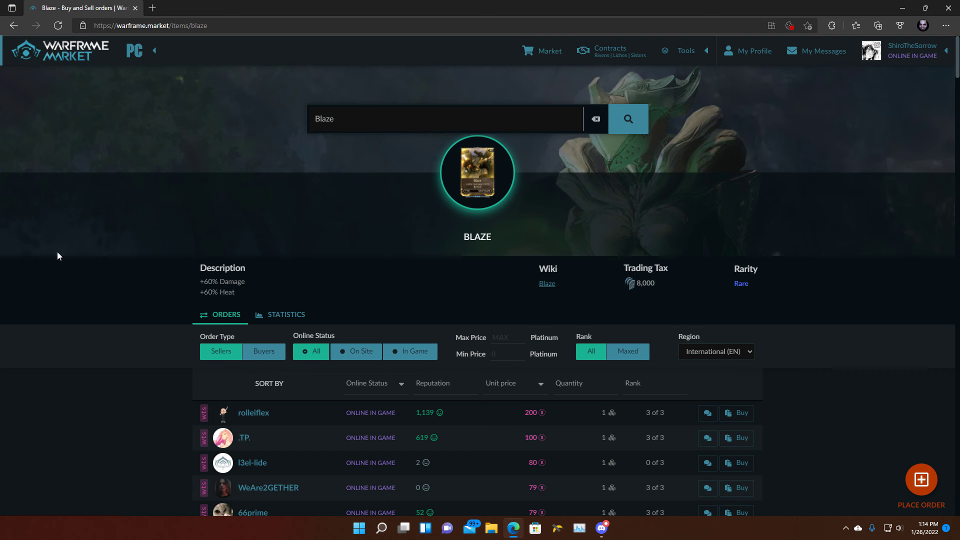
{"action": "scroll", "scroll_direction": "down", "scroll_amount": 3}
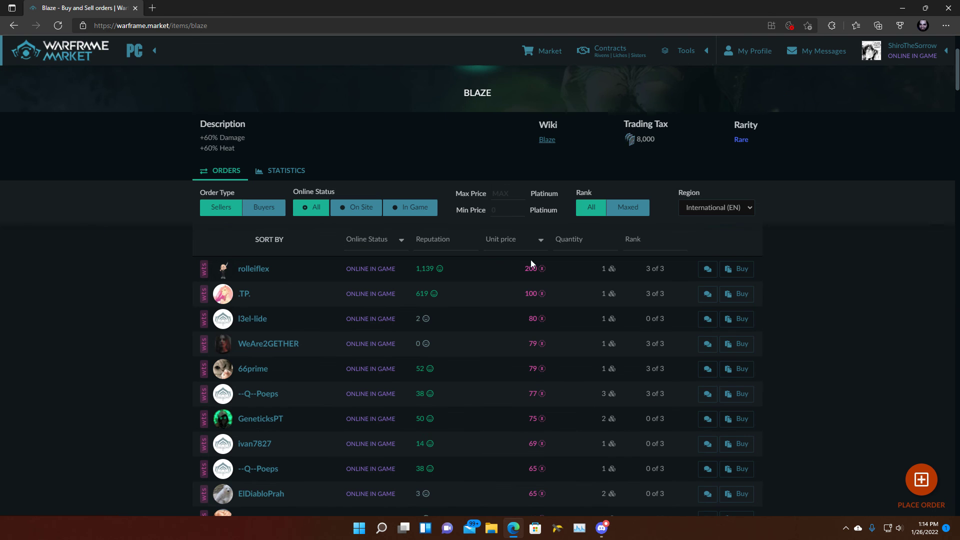
{"action": "mouse_move", "coordinate": [194, 303]}
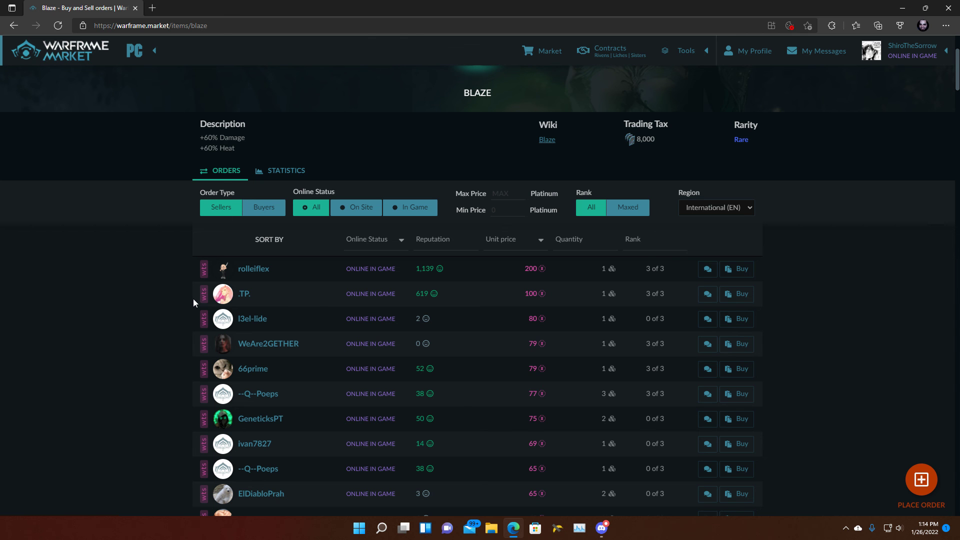
{"action": "mouse_move", "coordinate": [218, 158]}
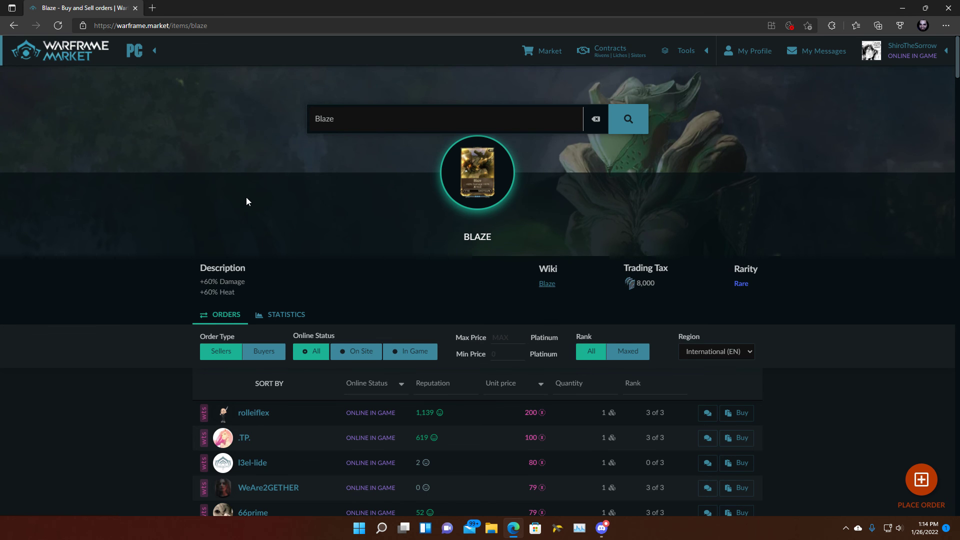
{"action": "scroll", "scroll_direction": "down", "scroll_amount": 3}
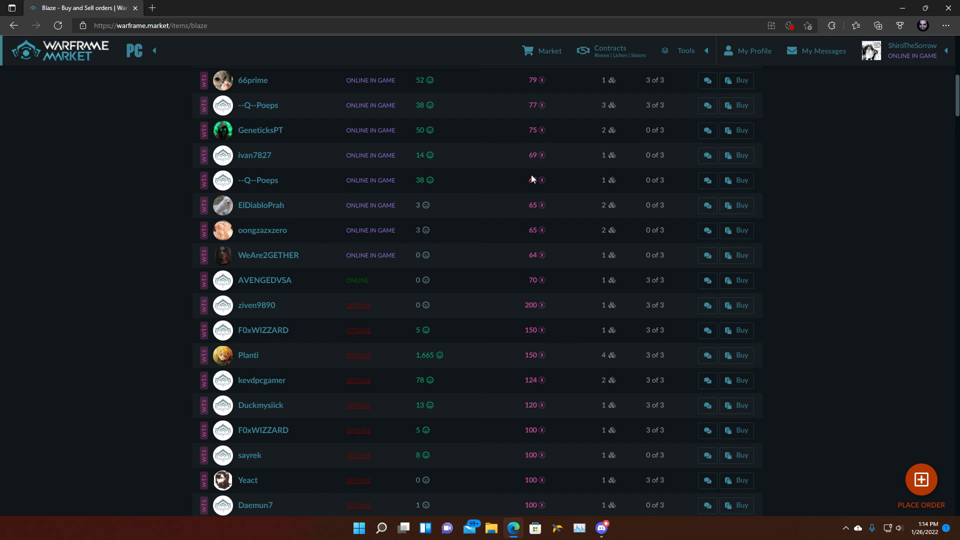
{"action": "scroll", "scroll_direction": "up", "scroll_amount": 3}
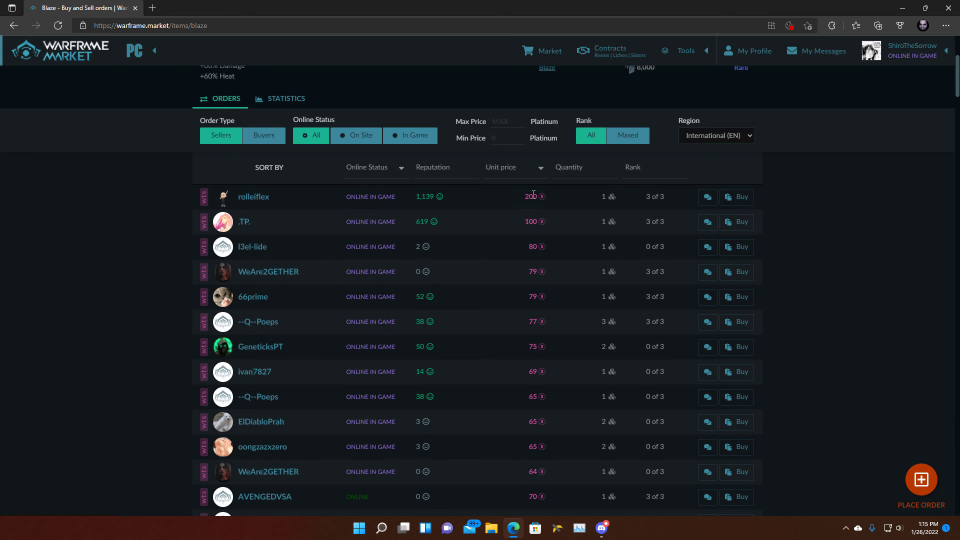
{"action": "scroll", "scroll_direction": "down", "scroll_amount": 3}
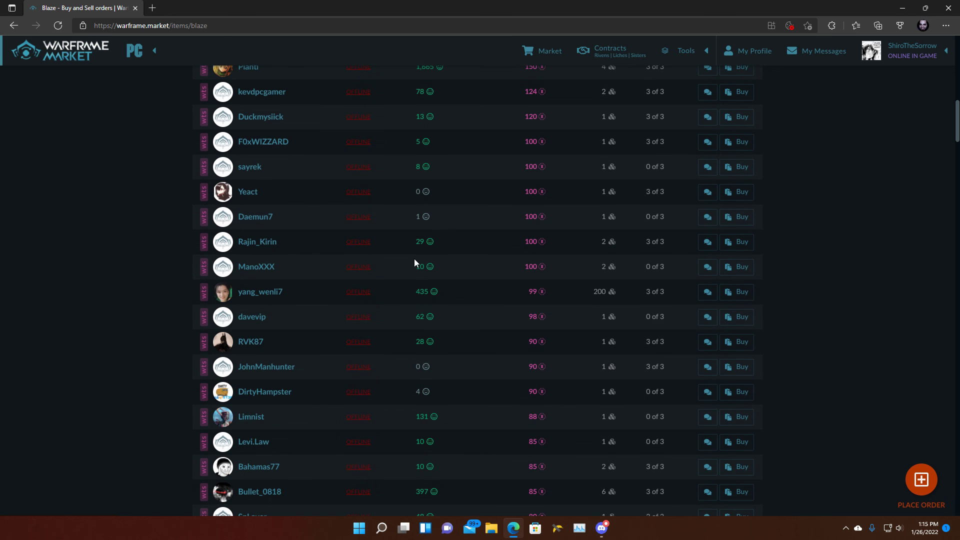
{"action": "scroll", "scroll_direction": "down", "scroll_amount": 3}
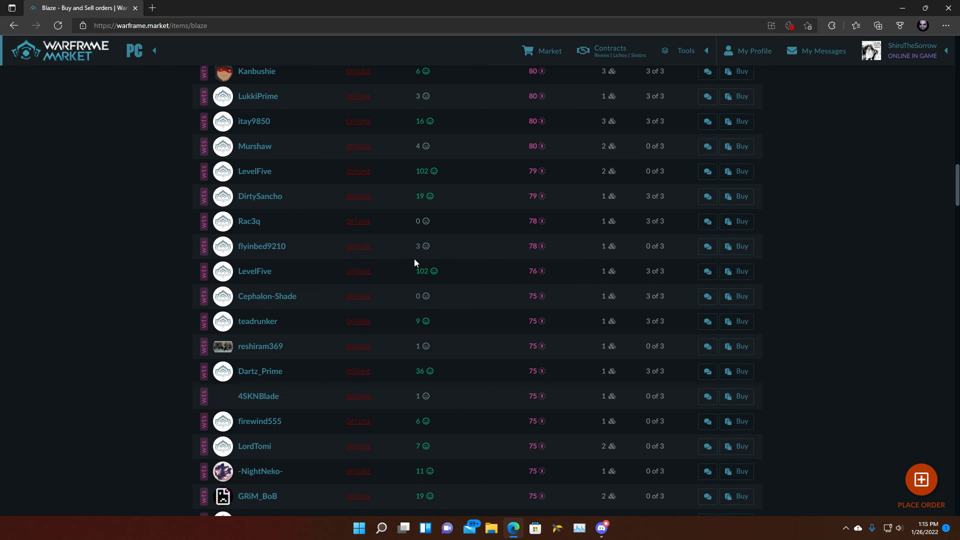
{"action": "scroll", "scroll_direction": "down", "scroll_amount": 3}
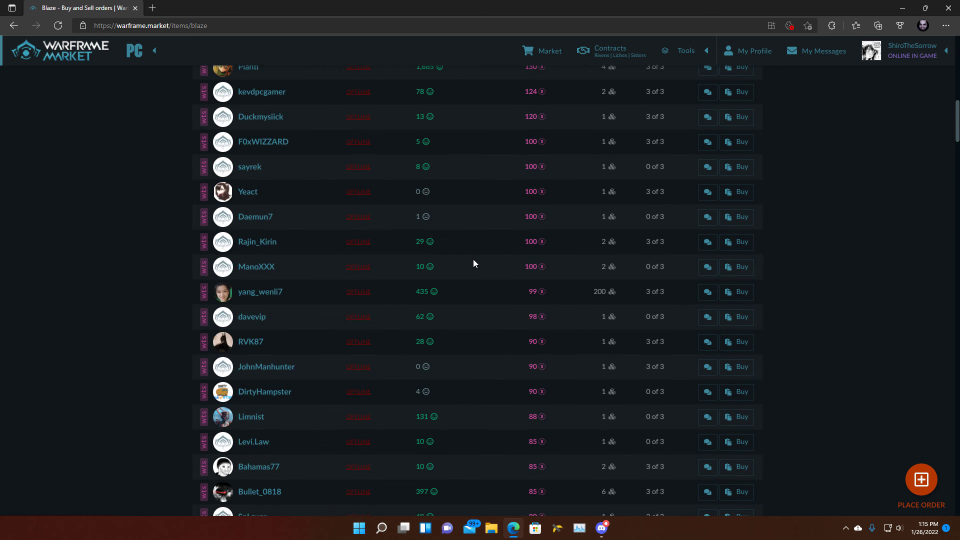
{"action": "scroll", "scroll_direction": "up", "scroll_amount": 3}
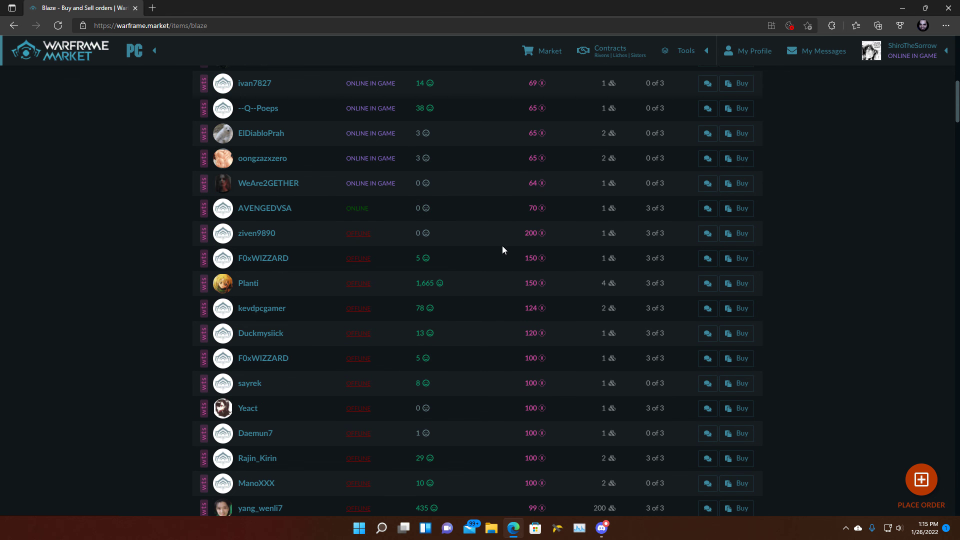
{"action": "scroll", "scroll_direction": "up", "scroll_amount": 3}
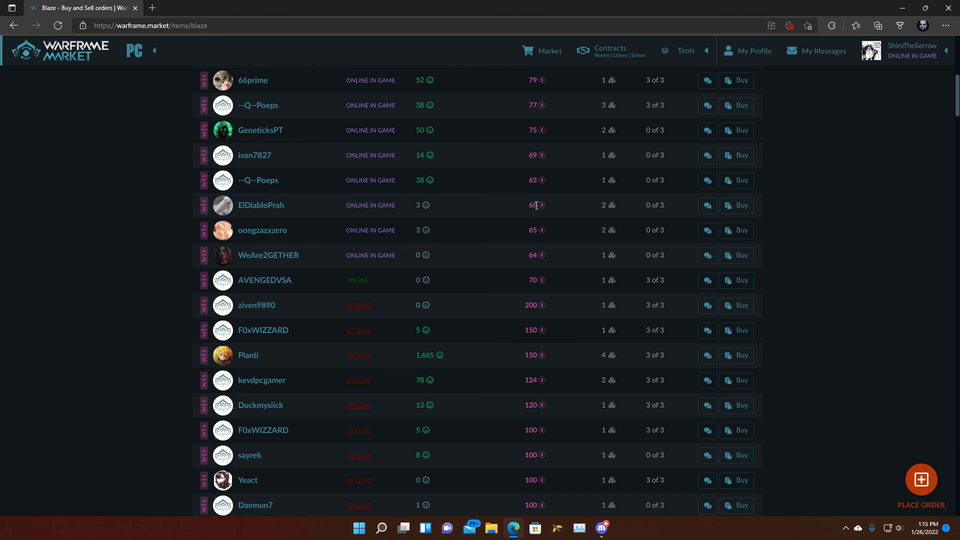
{"action": "scroll", "scroll_direction": "up", "scroll_amount": 3}
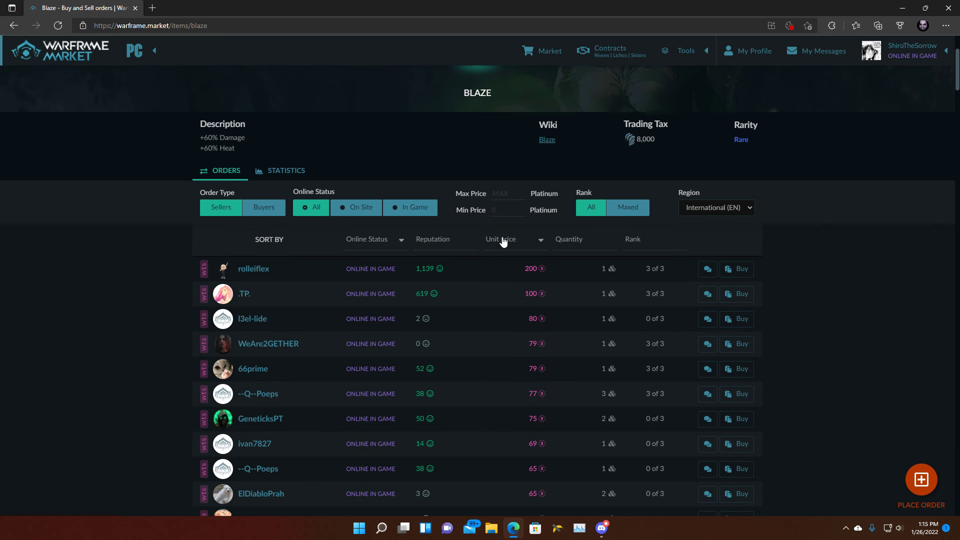
{"action": "mouse_move", "coordinate": [473, 292]}
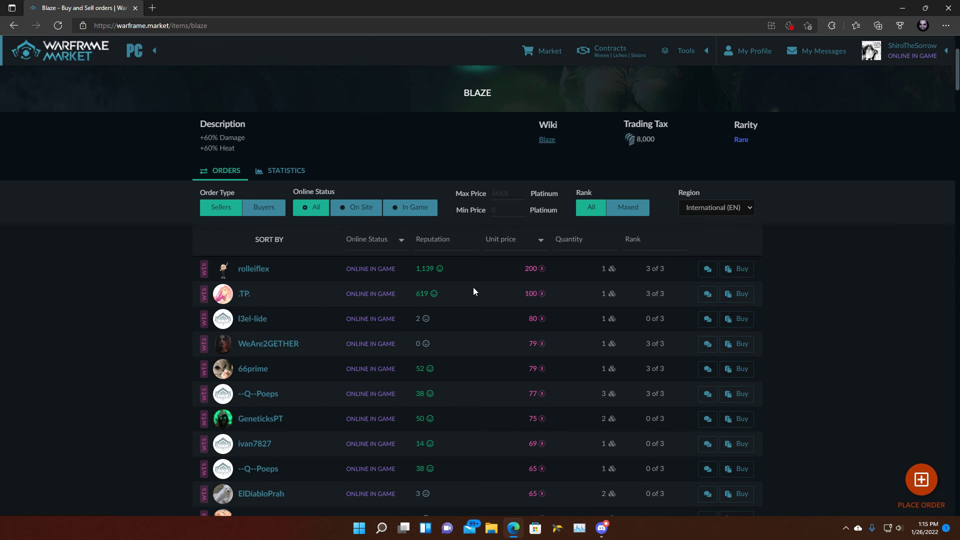
{"action": "mouse_move", "coordinate": [218, 276]}
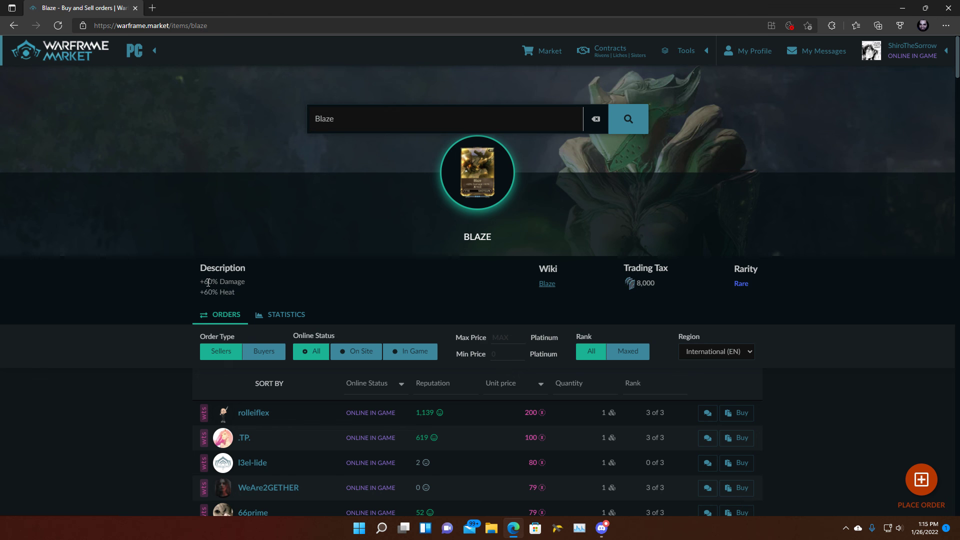
{"action": "mouse_move", "coordinate": [434, 263]}
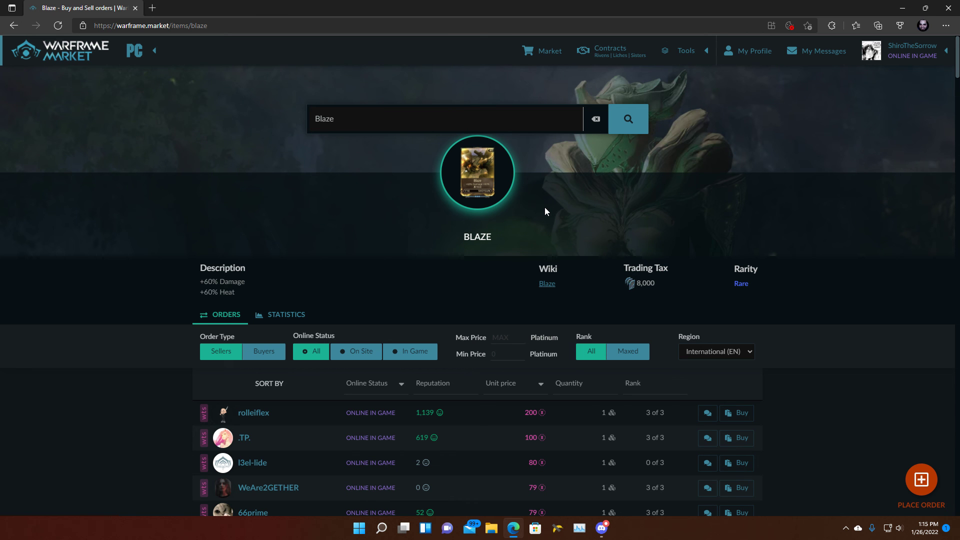
{"action": "mouse_move", "coordinate": [117, 262]}
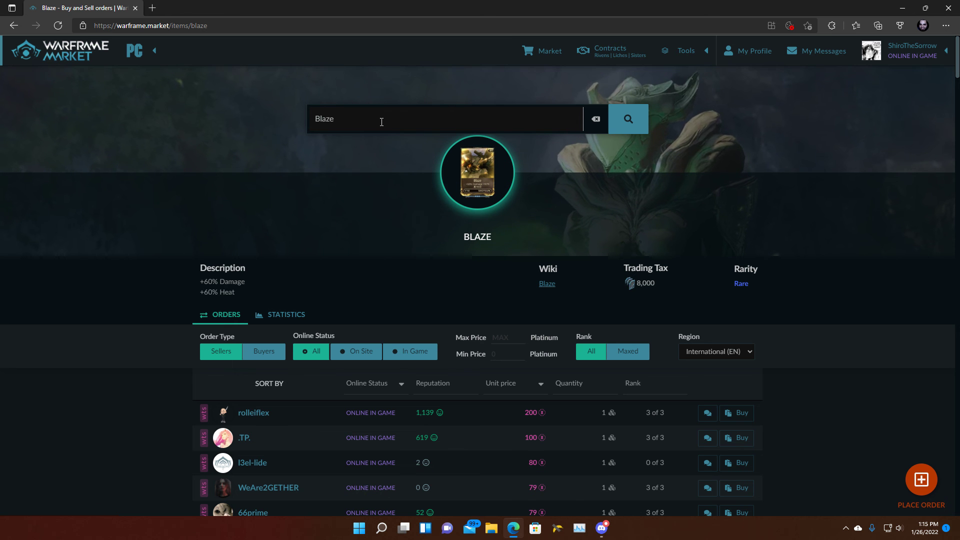
{"action": "mouse_move", "coordinate": [448, 180]}
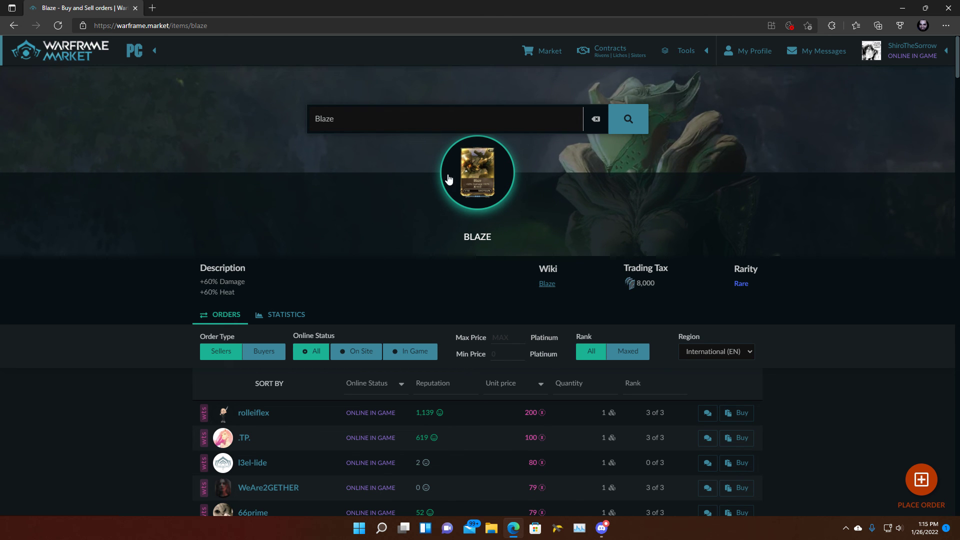
{"action": "mouse_move", "coordinate": [489, 409]}
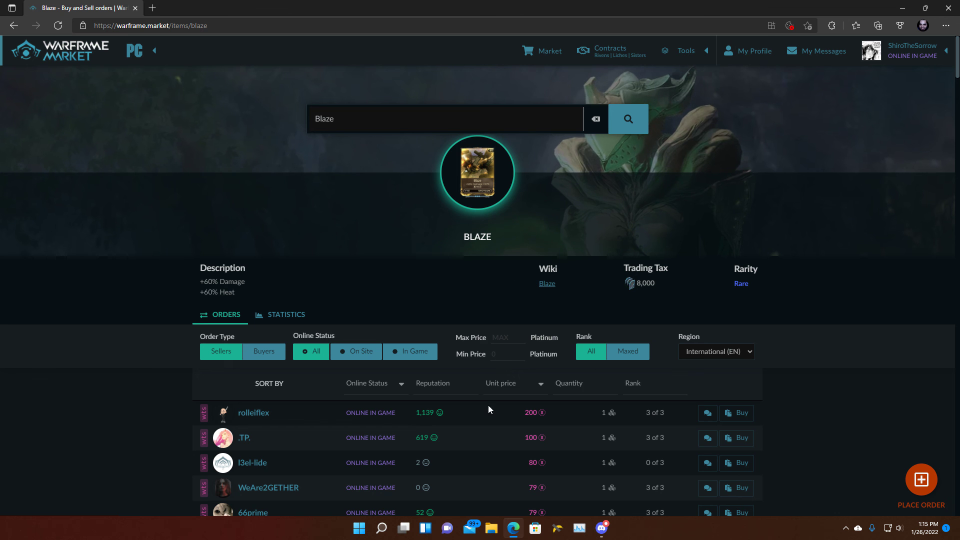
{"action": "mouse_move", "coordinate": [194, 252]}
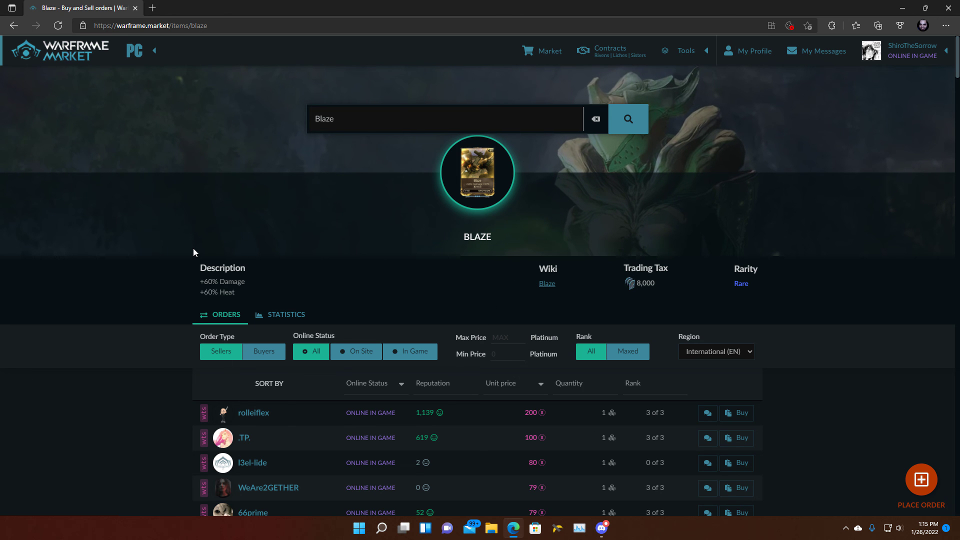
{"action": "scroll", "scroll_direction": "down", "scroll_amount": 3}
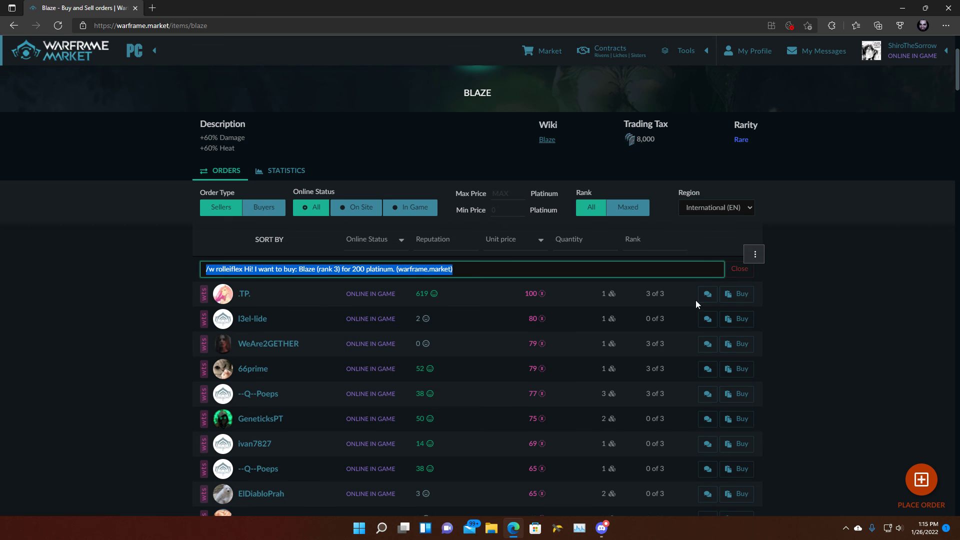
{"action": "mouse_move", "coordinate": [490, 314]}
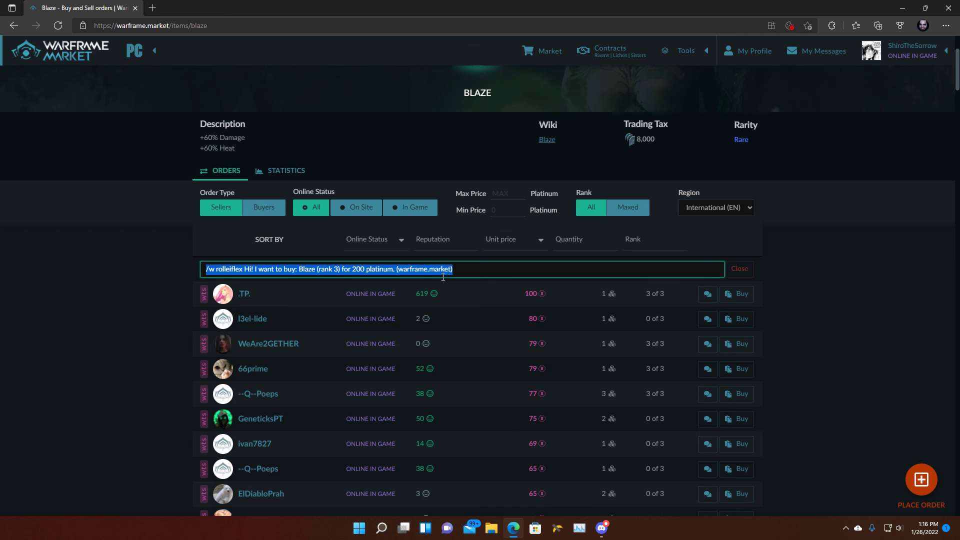
{"action": "left_click", "coordinate": [740, 268]}
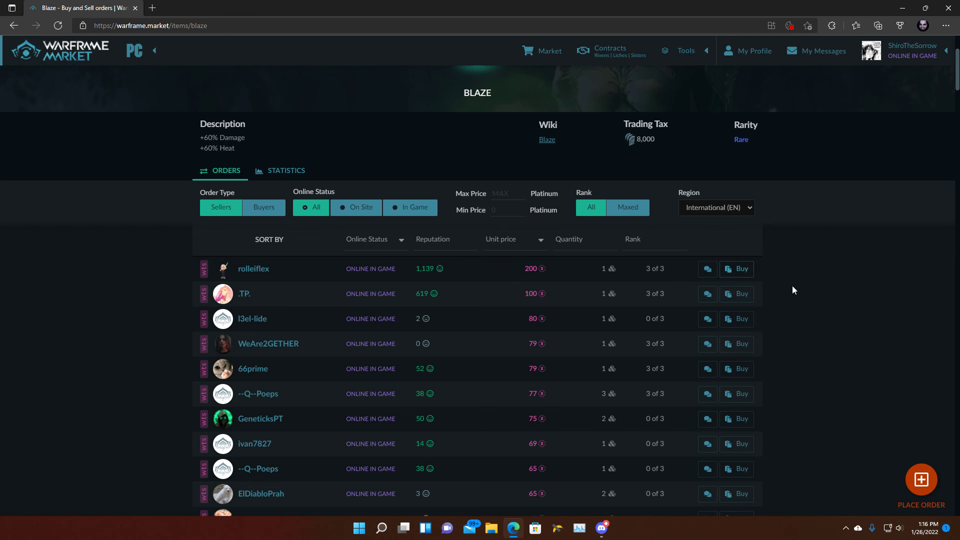
{"action": "mouse_move", "coordinate": [772, 294]}
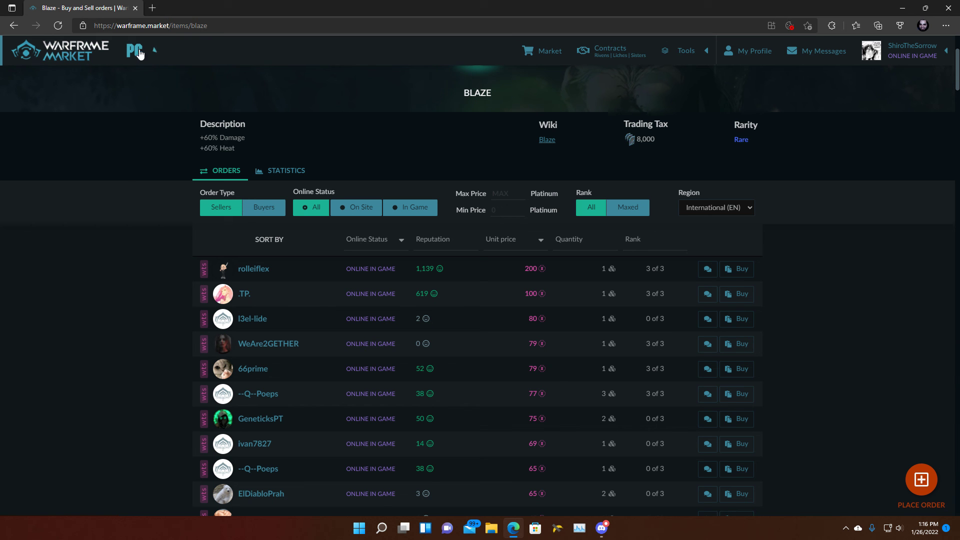
{"action": "left_click", "coordinate": [135, 50]}
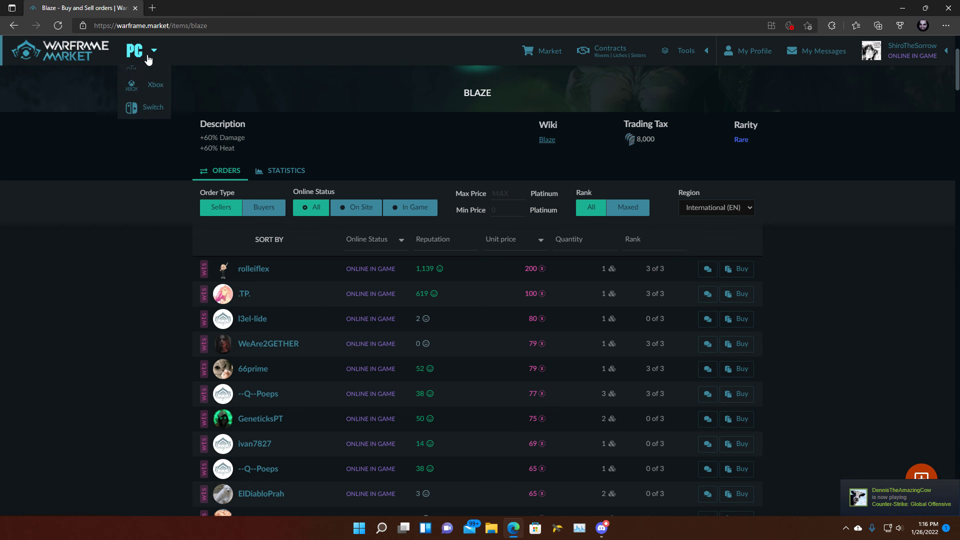
{"action": "left_click", "coordinate": [345, 122]}
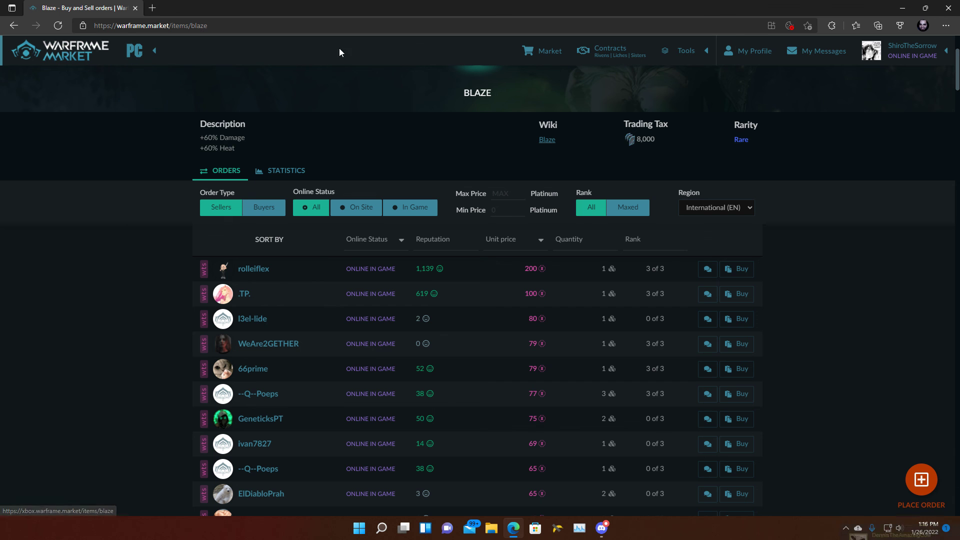
{"action": "mouse_move", "coordinate": [453, 187]}
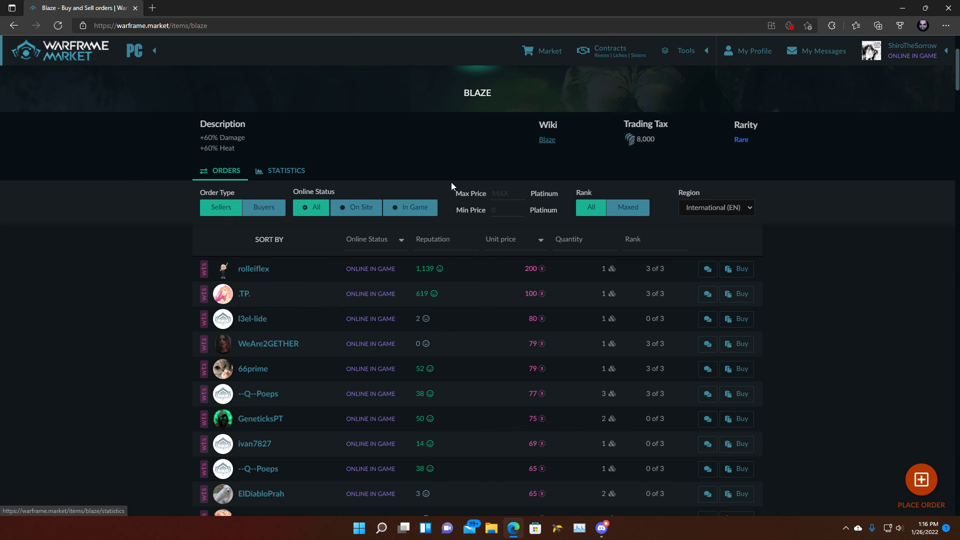
{"action": "mouse_move", "coordinate": [851, 300]}
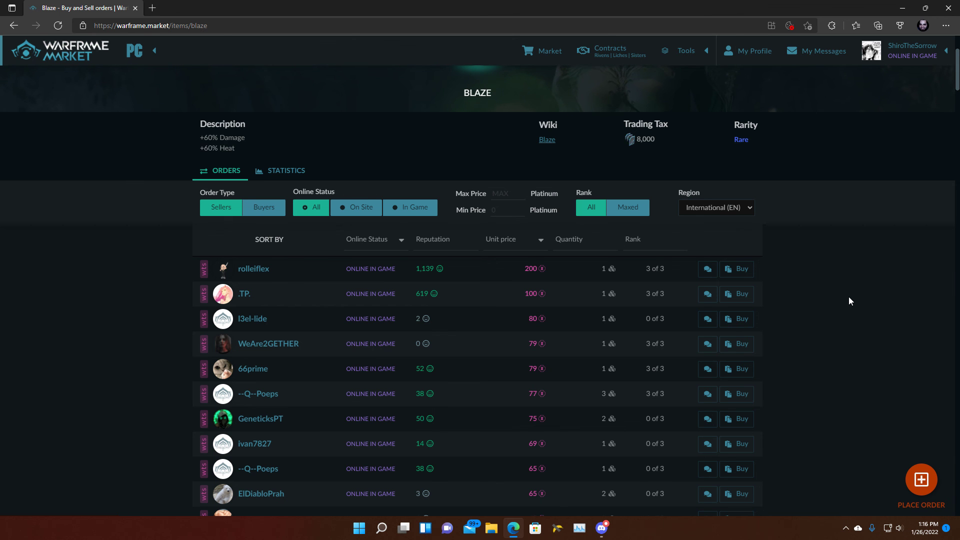